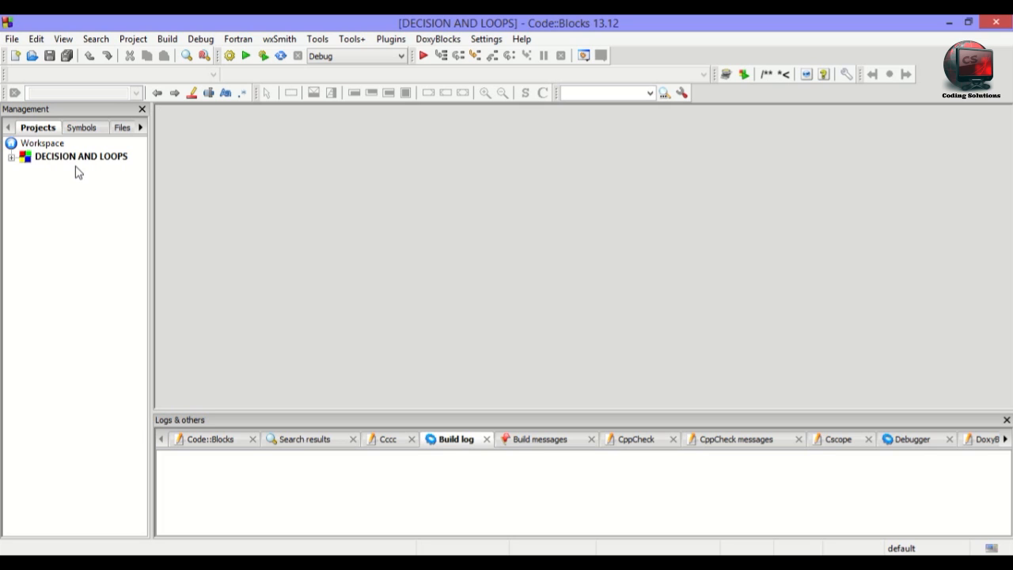
mouse_move(186, 125)
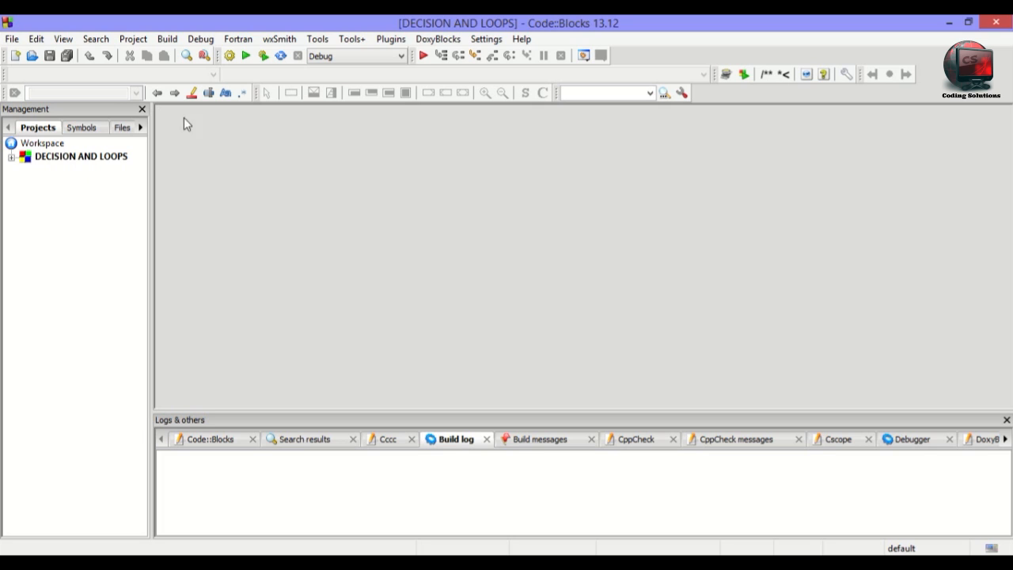
Create a new empty file and save it as PROGRAM-4.c in DECISION AND LOOPS.
left_click(14, 56)
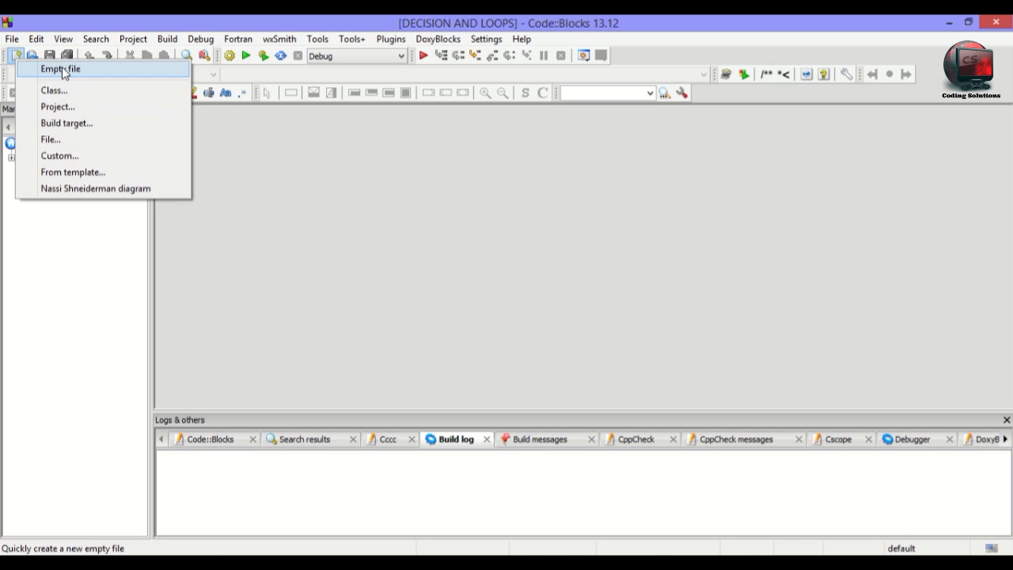
left_click(59, 68)
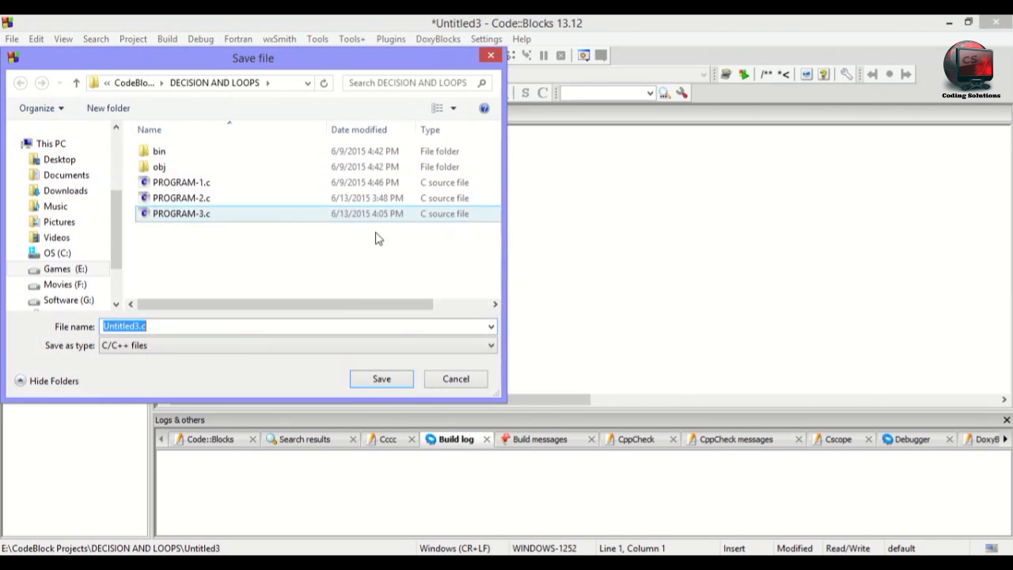
type("P")
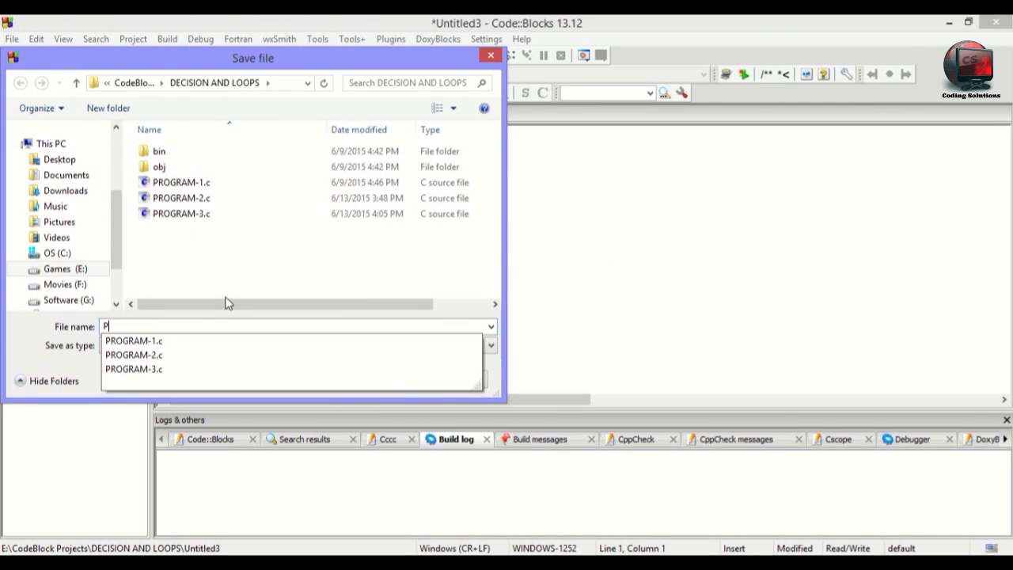
left_click(133, 340)
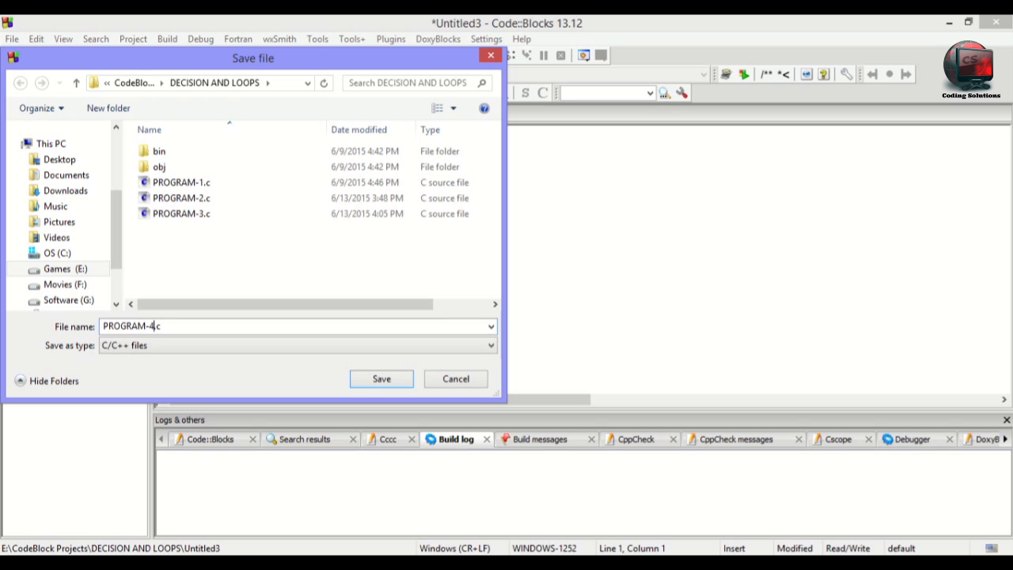
left_click(380, 378)
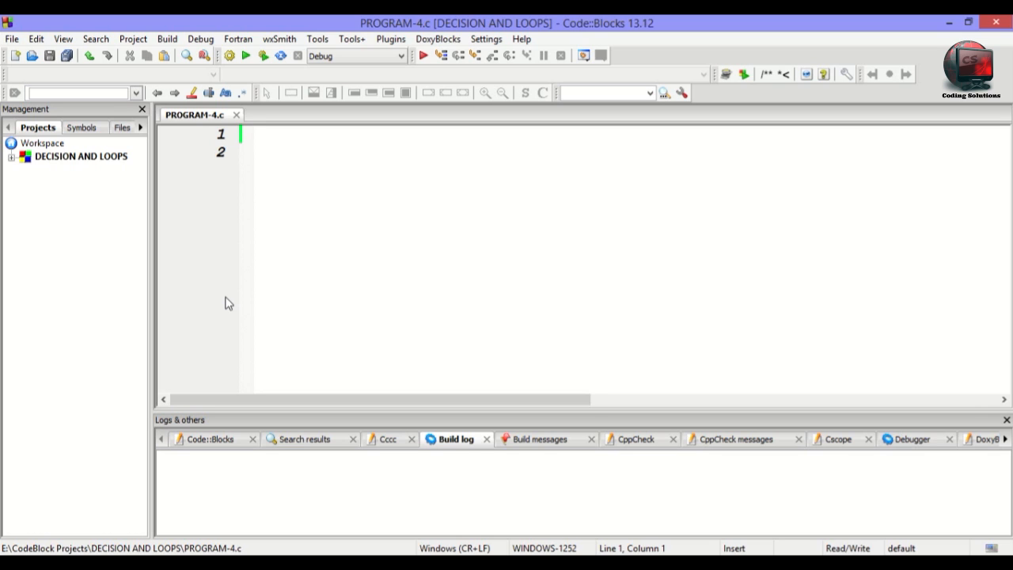
Add the comment line 'C PROGRAM TO FIND THE ROOTS OF QUADRATIC' equation.
type("//")
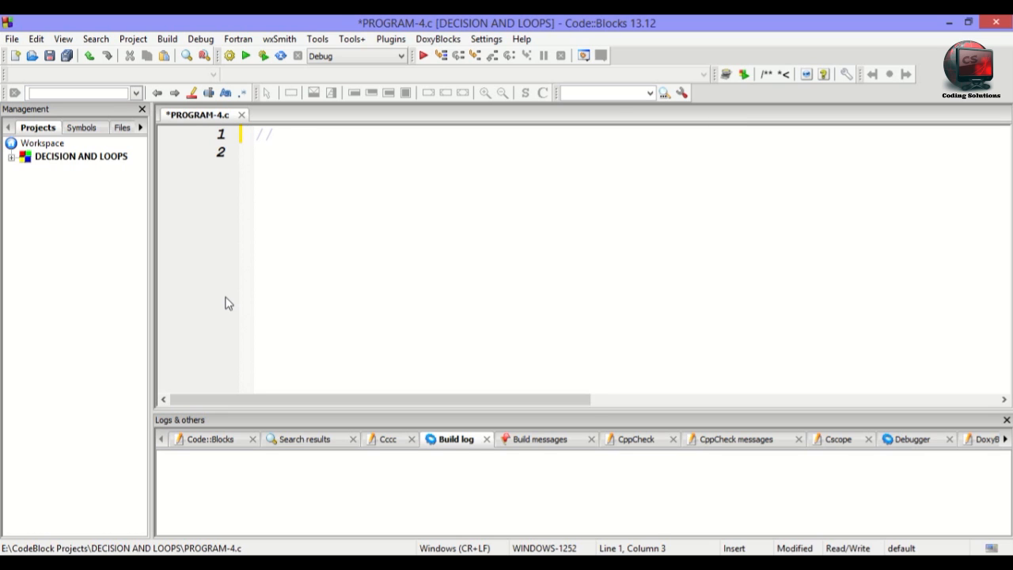
type("C PROGRAM")
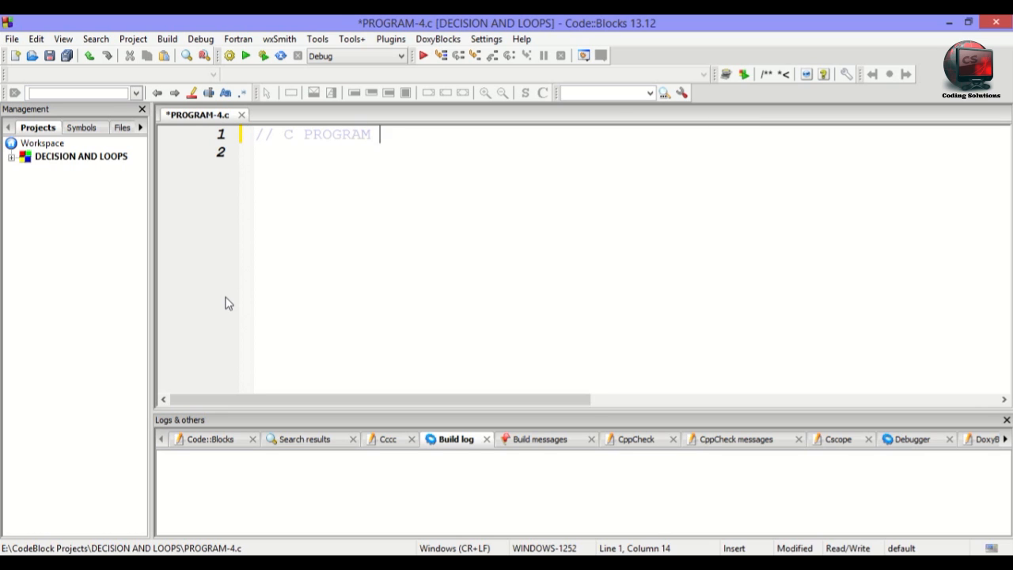
type("TO F")
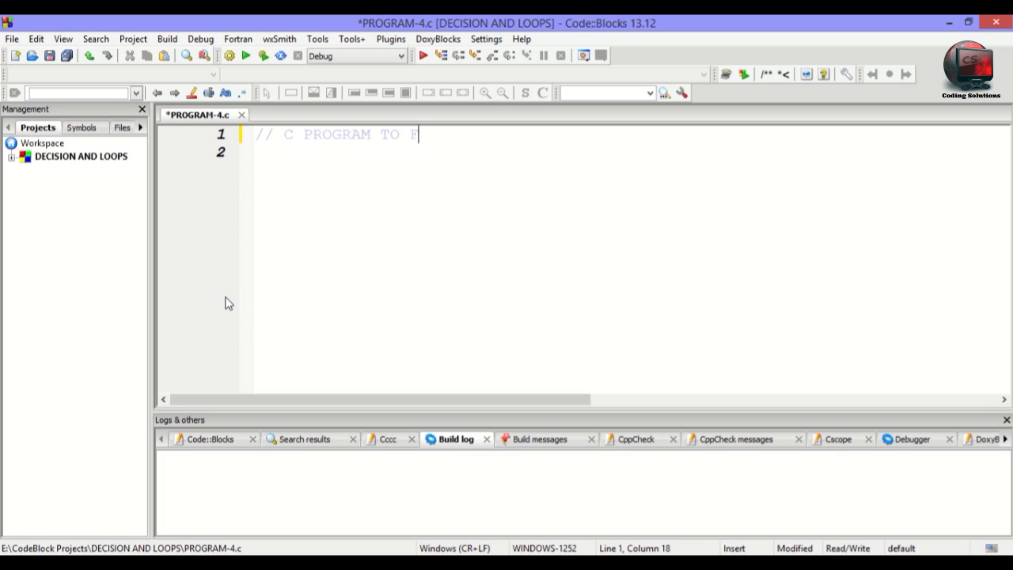
type("FIND THE")
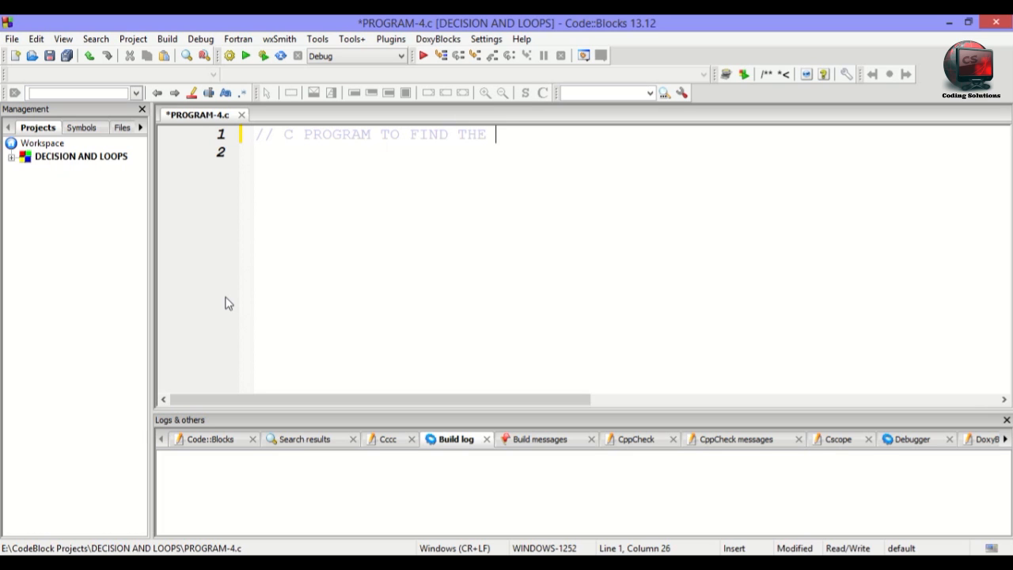
type("ROOTS OF")
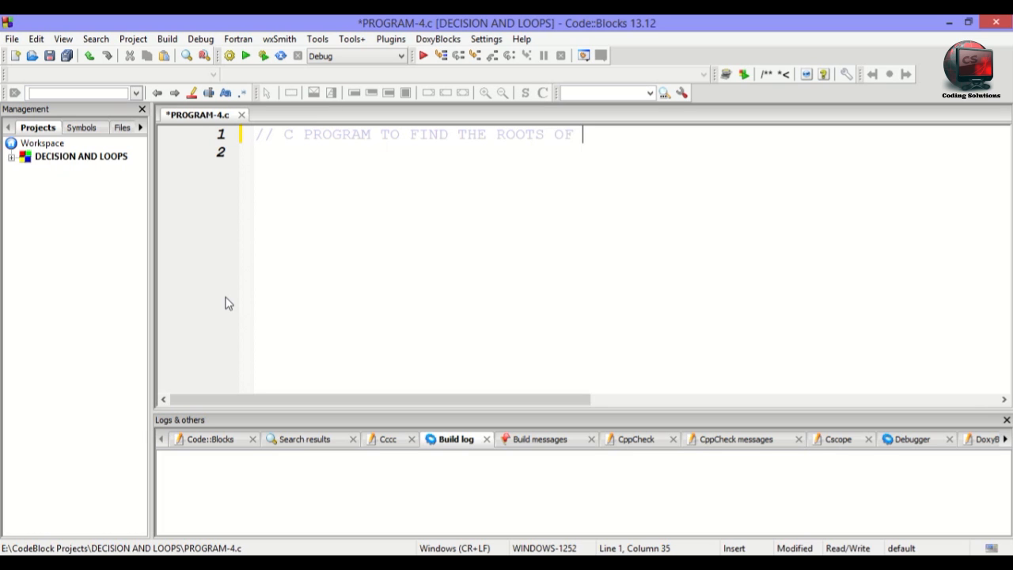
type("QUADRAT")
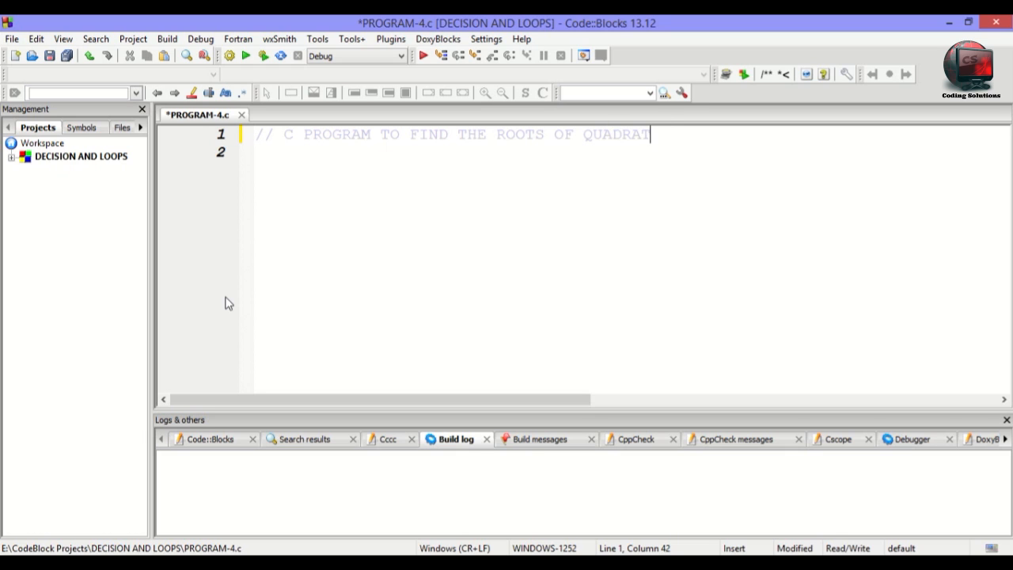
type("IC EQUATION")
left_click(631, 152)
type("//")
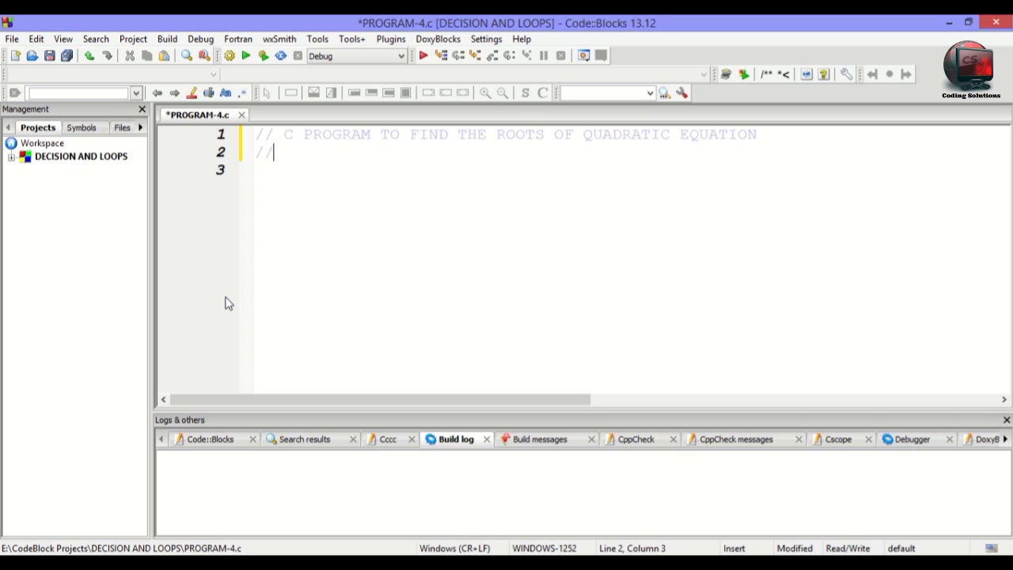
Add comment lines 'DATE: 22-05-2015' and an AUTHOR line naming PAWAN.
type("DATE")
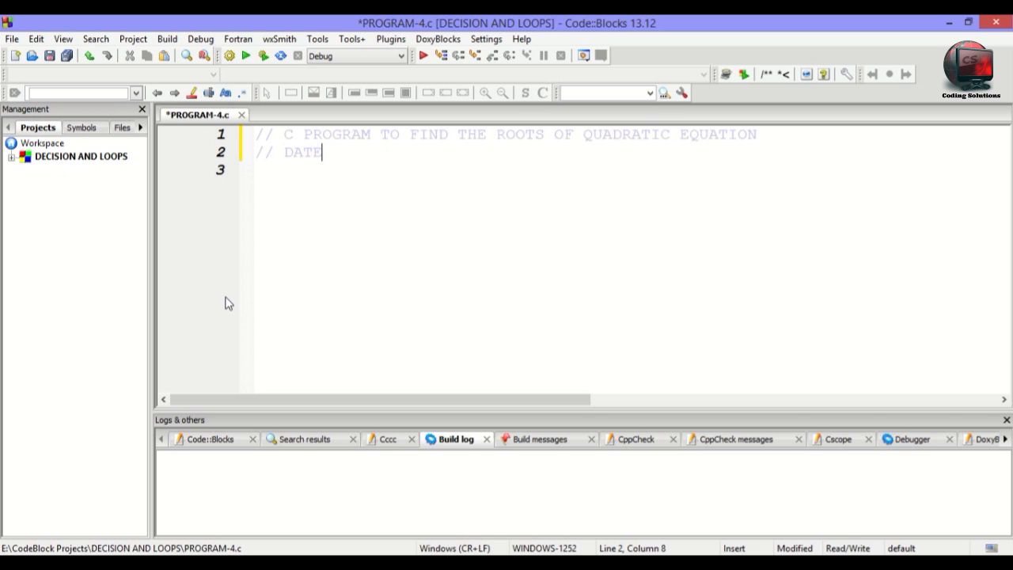
type(": 22-0")
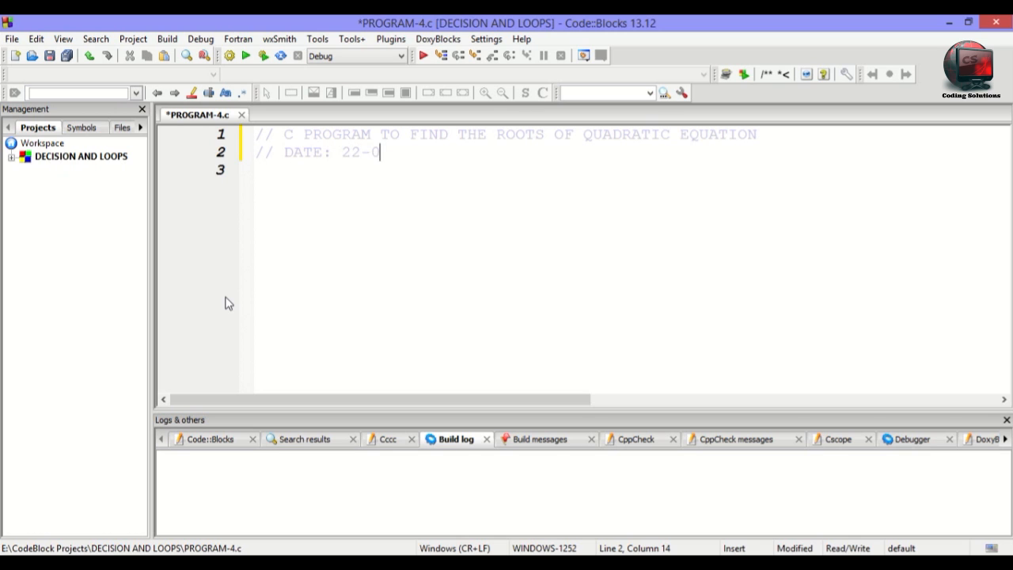
type("5-2015")
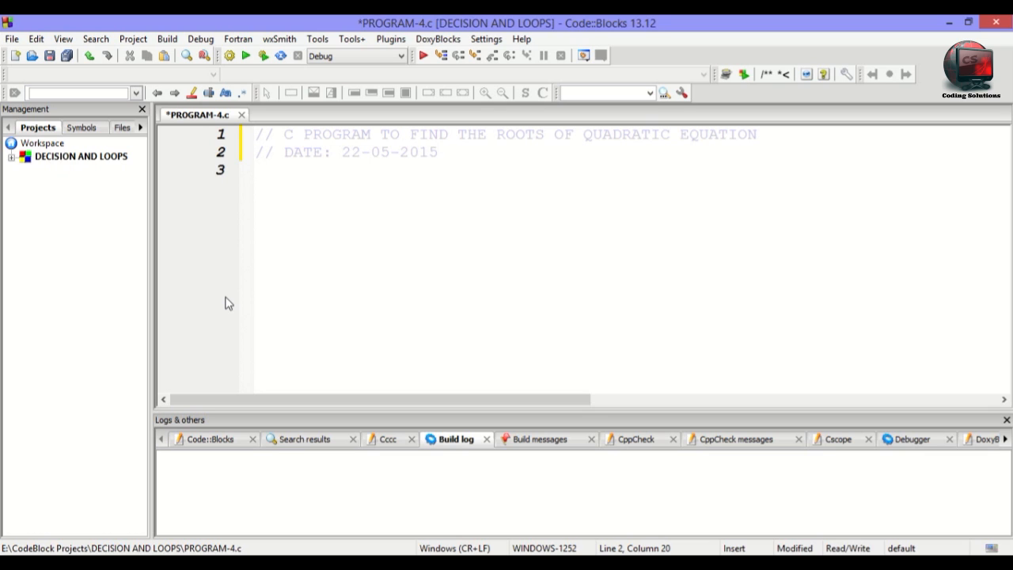
type("//")
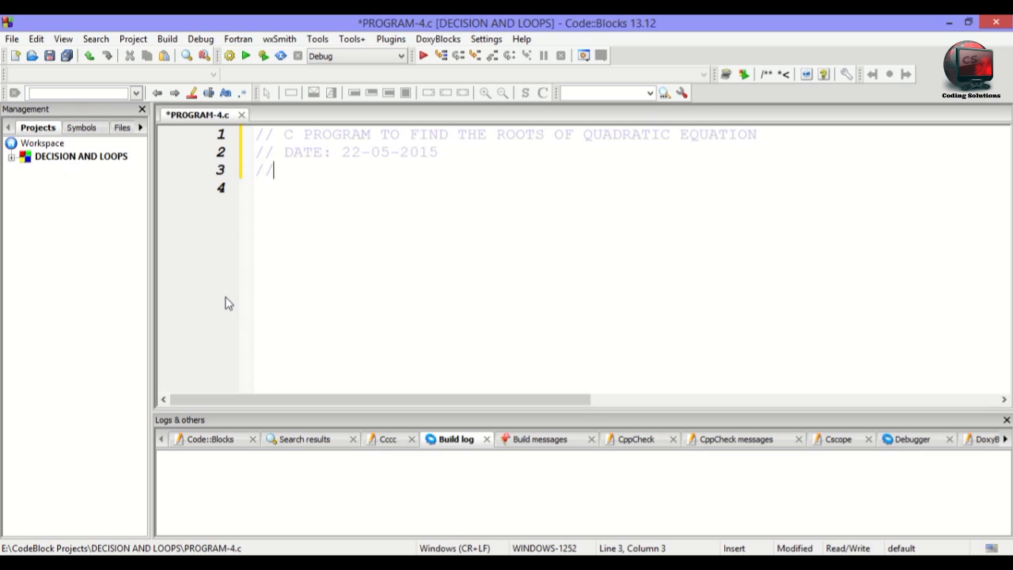
type("AUTHOR:")
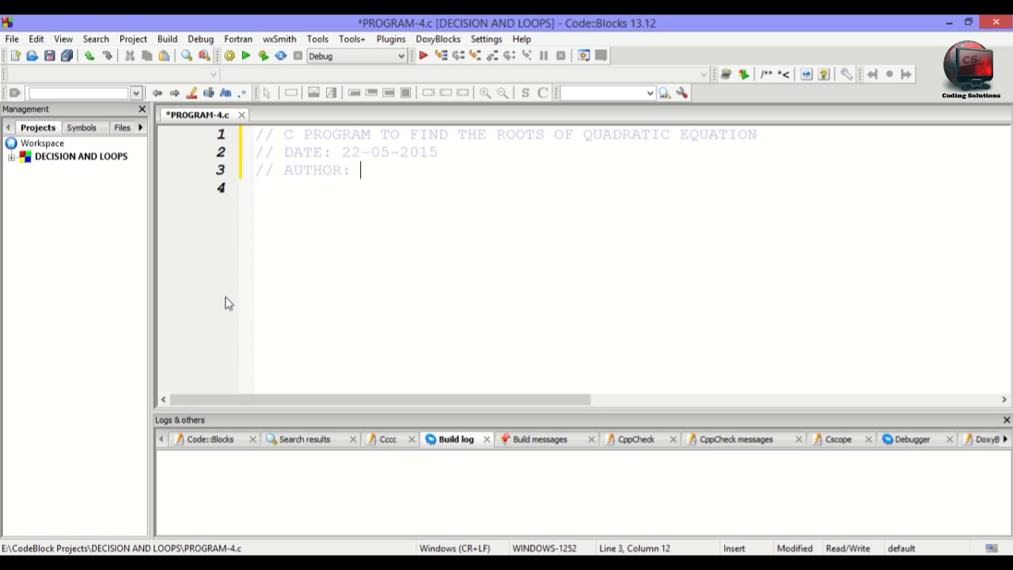
type("PAWAN")
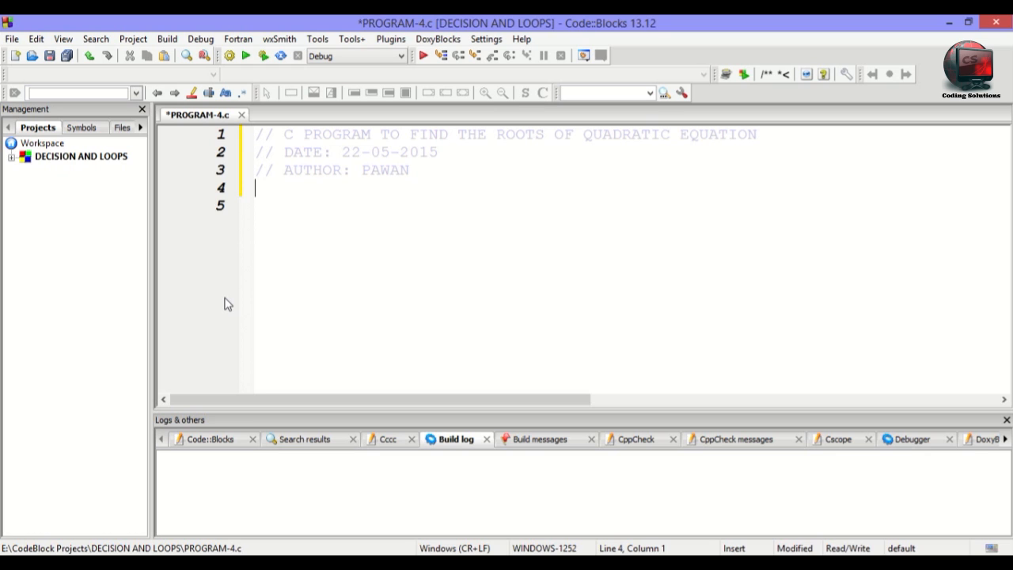
Add #include<stdio.h> and #include<math.h> below the header comment.
type("# i")
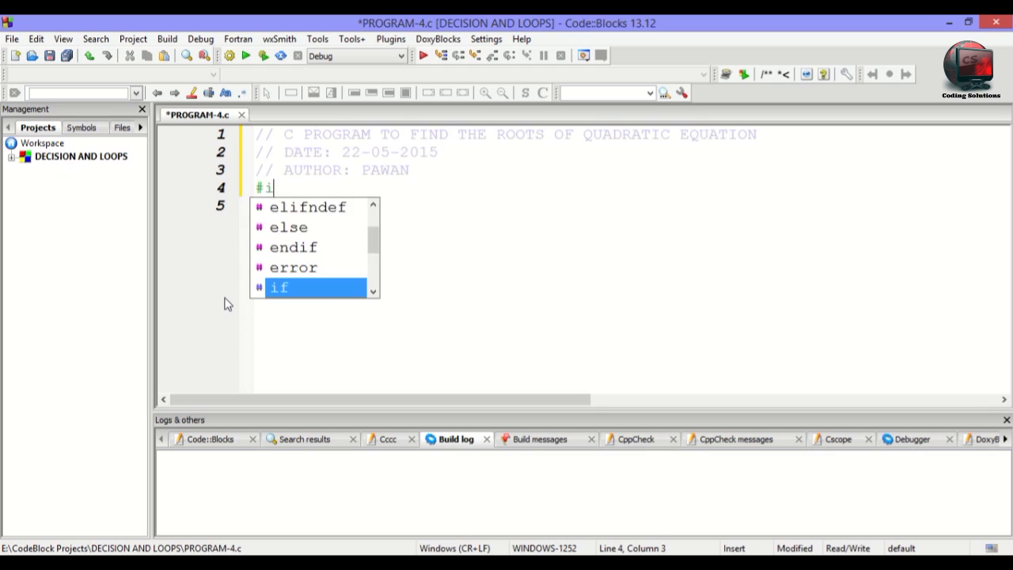
type("nclude<")
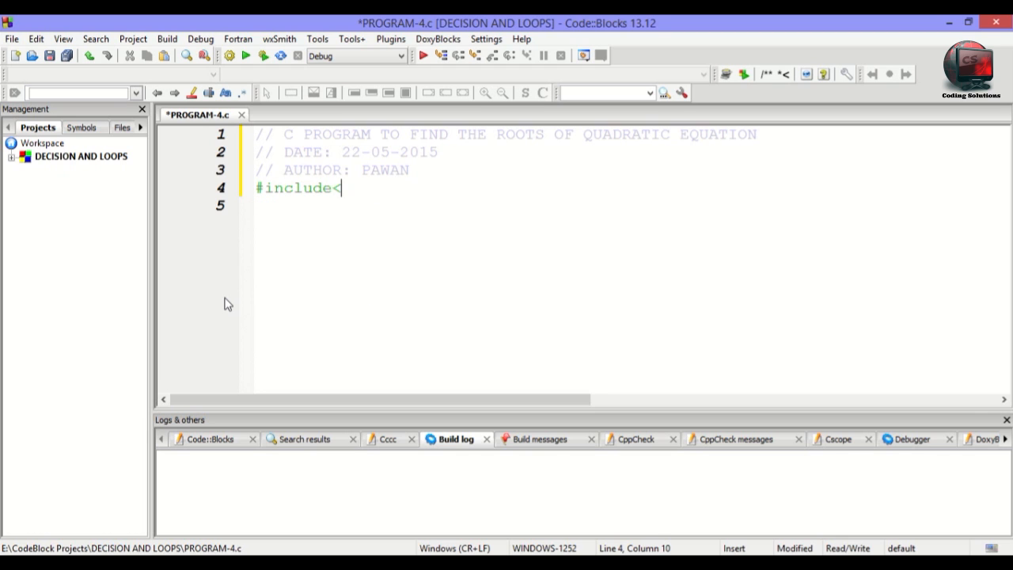
type("stdio.h>")
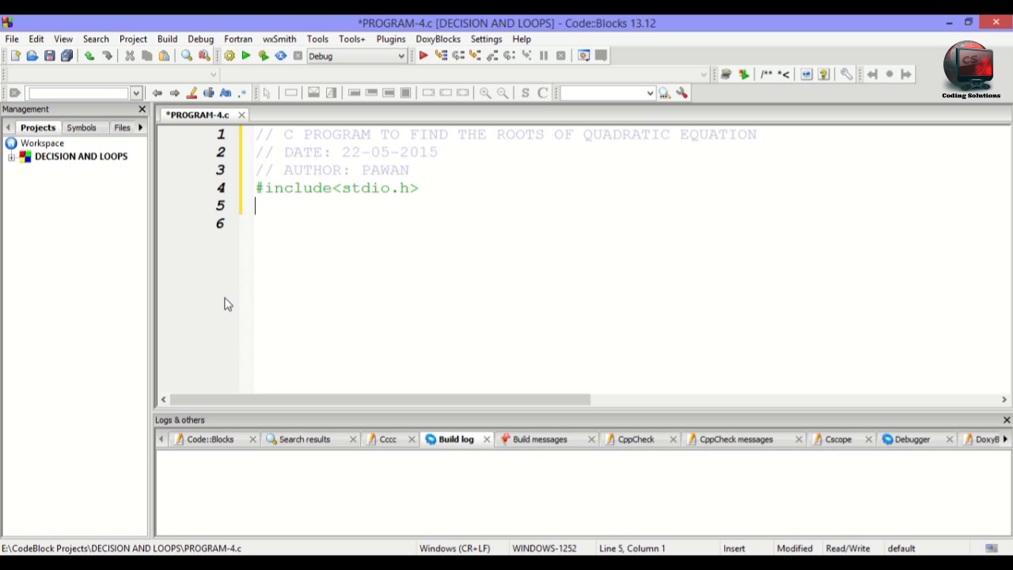
type("#include")
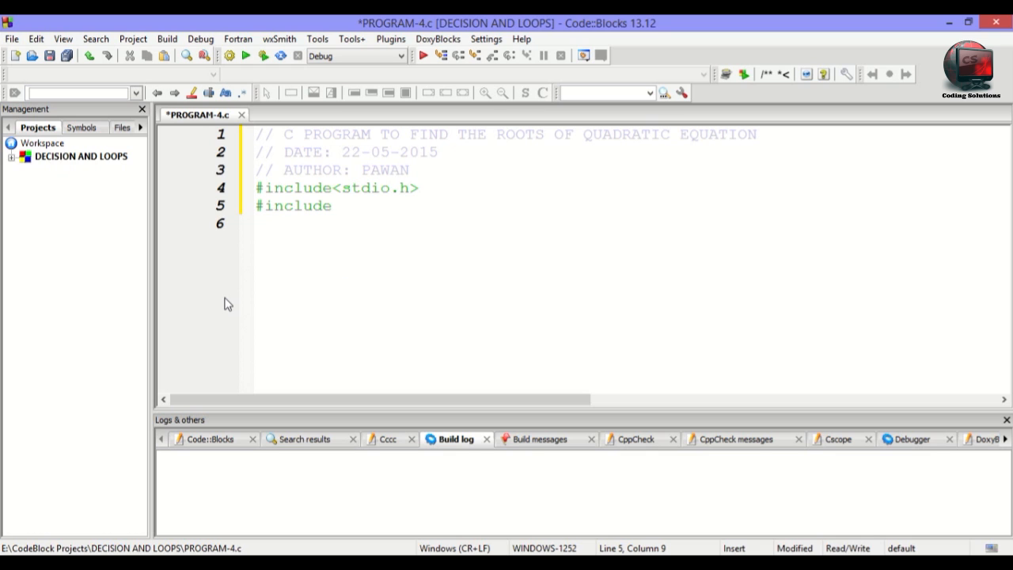
type("<math.h>")
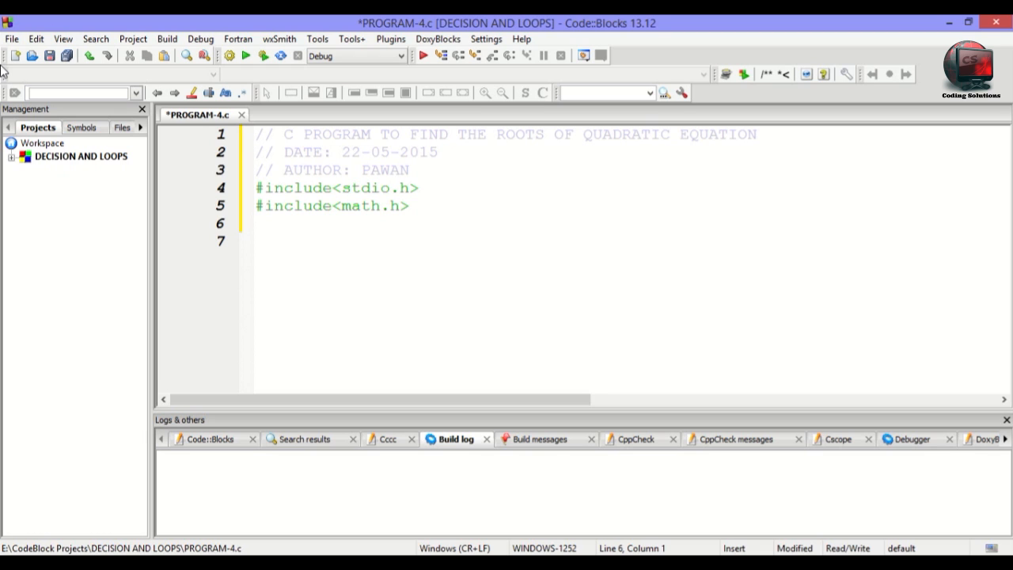
Write int main() with an opening brace and begin declaring float a, b, c, determinant.
type("int main()")
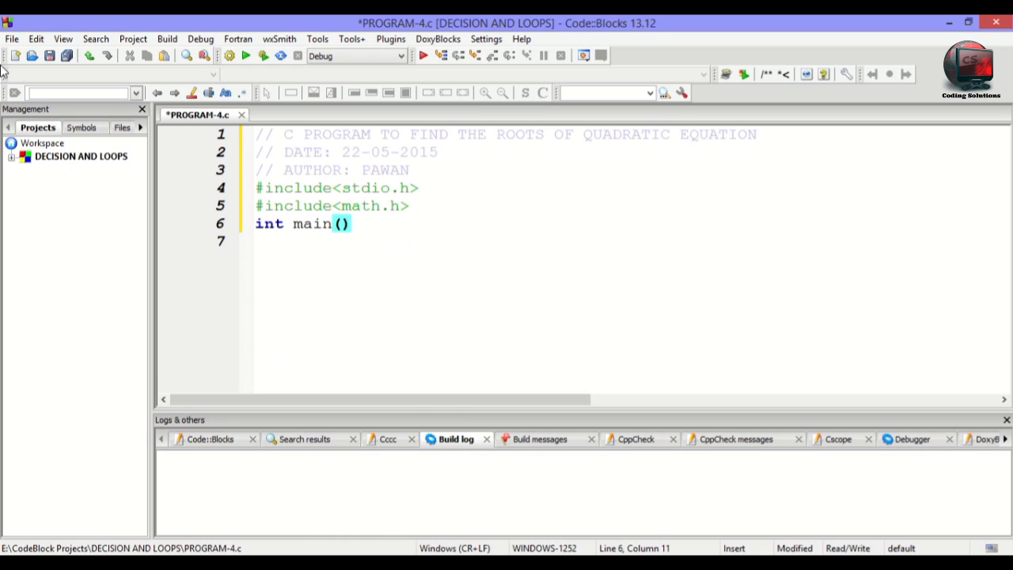
key("Enter")
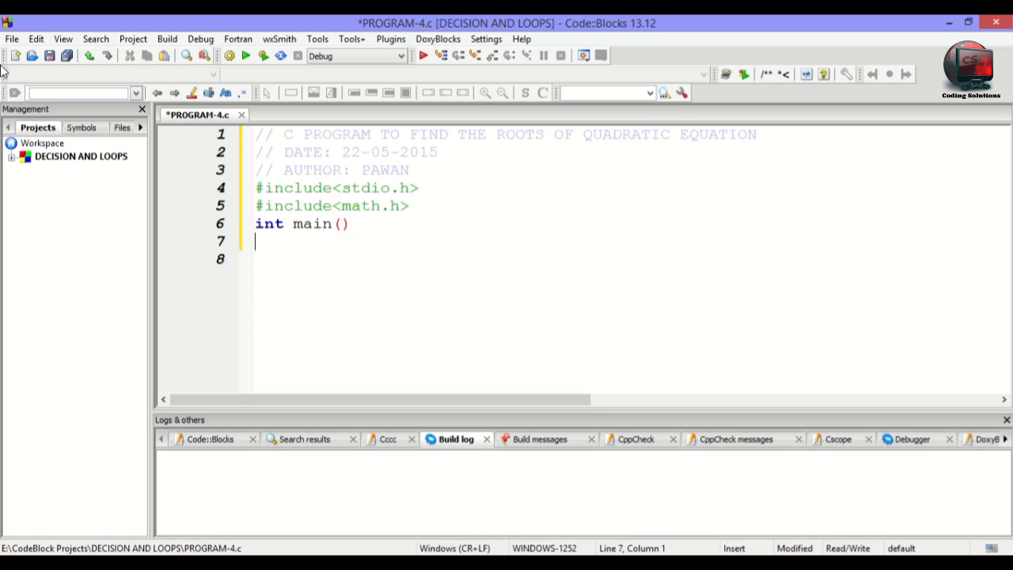
type("{")
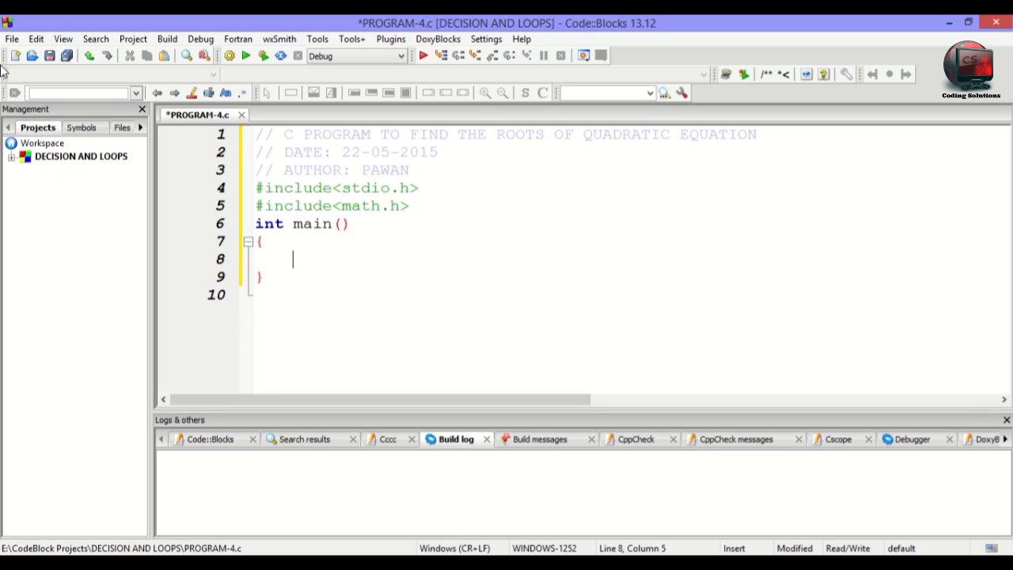
type("fla")
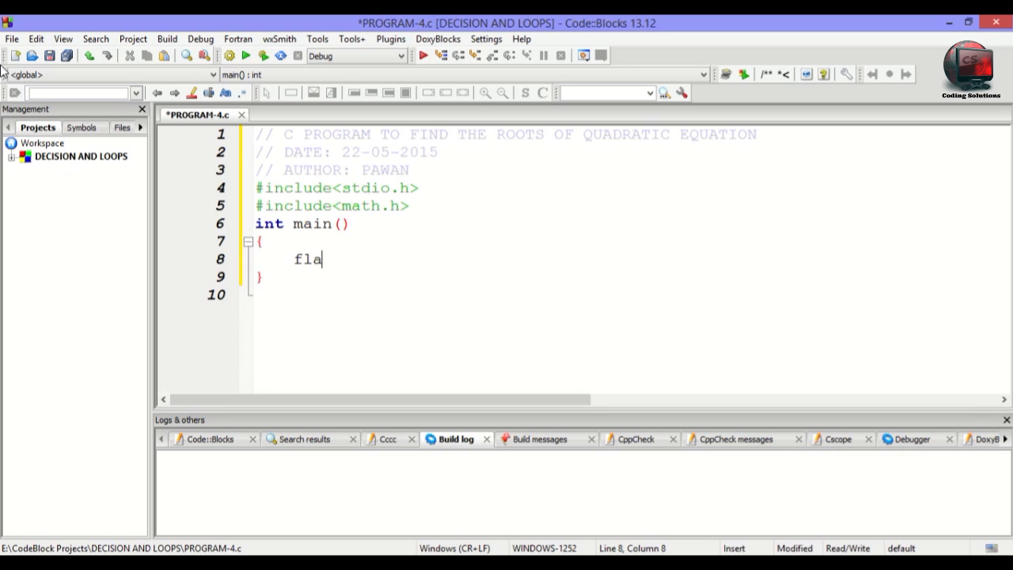
key("BackSpace")
type("oat a")
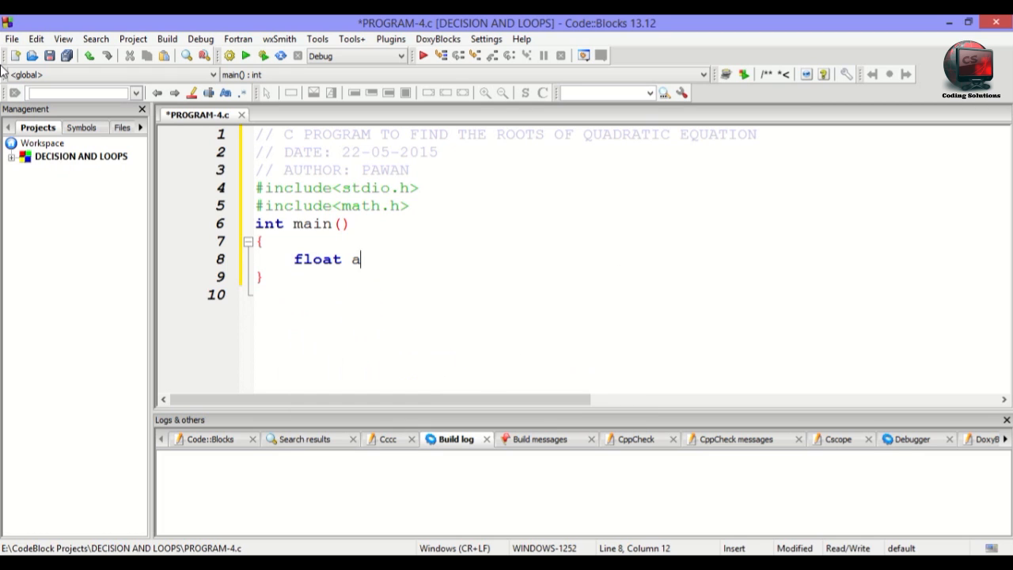
type(",b,c")
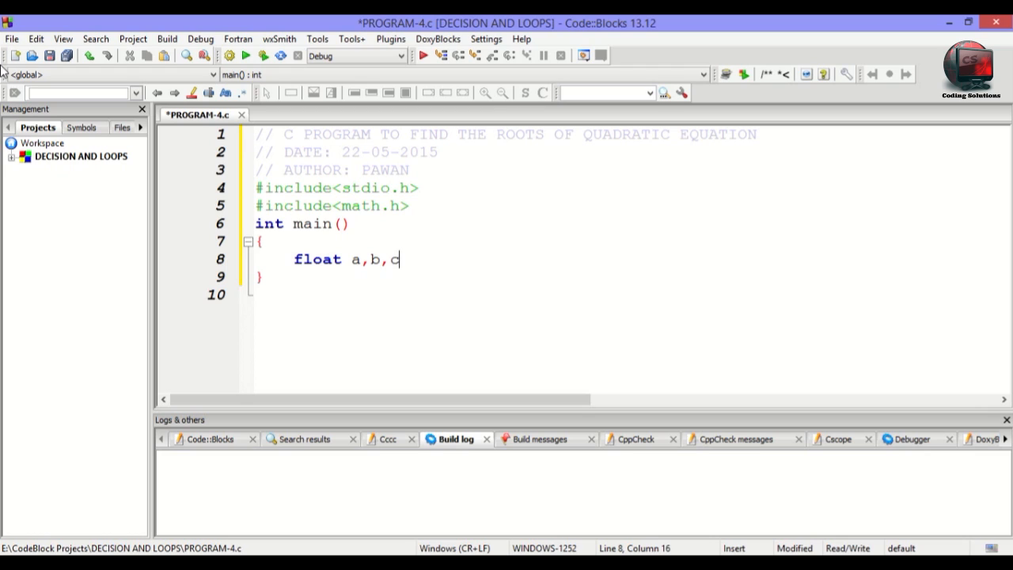
type(",")
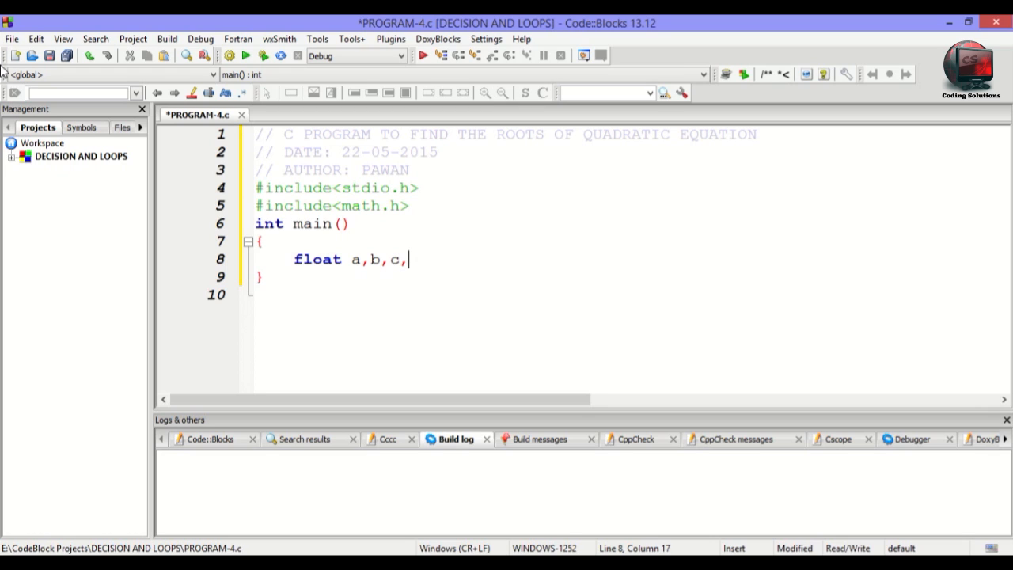
type("deter")
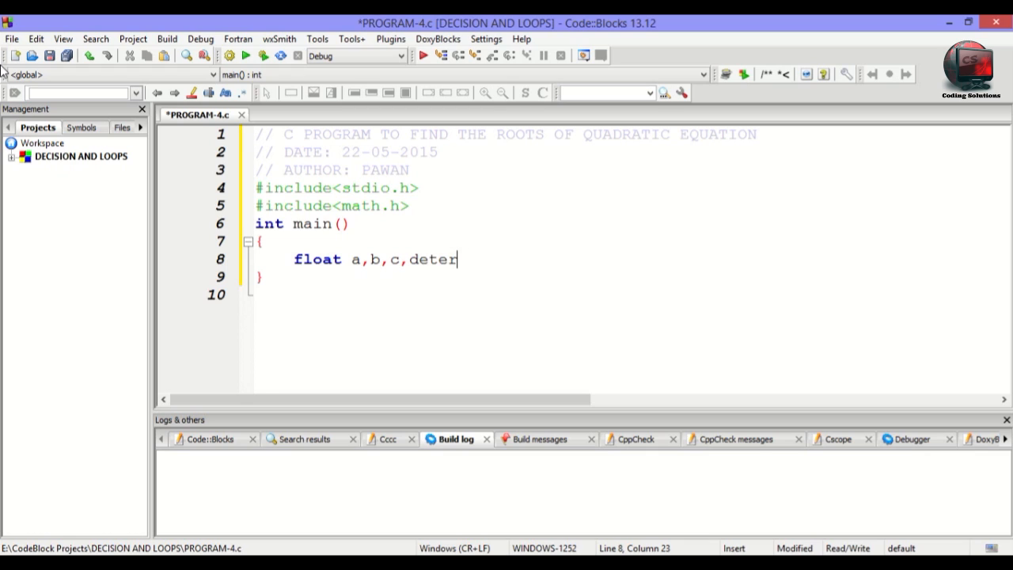
type("minan")
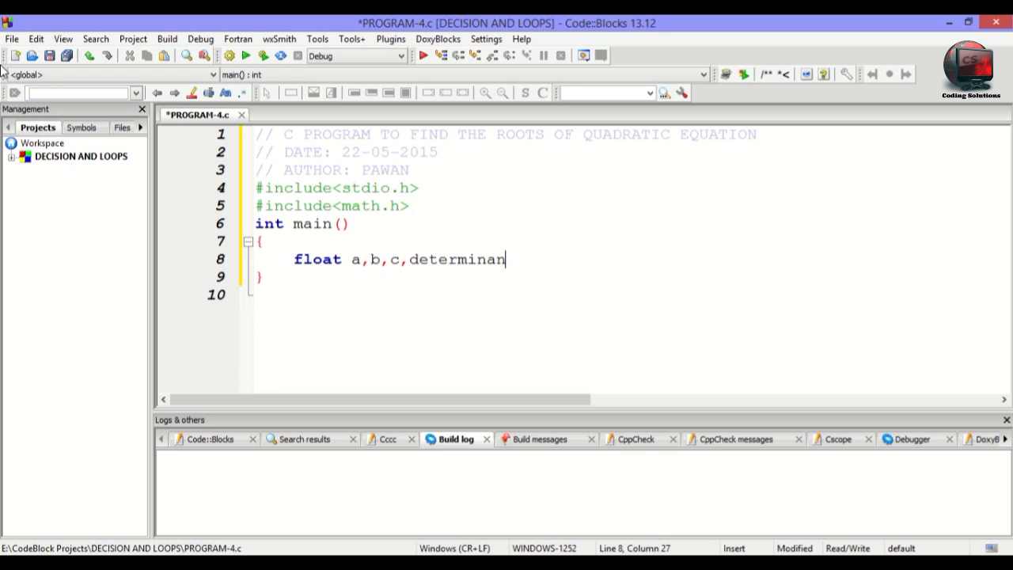
type("t,")
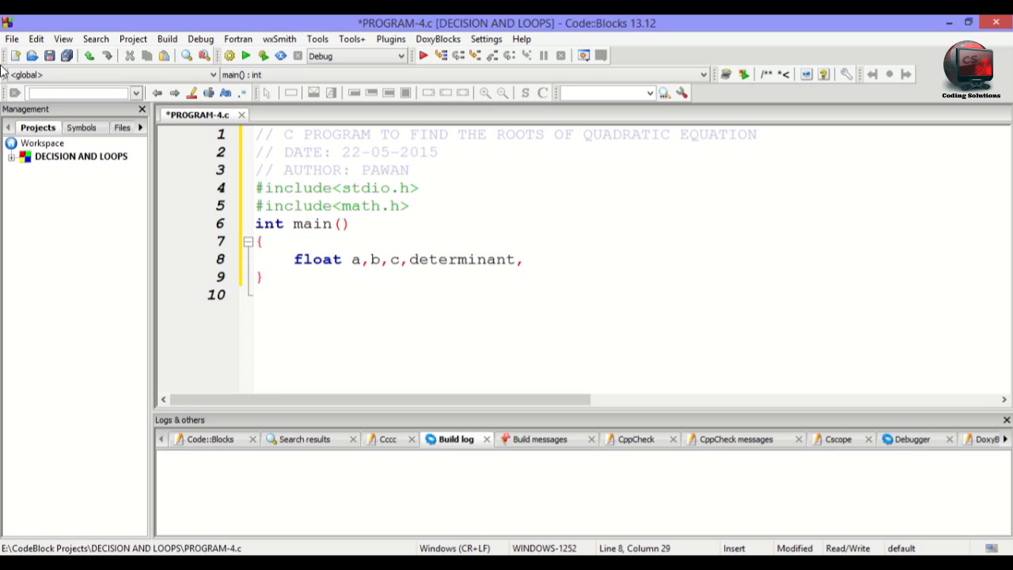
Finish the float declaration with r1, r2, real, imag and a semicolon.
type("r1")
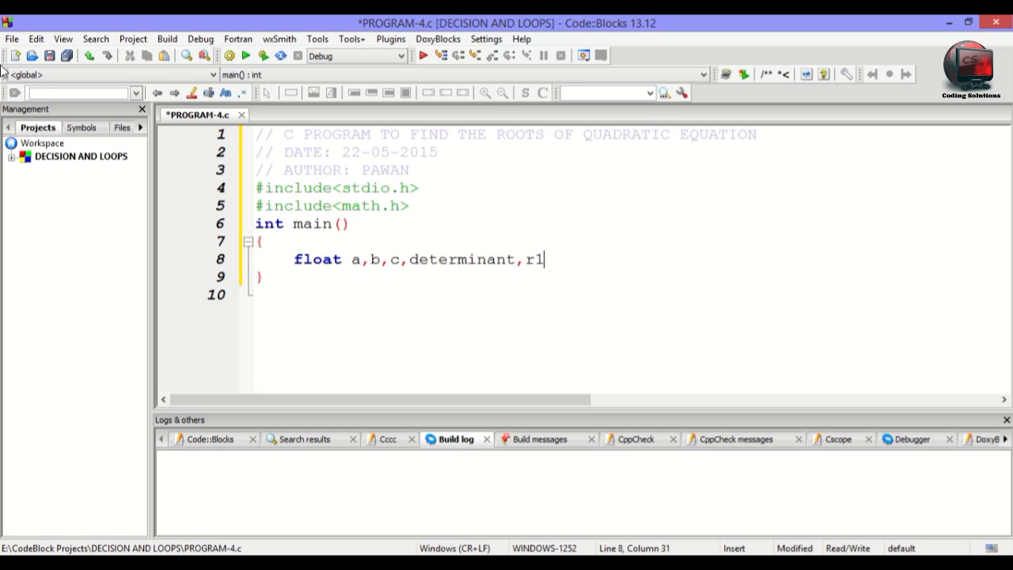
type(",r2")
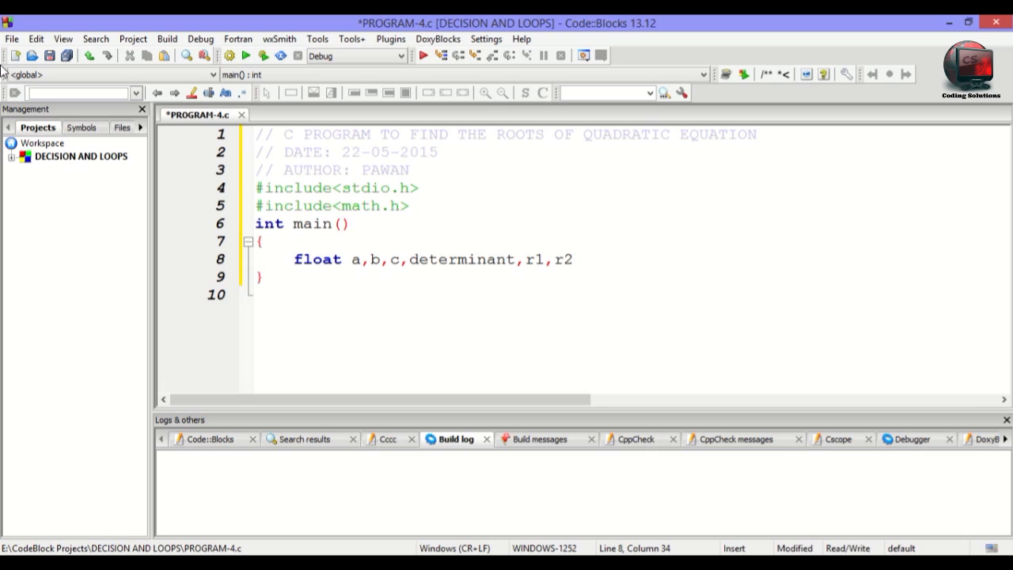
type(",")
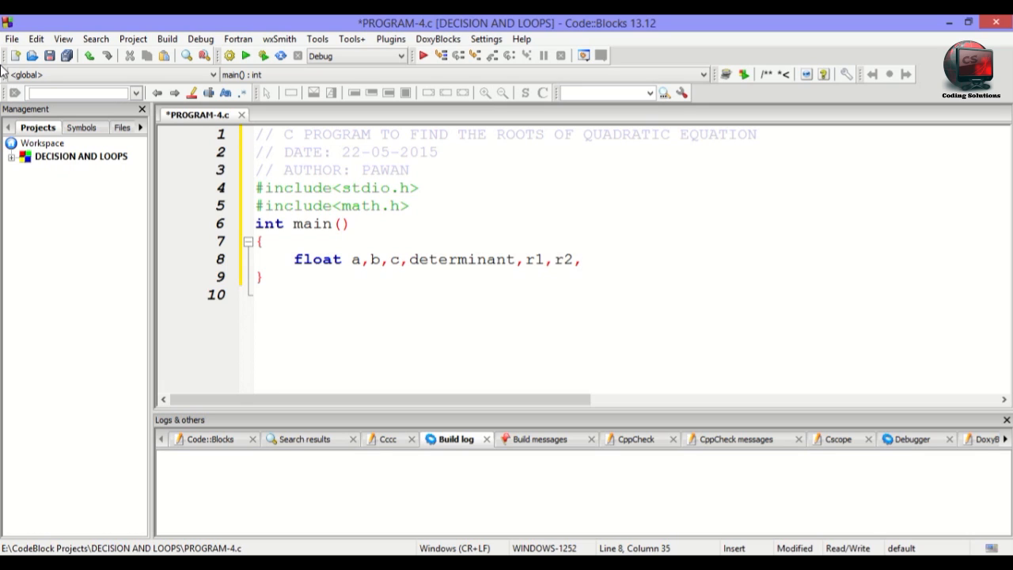
type("real")
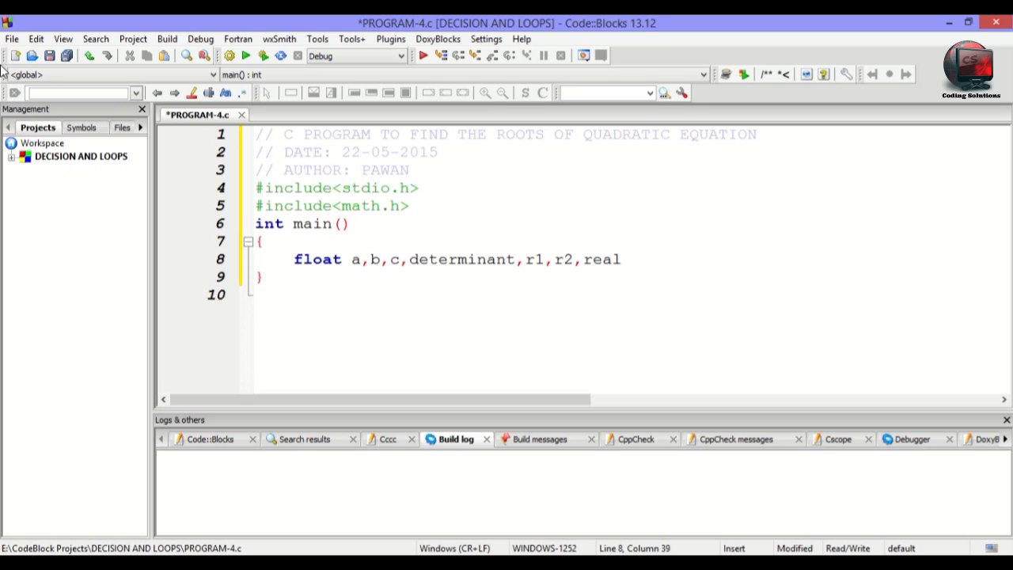
type(",")
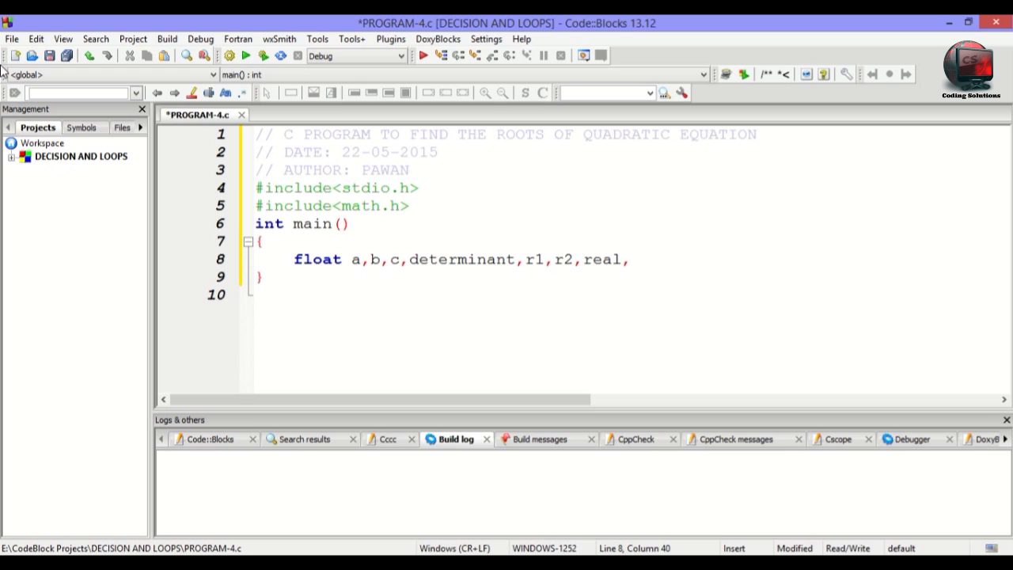
type("imagi")
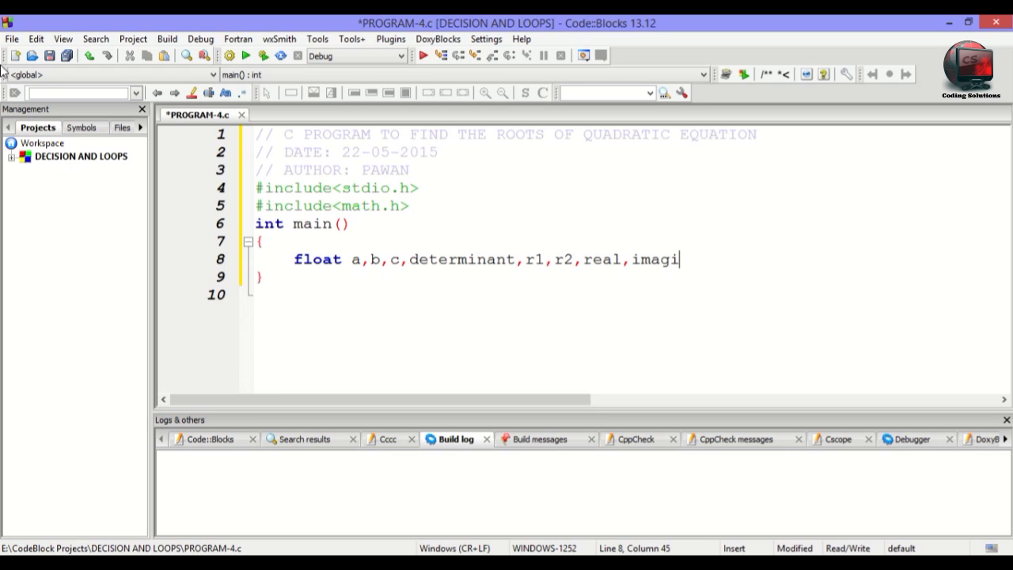
key("Backspace")
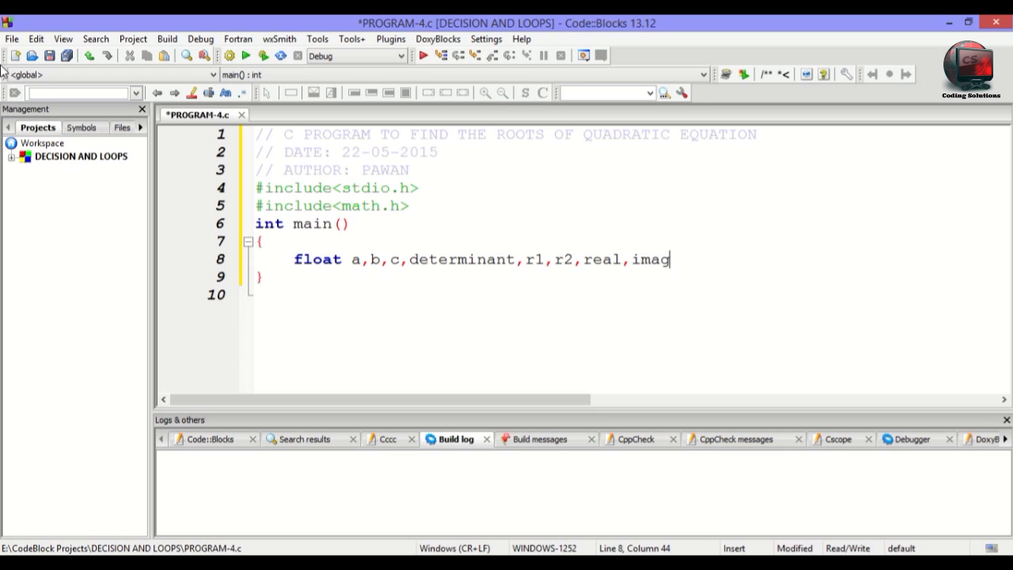
type(";")
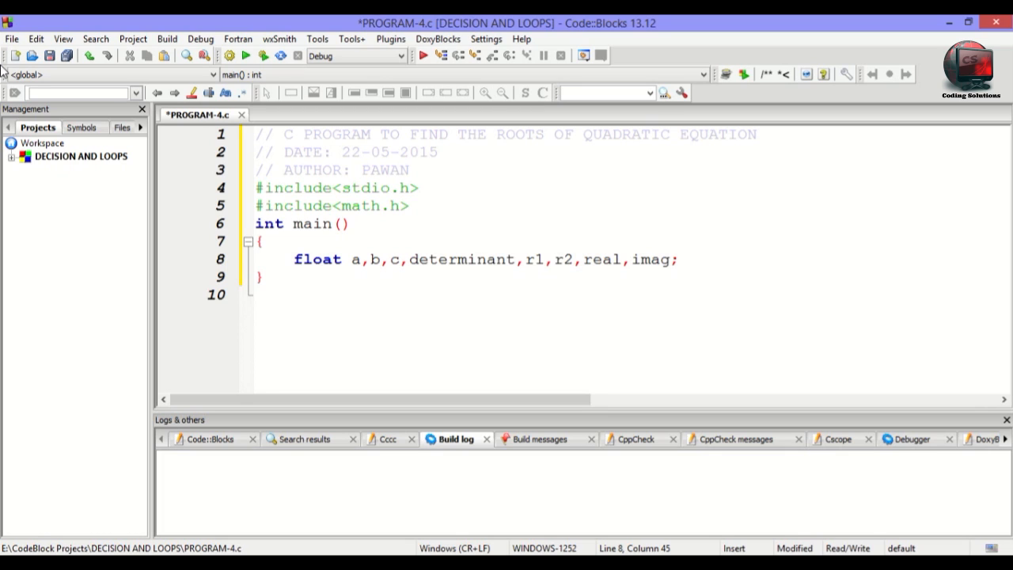
left_click(678, 259)
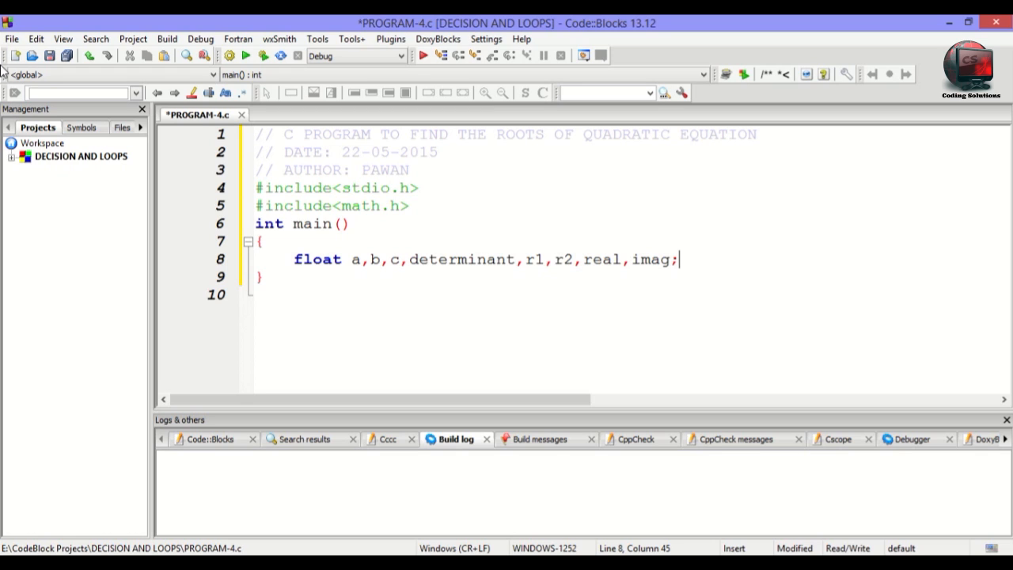
key("Enter")
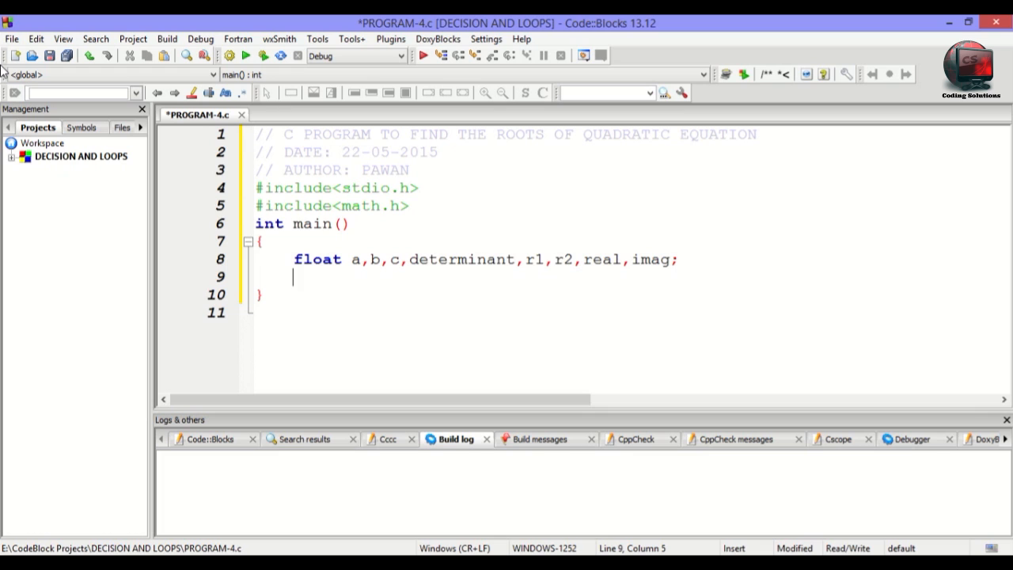
Add a printf prompt 'ENTER COEFFICIENTS a,b,c'.
type("p")
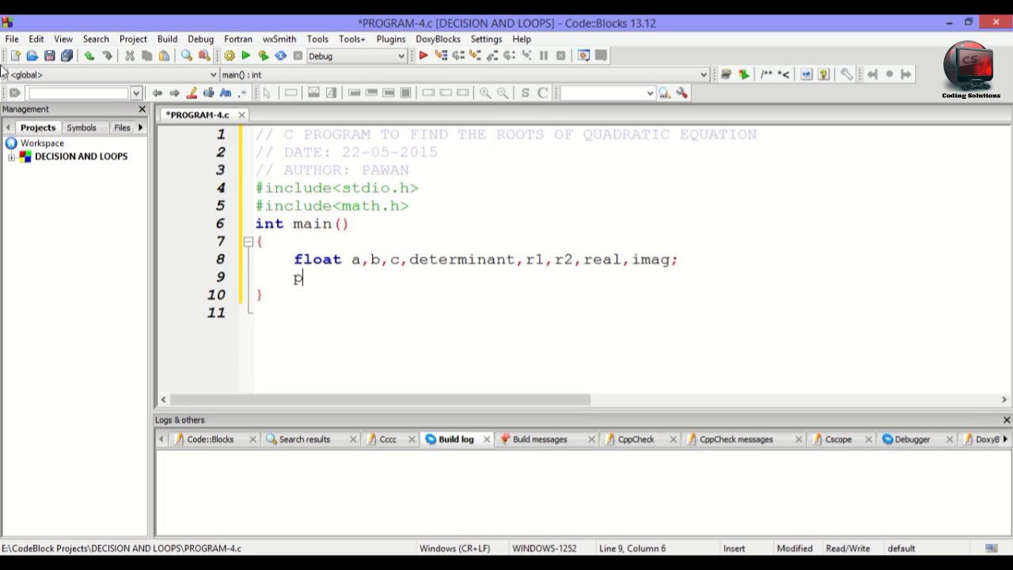
type("rintf(\"\")")
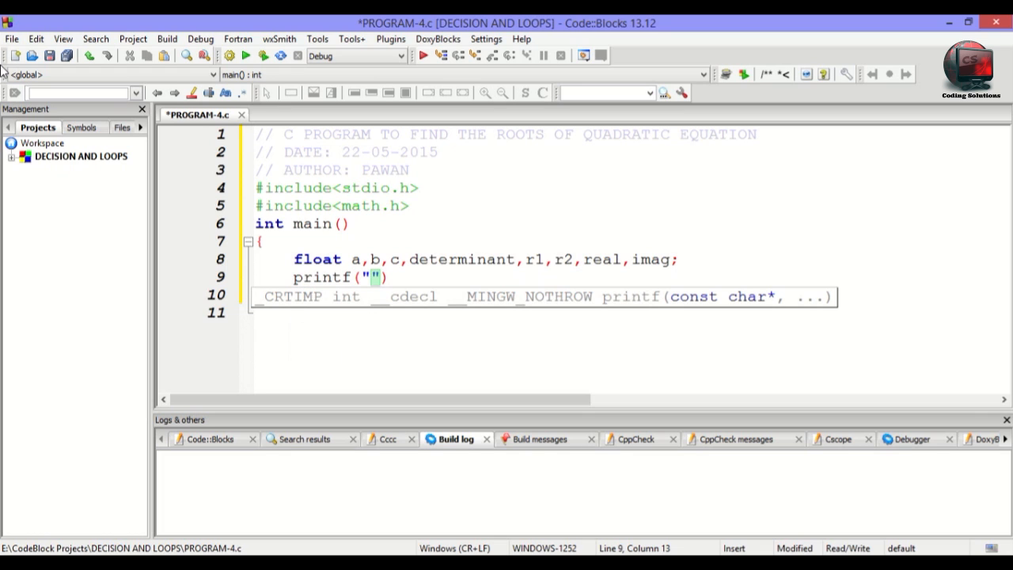
type("ENTER COFF")
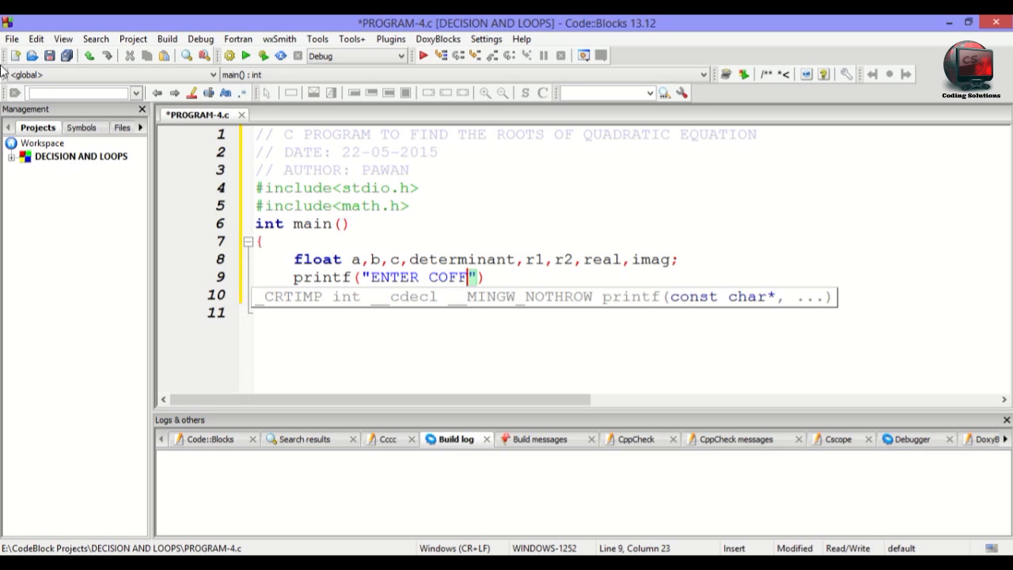
type("ECIENT")
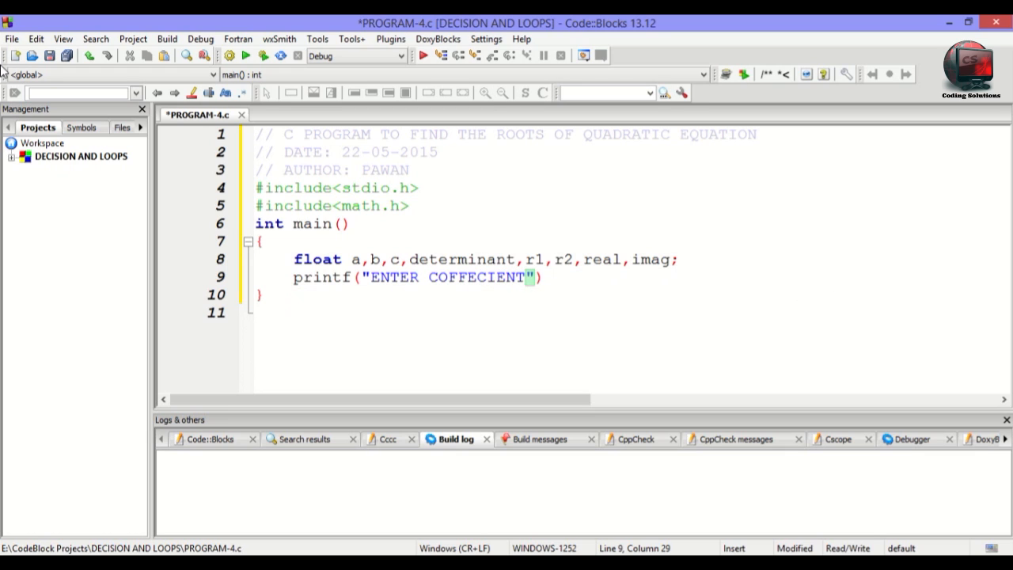
type("S")
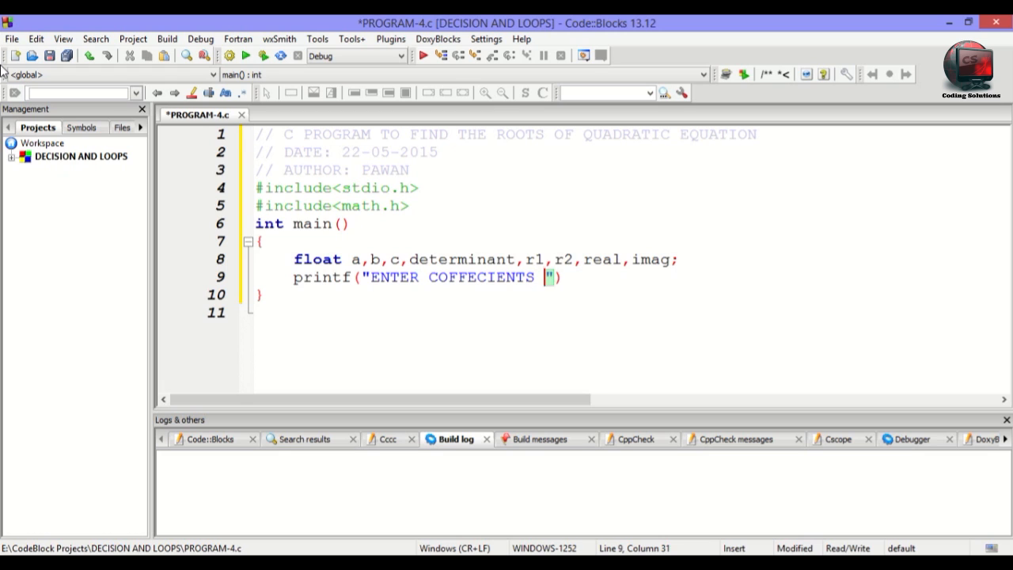
type("a,b,c")
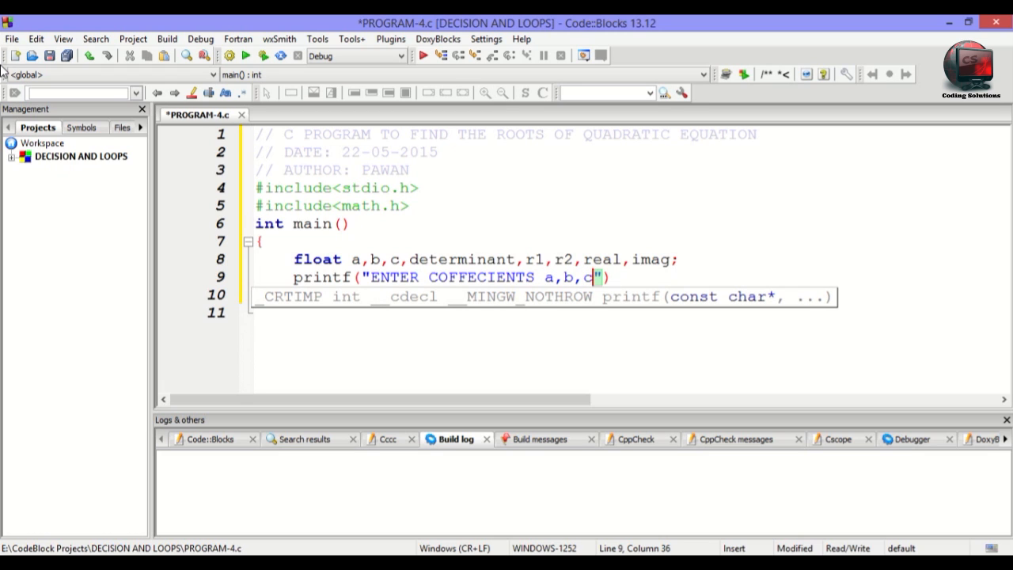
type(");")
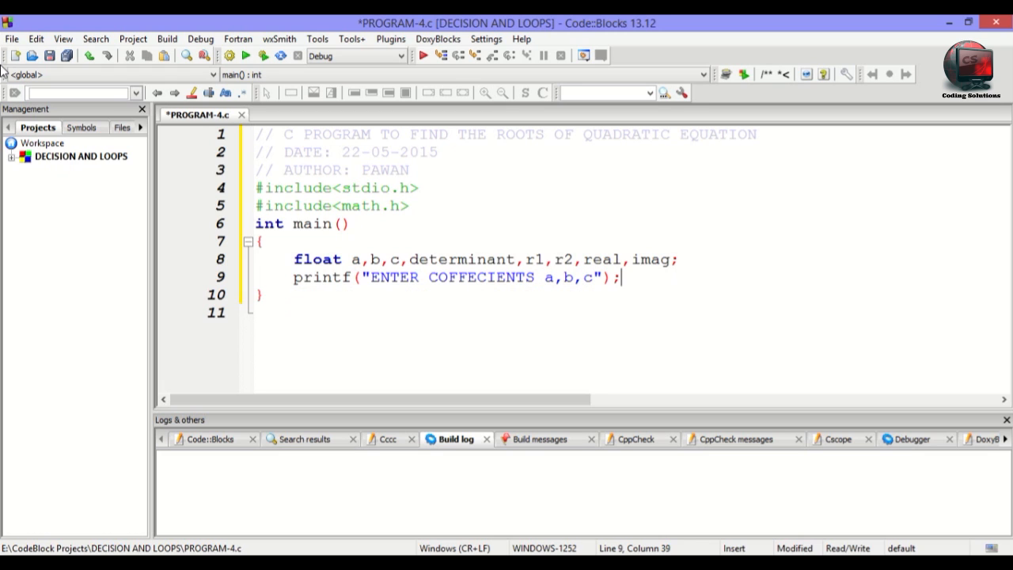
Read the coefficients with scanf("%f%f%f",&a,&b,&c);.
type("scanf(\"\")")
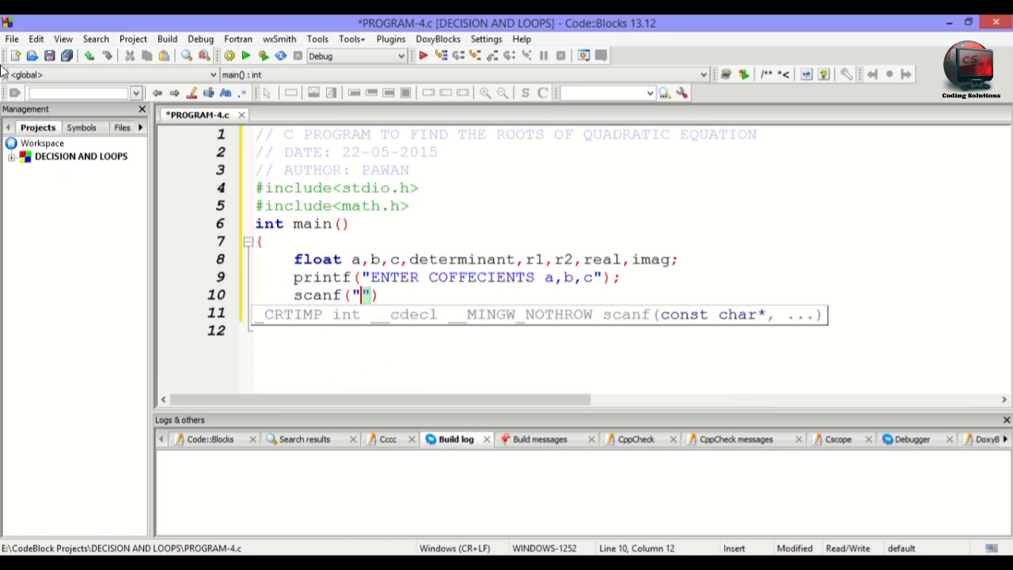
type("%f")
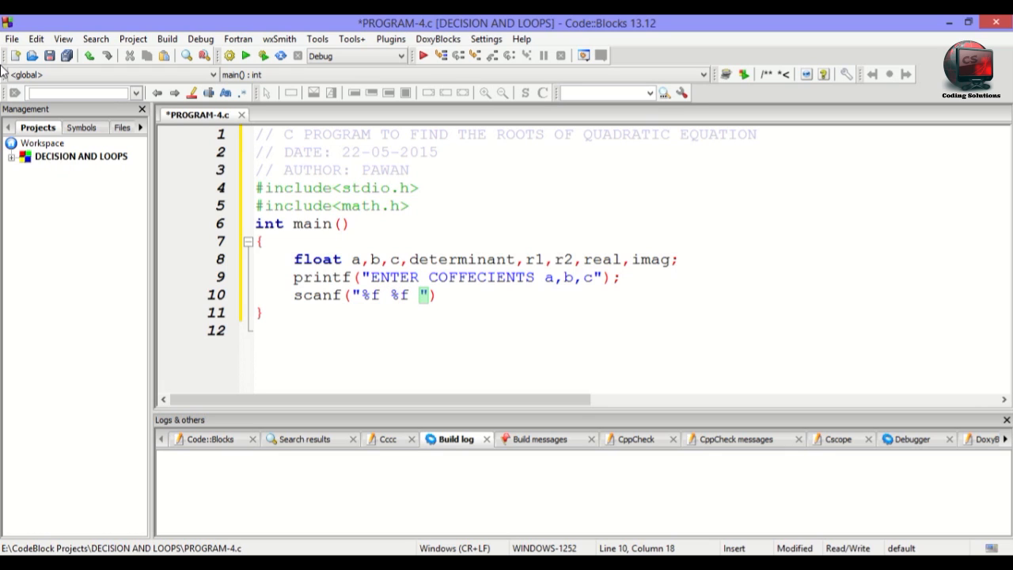
type("%f\",")
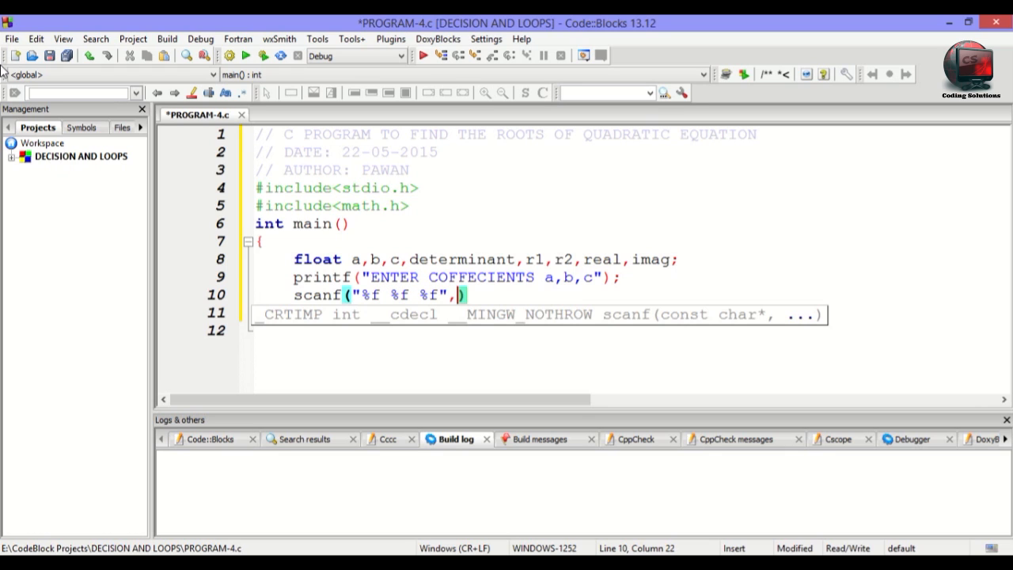
type("&")
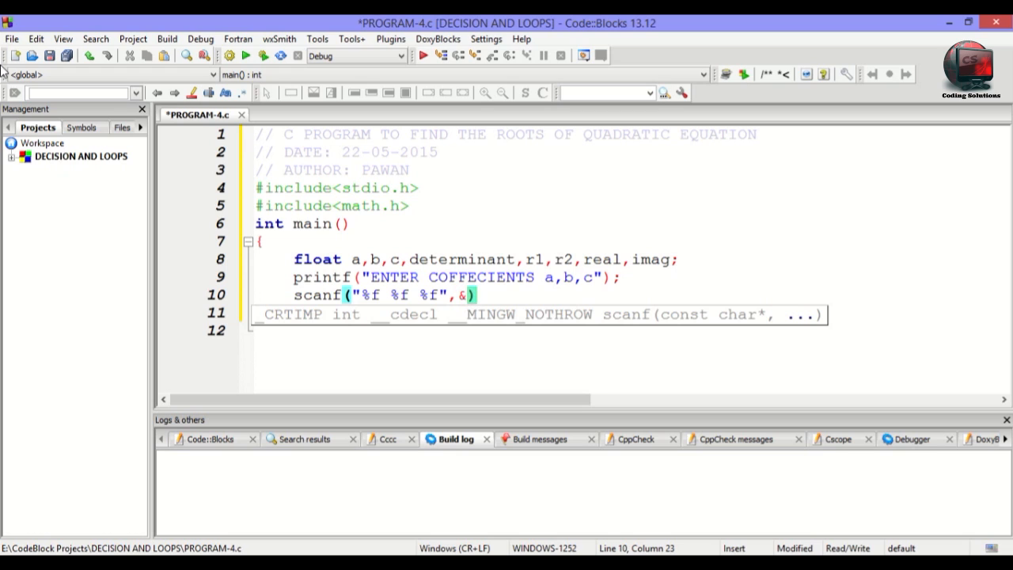
type("a,&b,&")
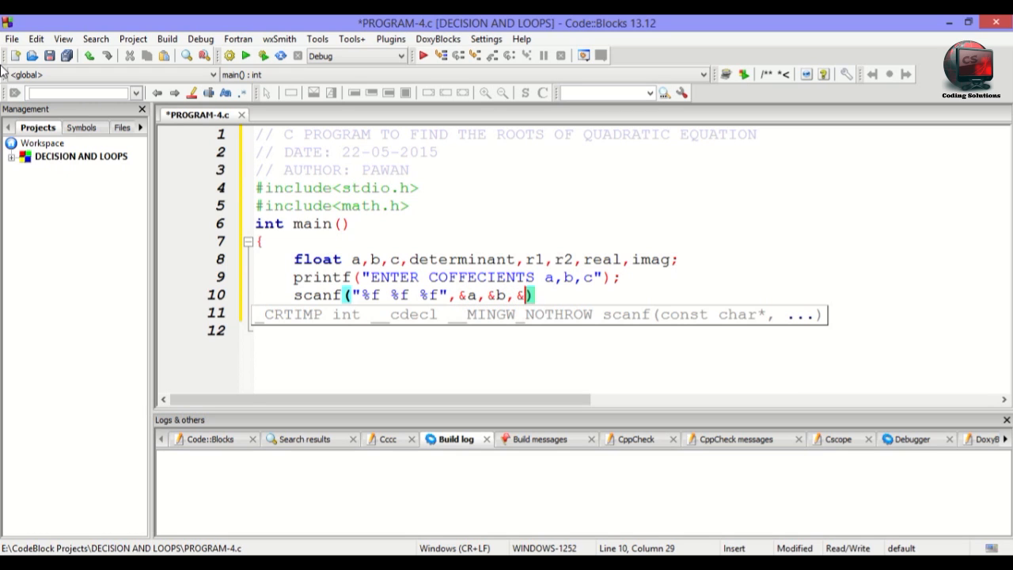
type("c")
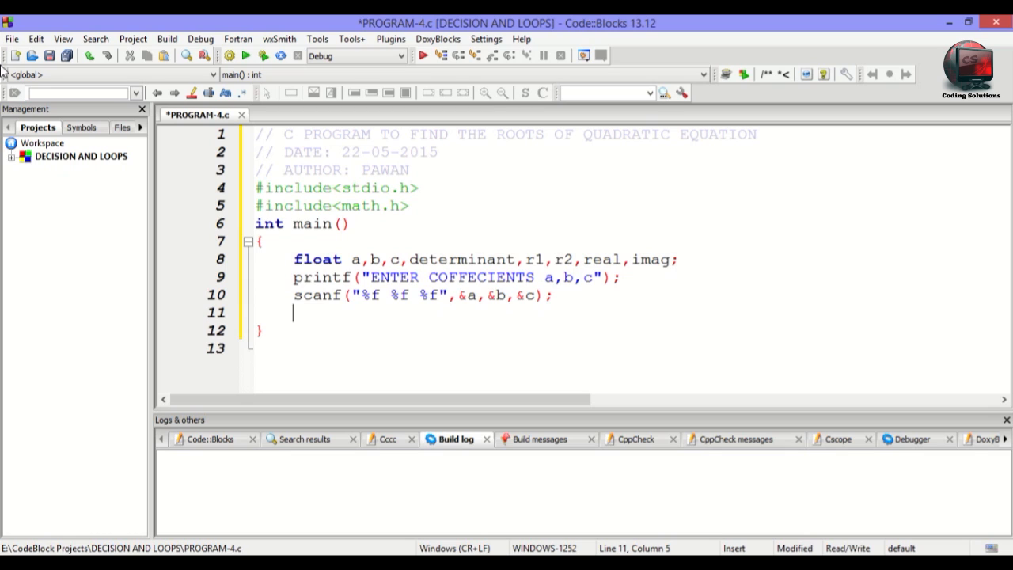
type("determinant")
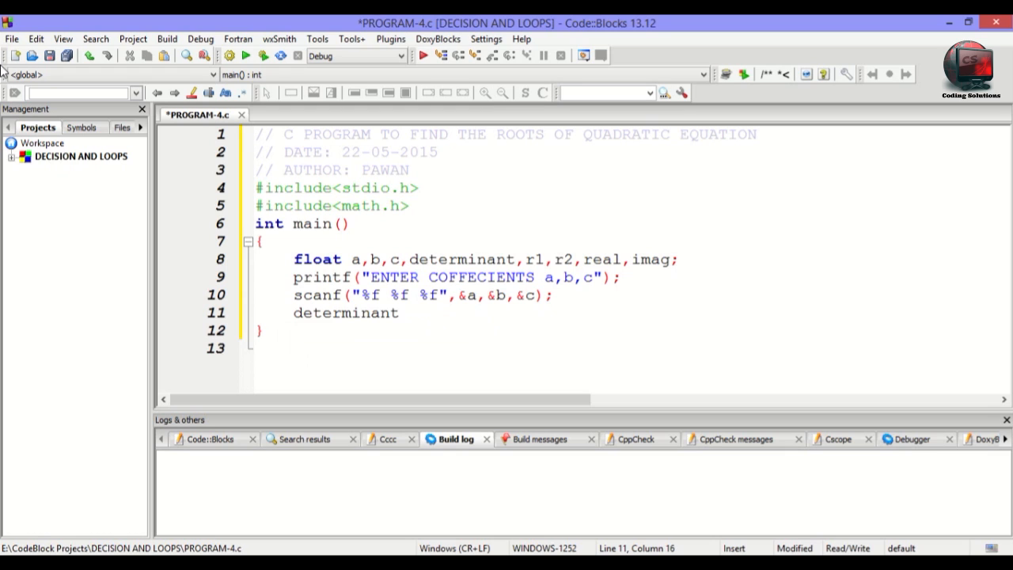
Complete line 11 as determinant=b*b-4*a*c.
type("=")
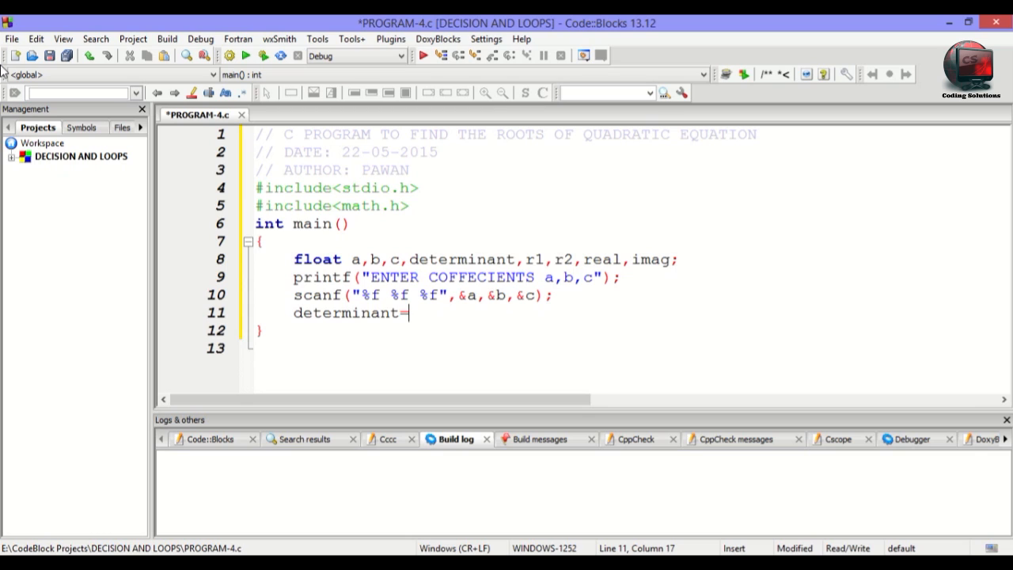
type("b*")
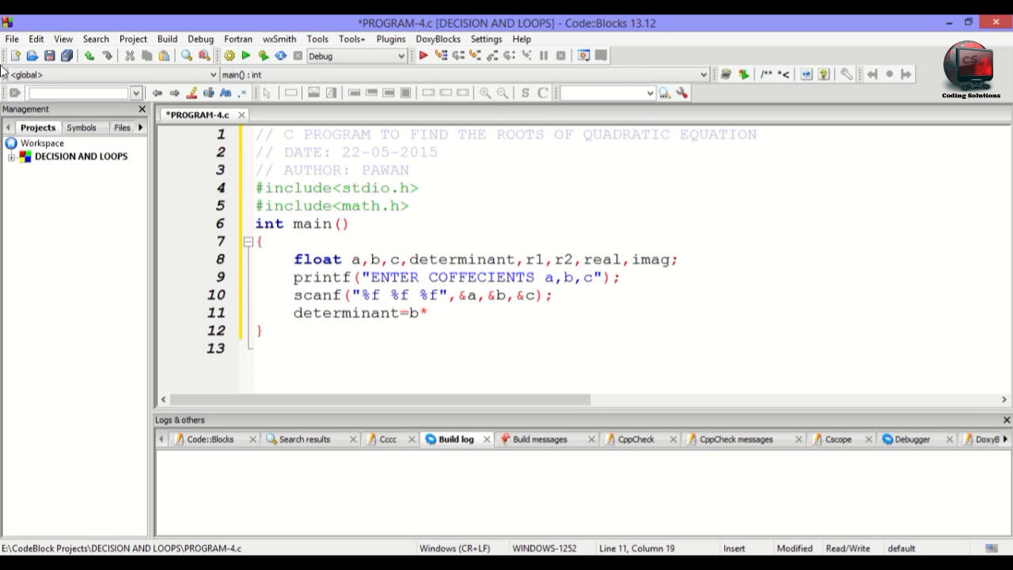
type("b")
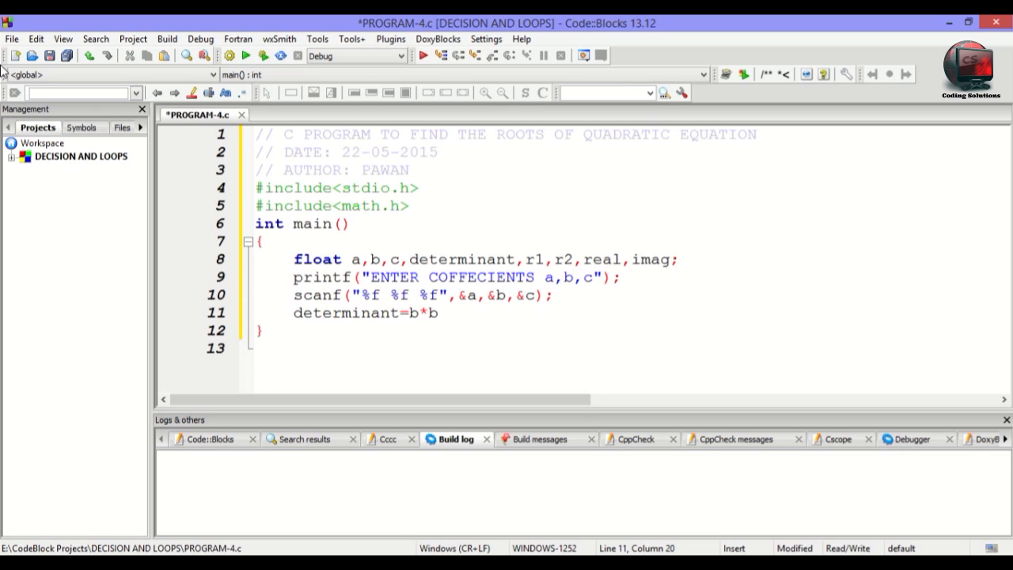
type("-4")
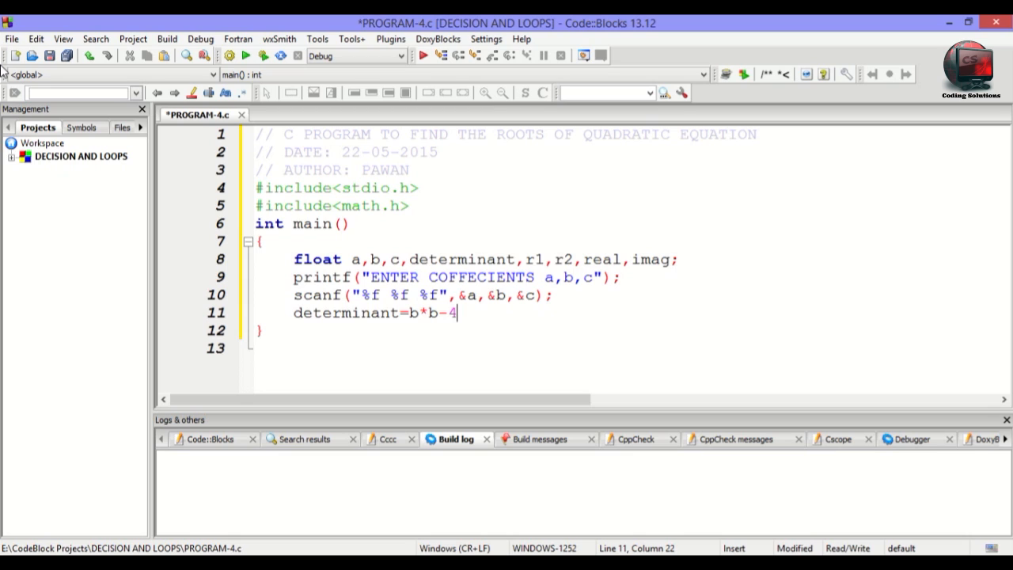
type("*a")
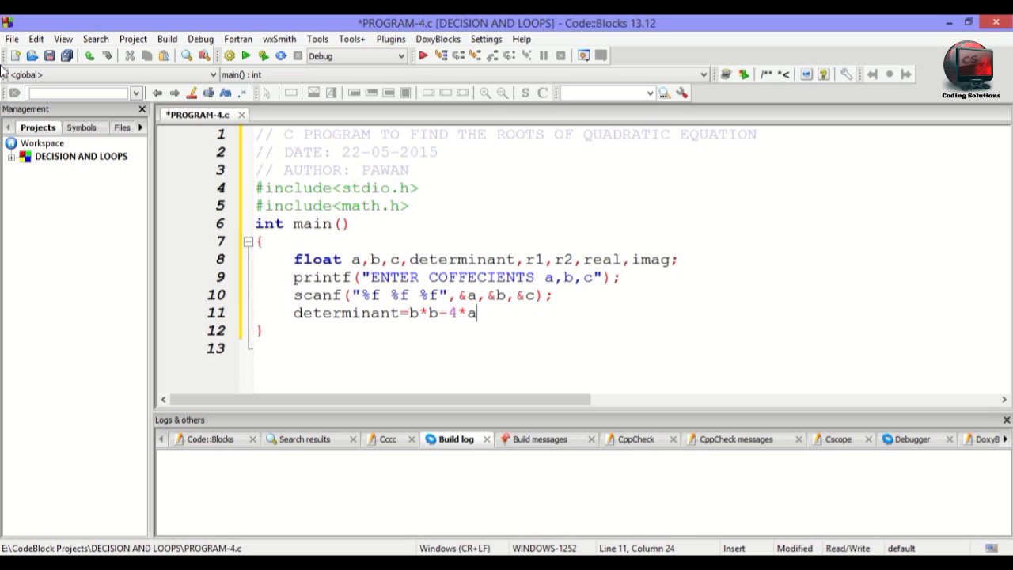
type("*c")
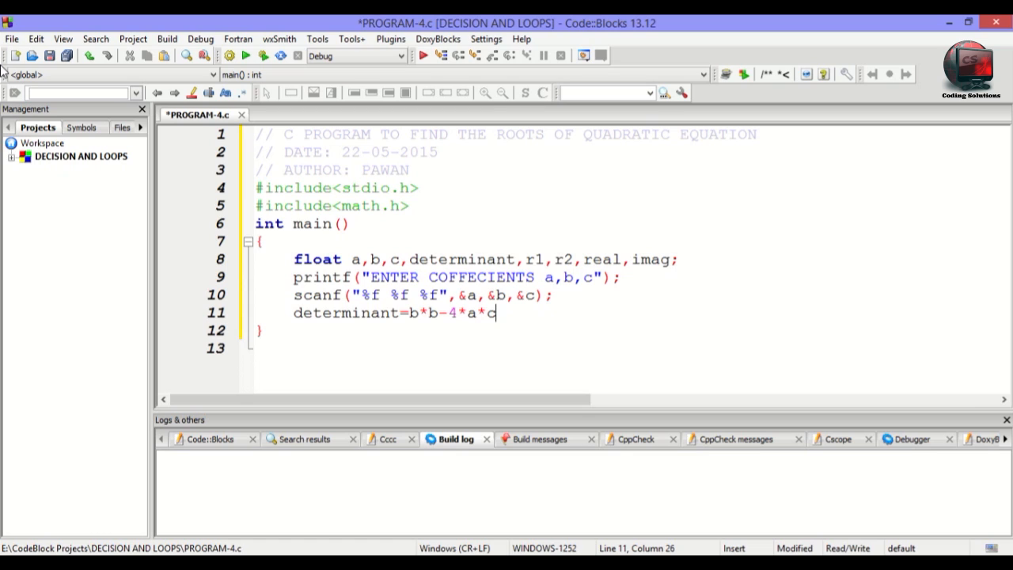
End the determinant line and start an if (determinant>0) block.
type(";")
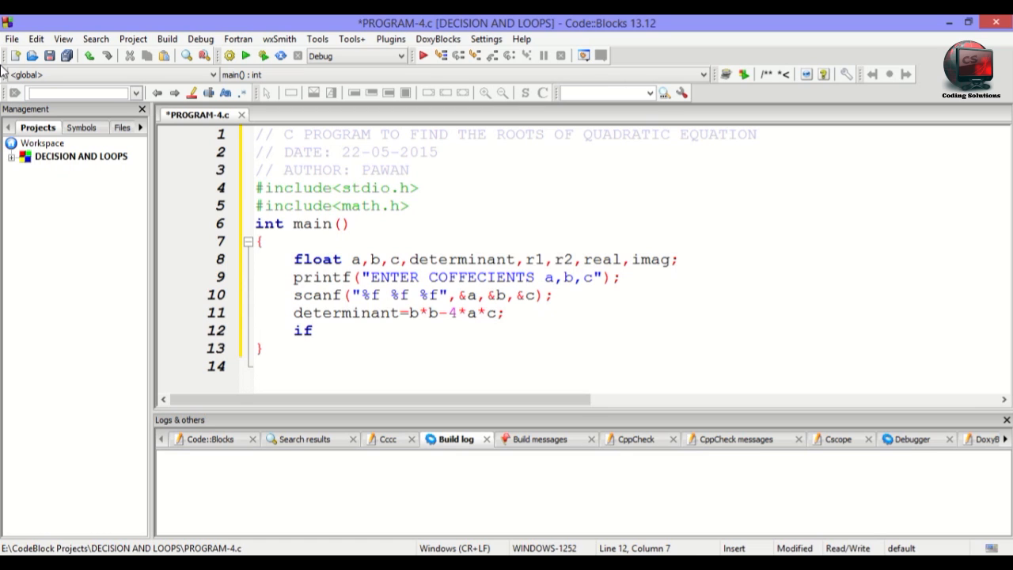
type("()")
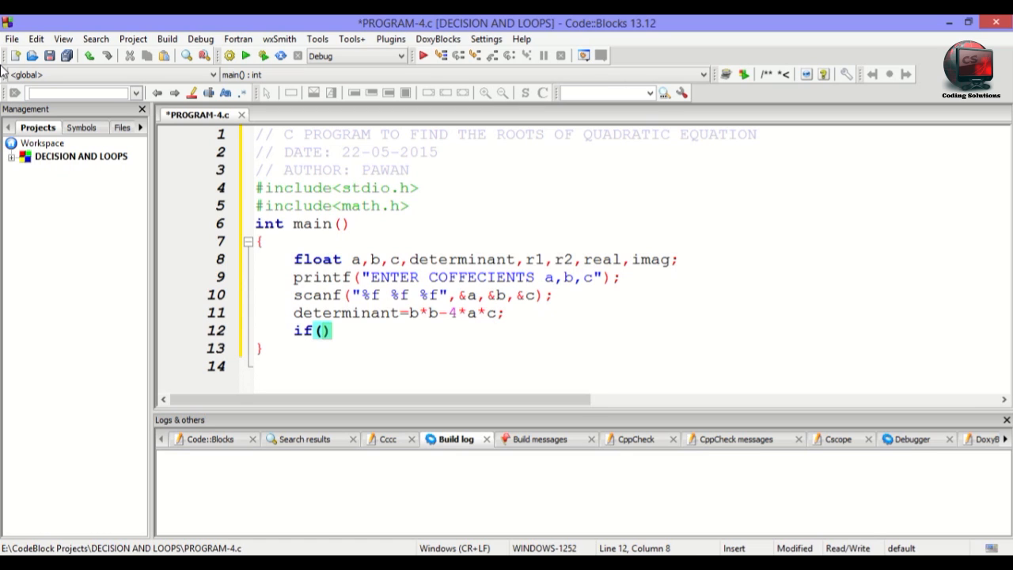
type("determinant")
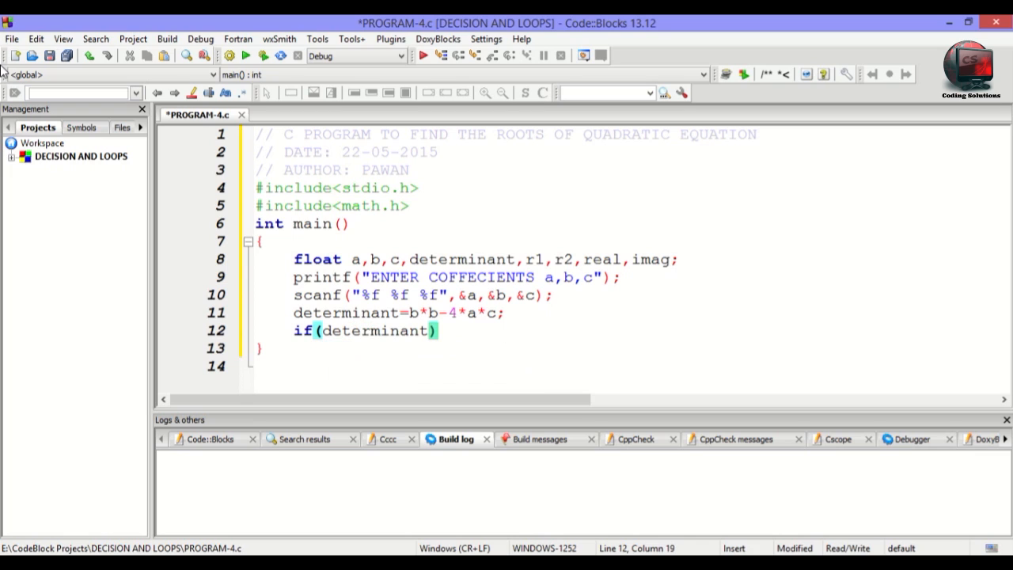
type(">")
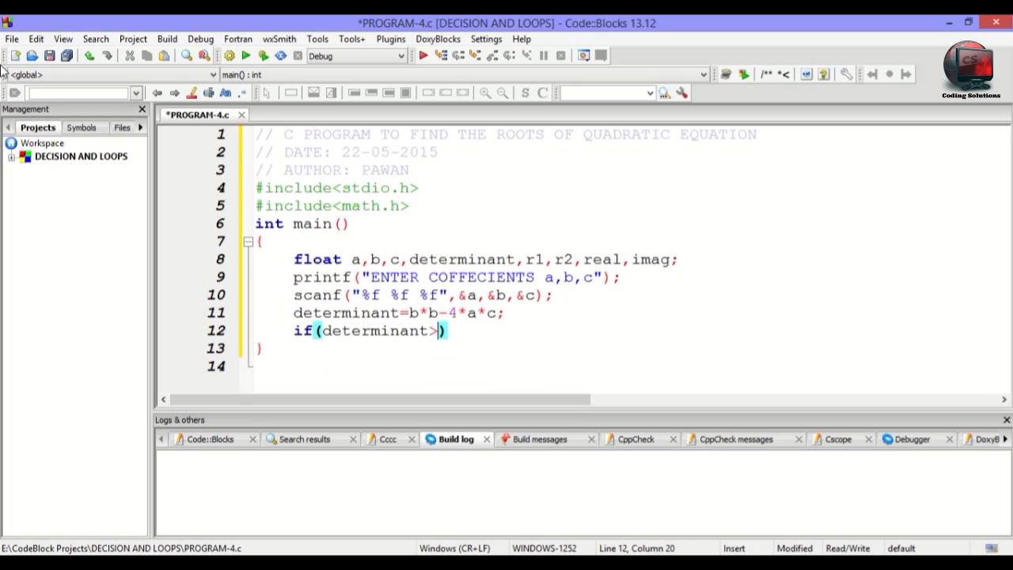
type("0")
type("{")
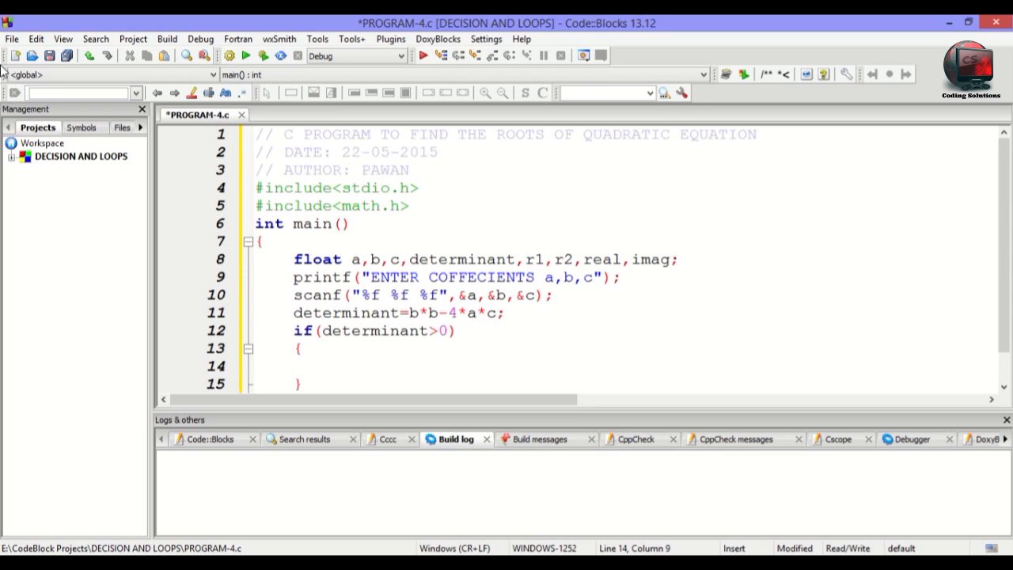
Compute r1=(-b+sqrt(determinant))/(2*a) inside the if block.
type("r1=")
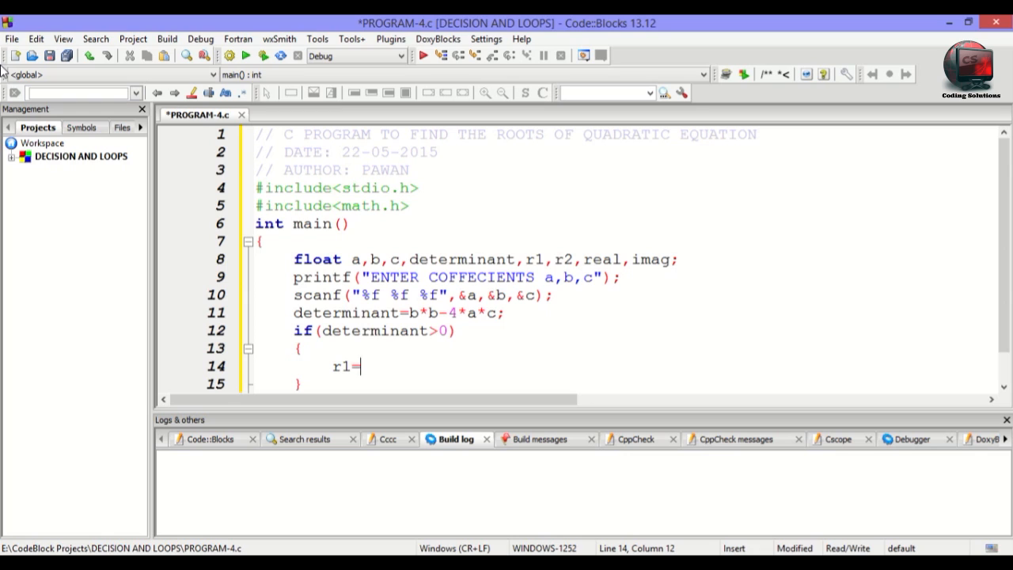
type("()")
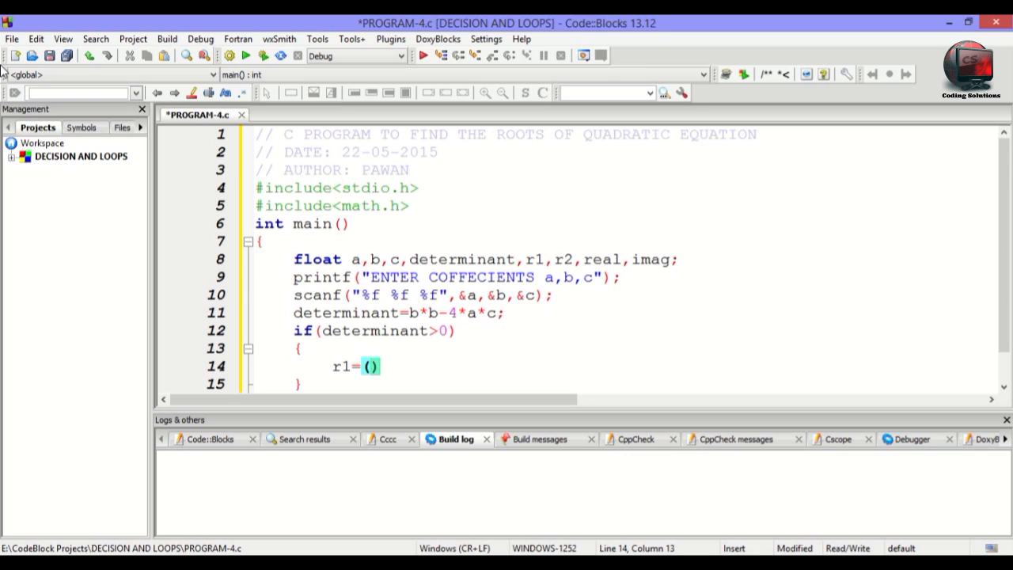
type("-b")
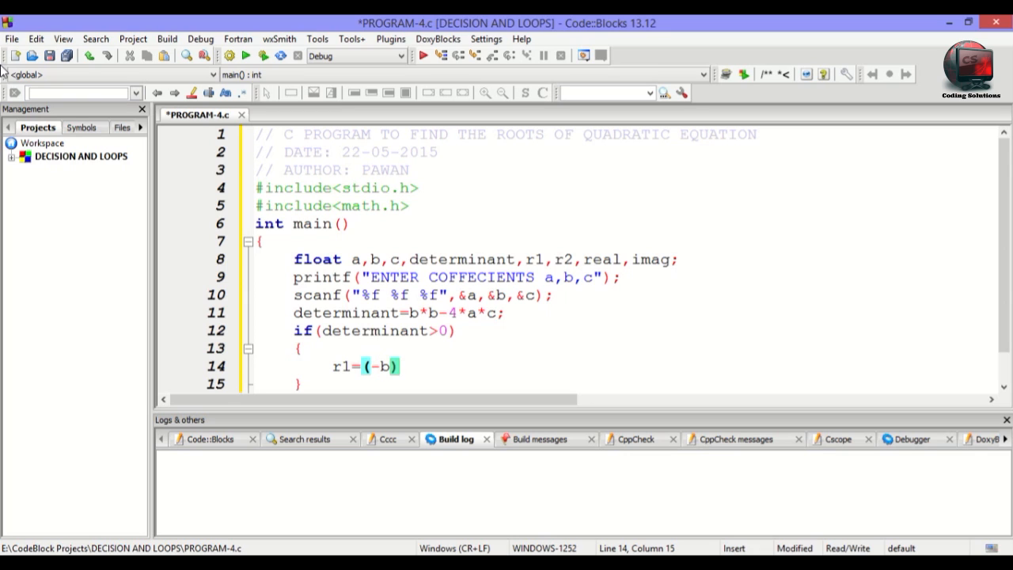
type("+")
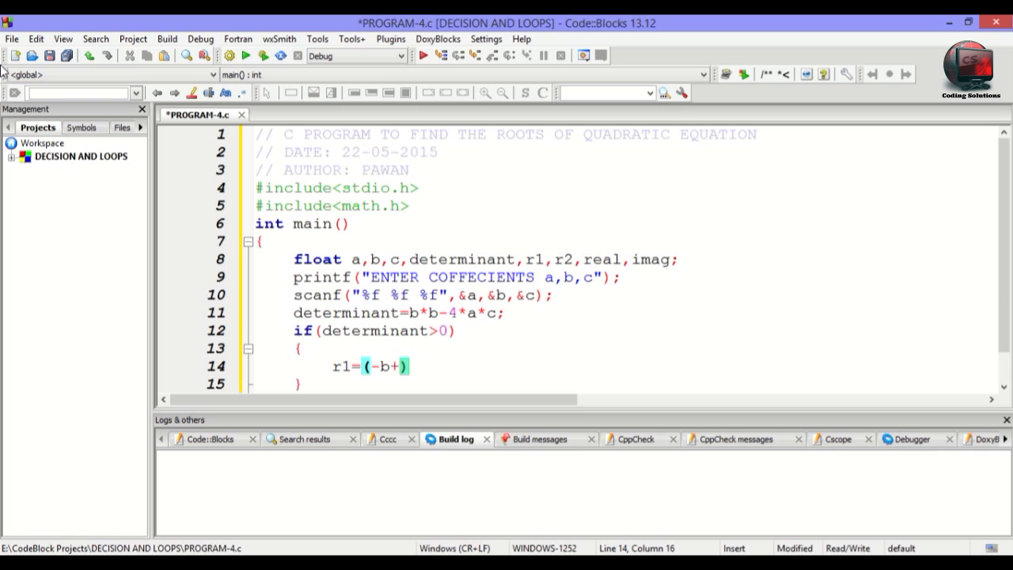
type("sq")
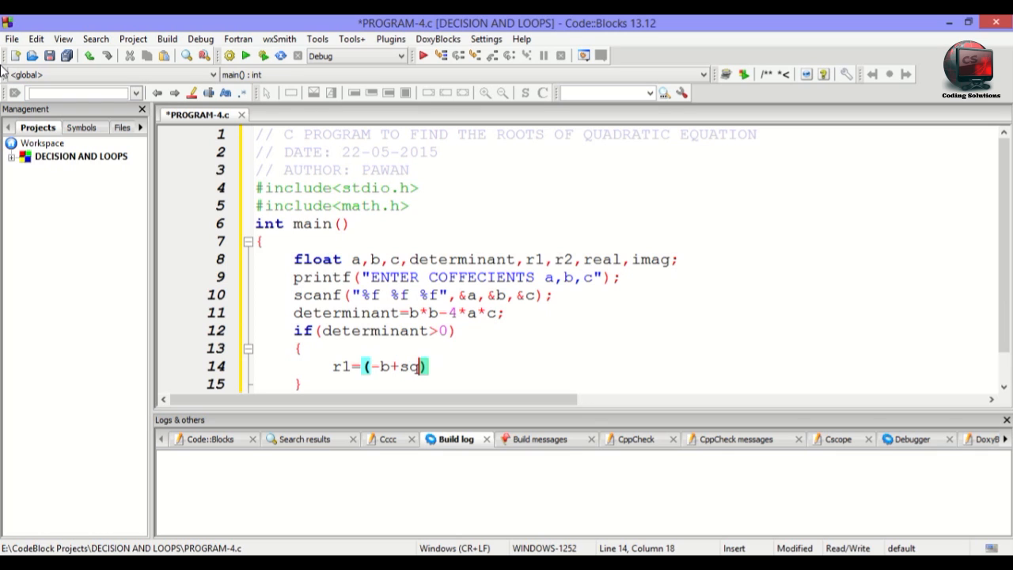
type("rt(")
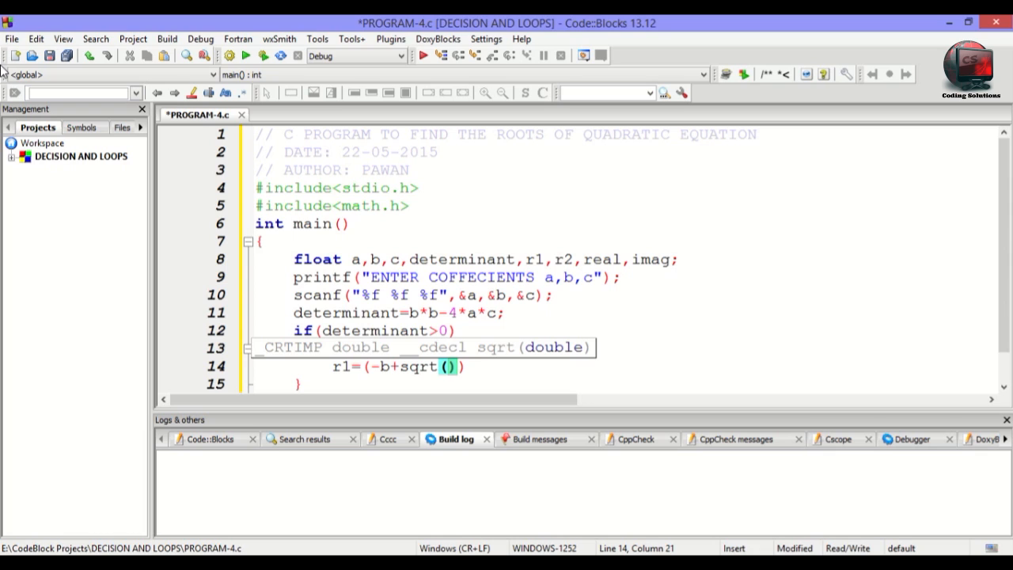
type("determinant")
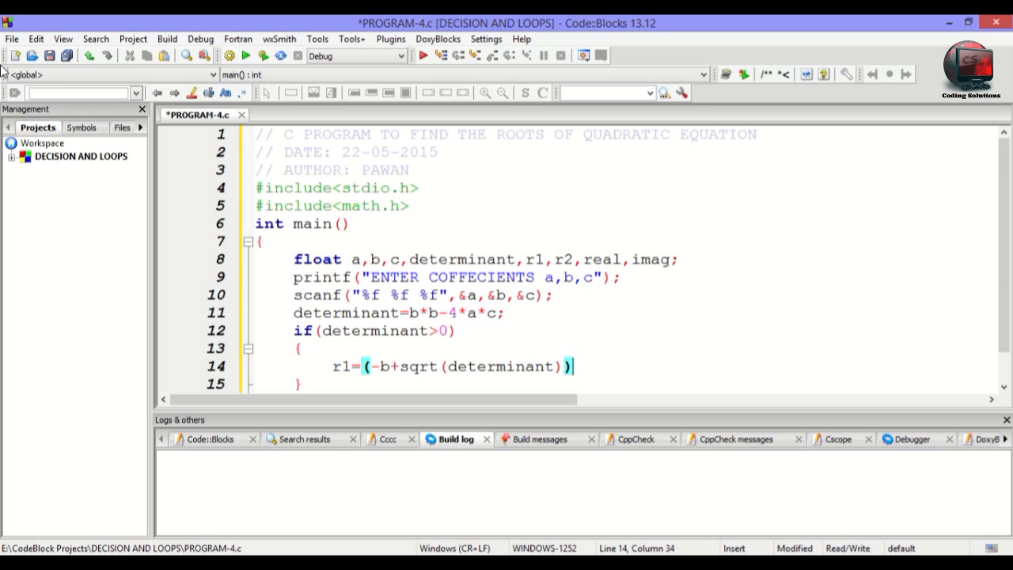
type("/")
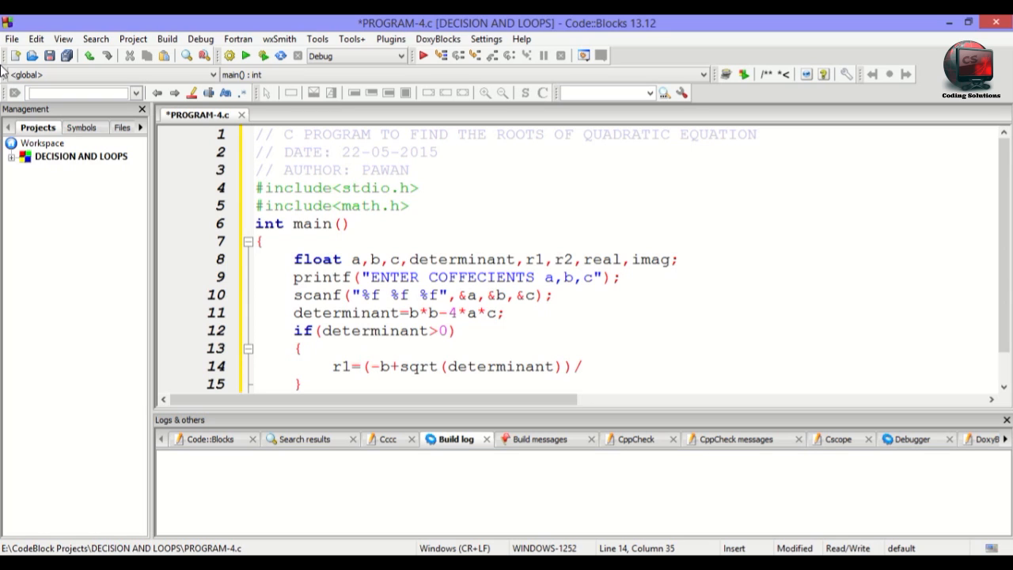
type("2")
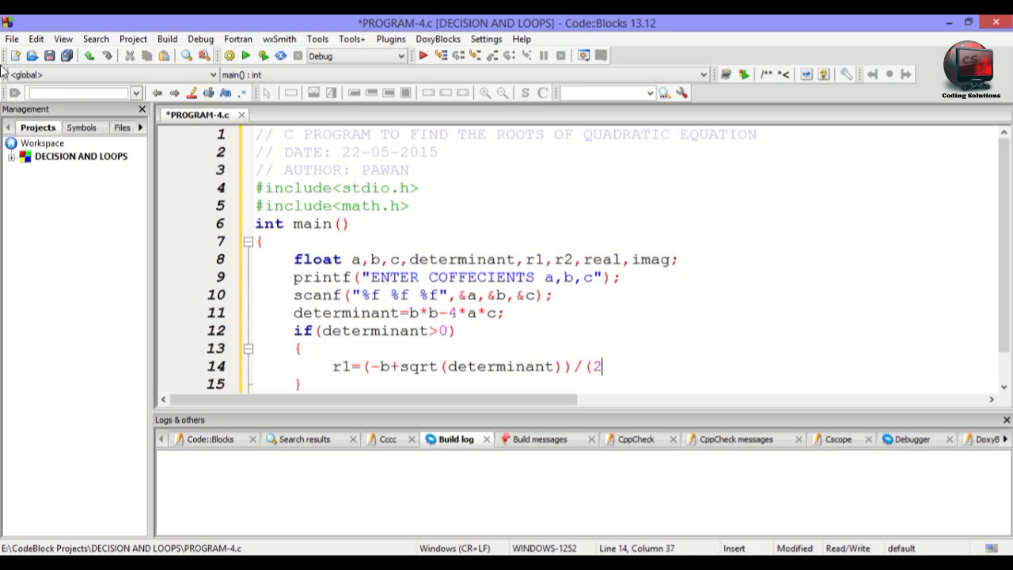
type("*a);")
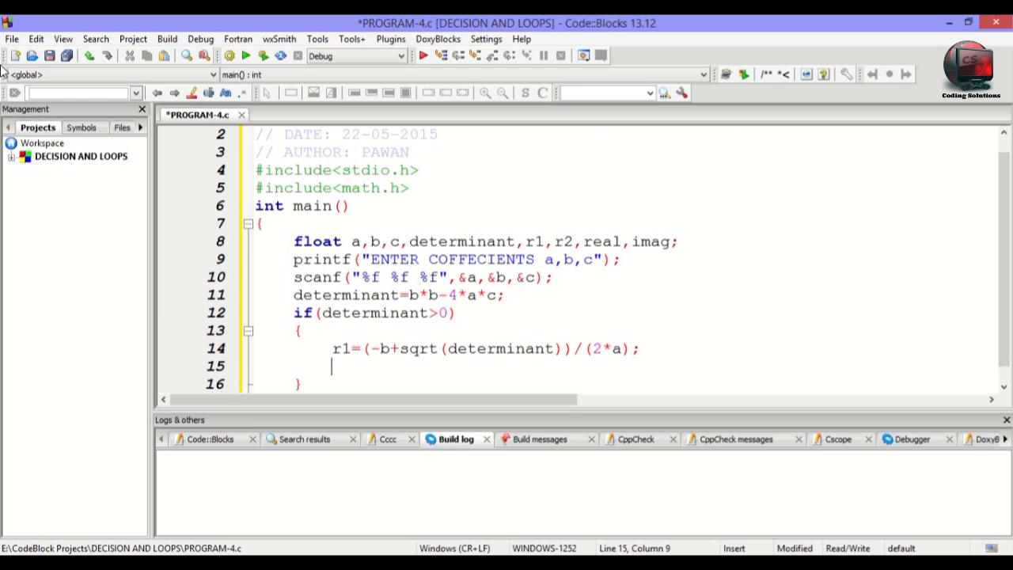
Compute r2=(-b-sqrt(determinant))/(2*a); on line 15.
type("r2=")
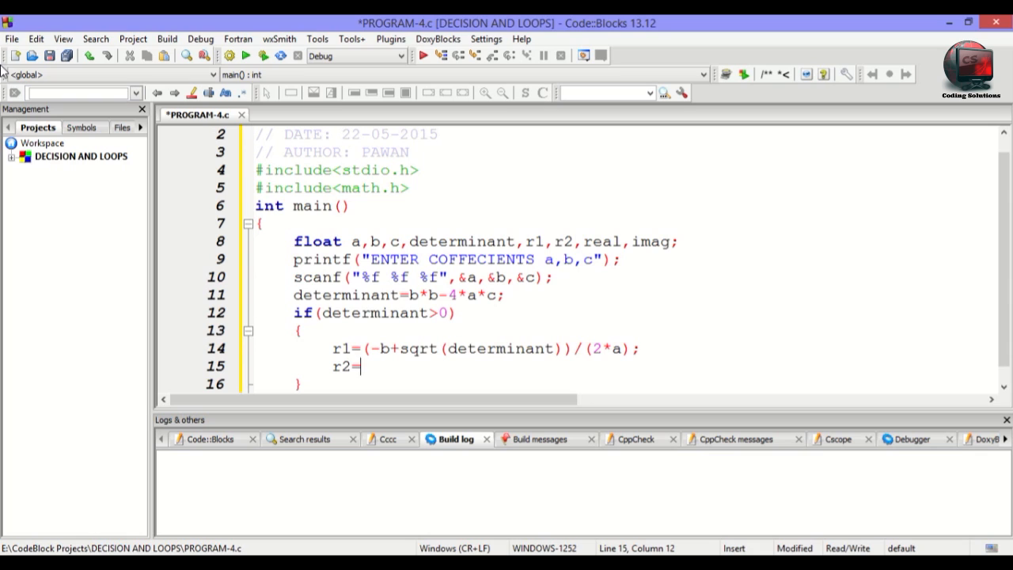
type("(-)")
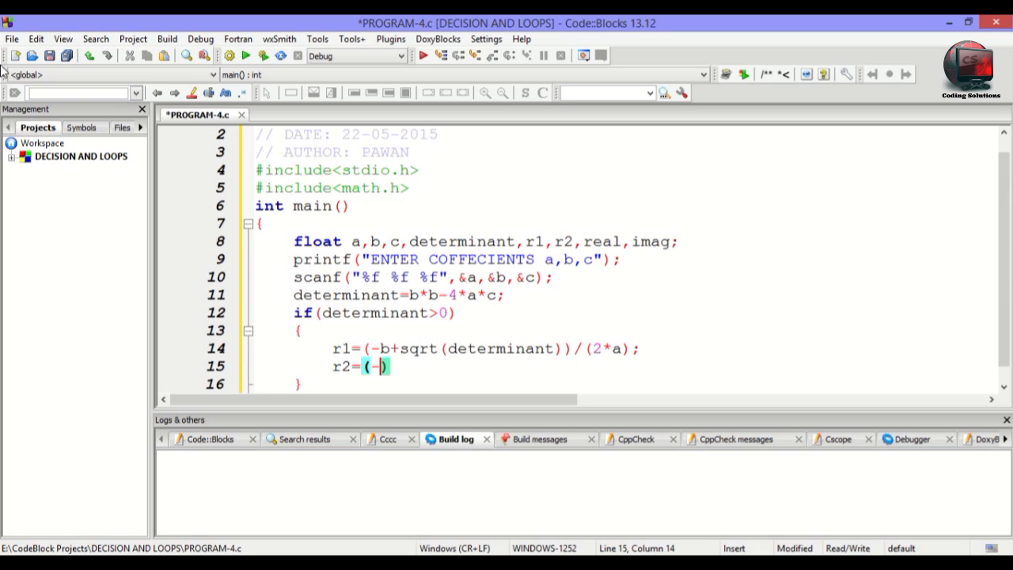
type("b-")
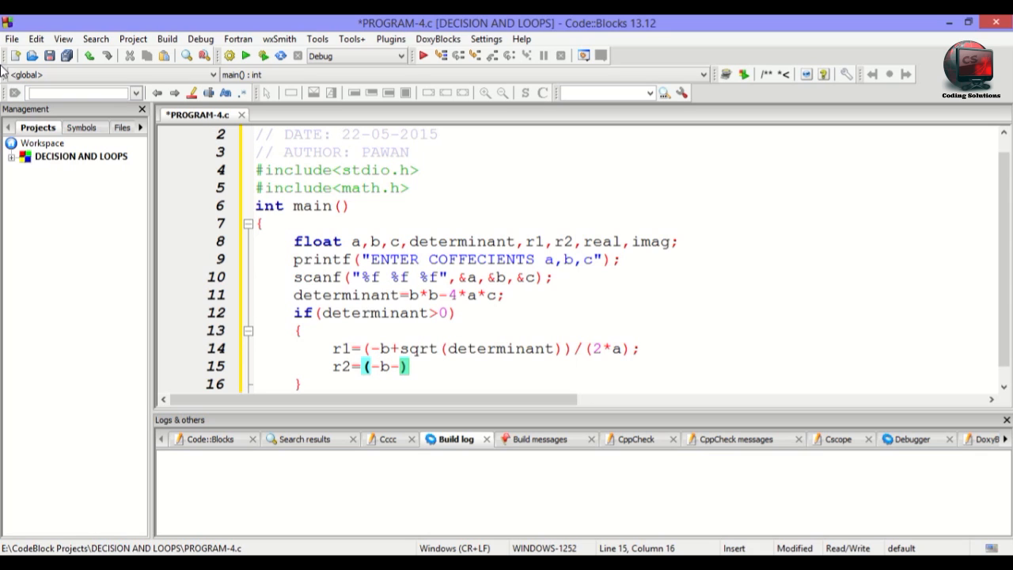
type("sqr")
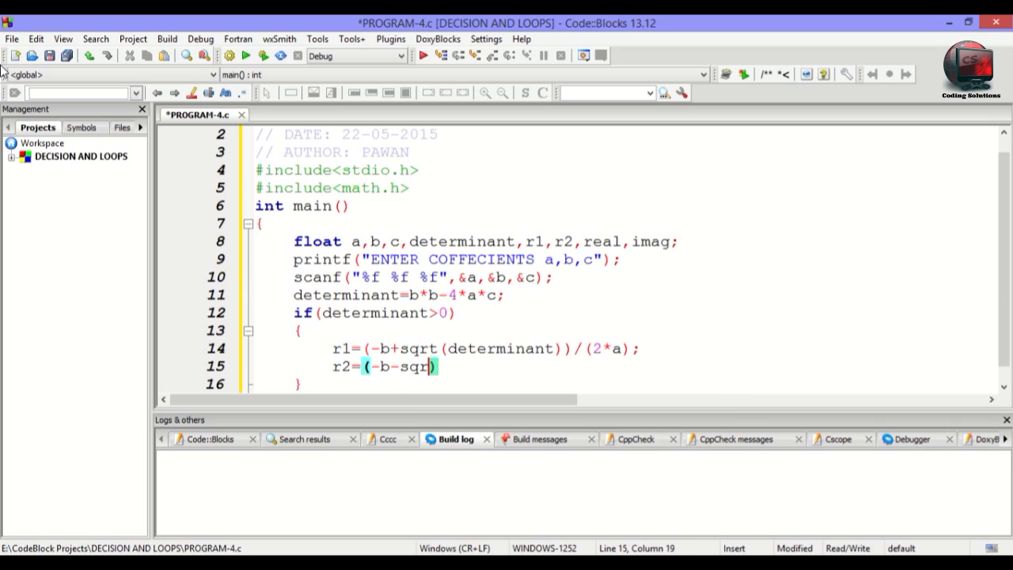
type("(determinant")
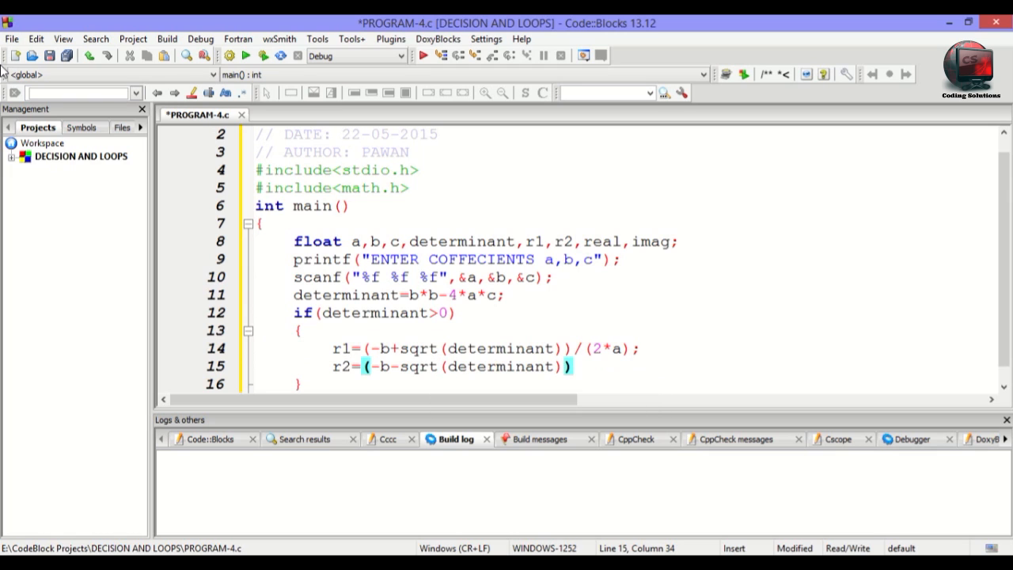
type("/(")
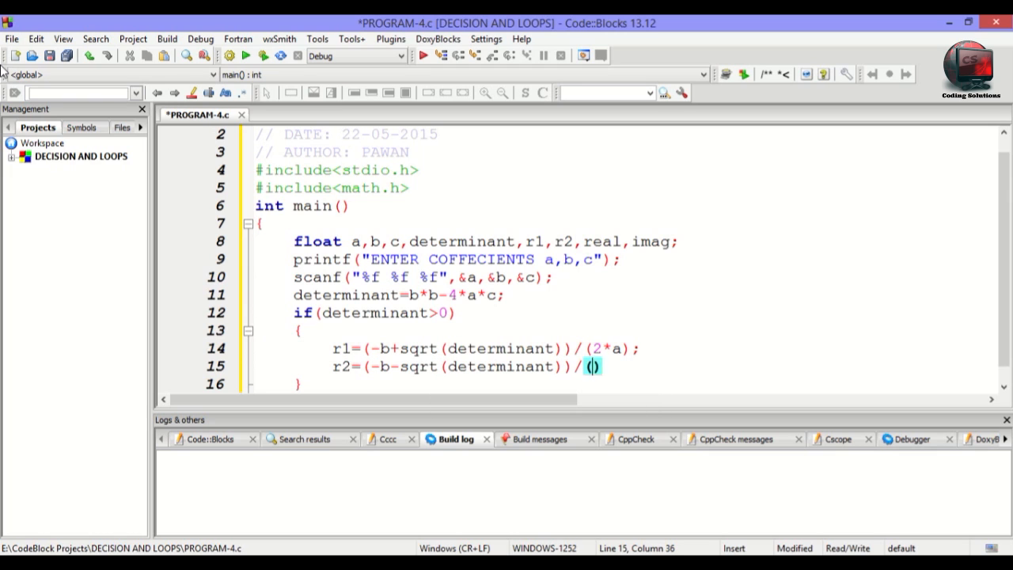
type("2")
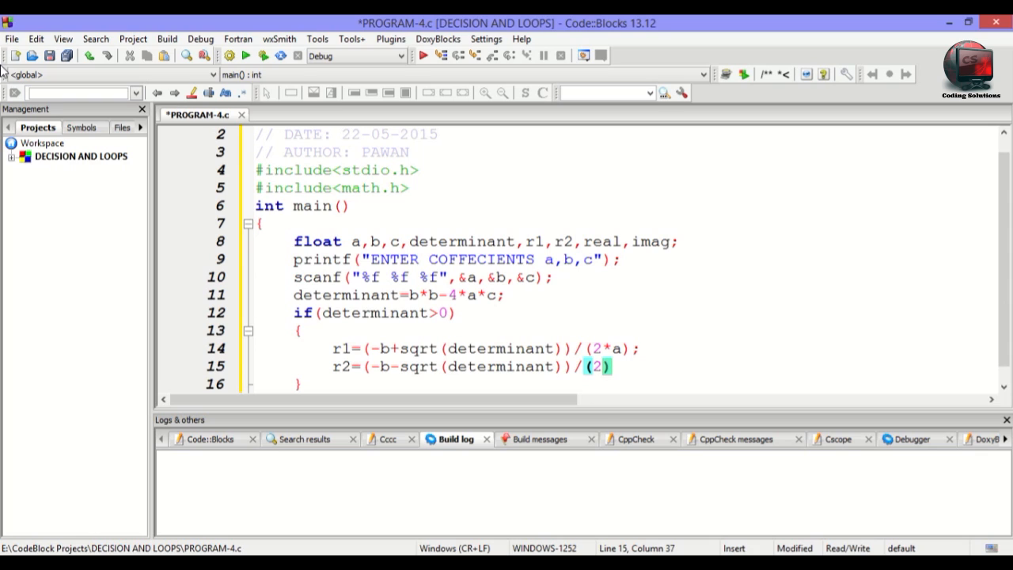
type("*a")
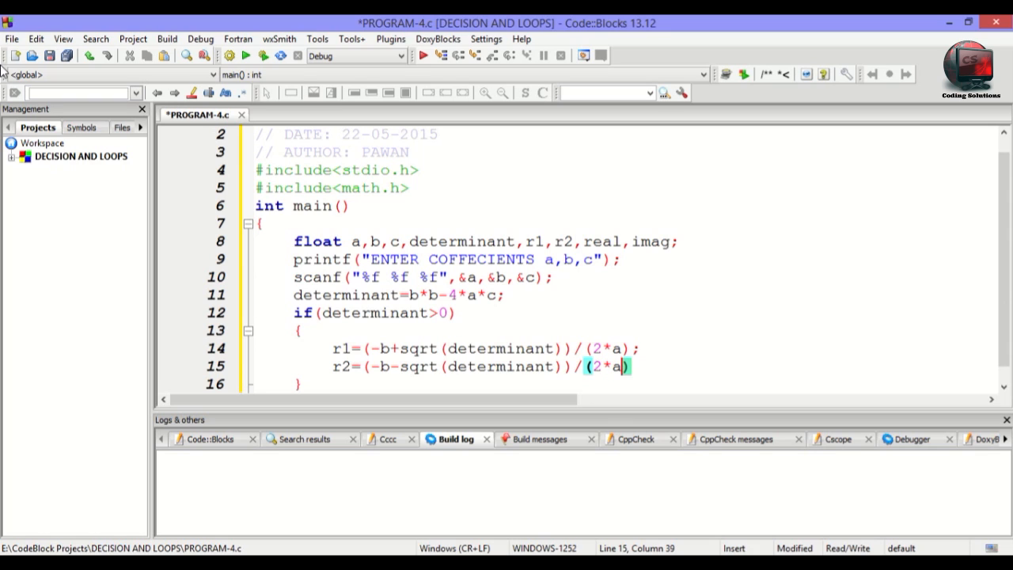
type(";")
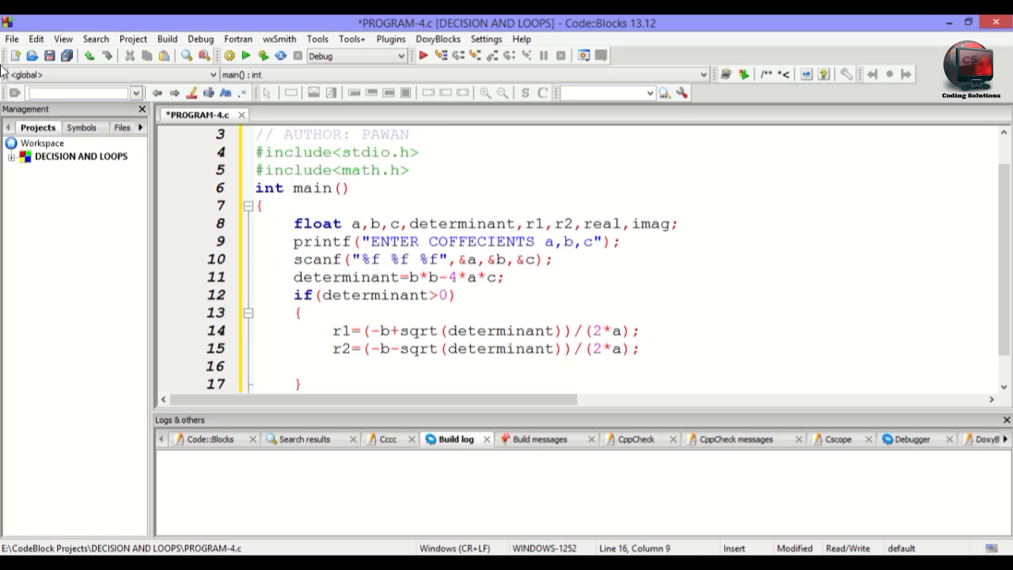
Print 'Roots of the equation are: %f and %f' with r1 and r2, closing the if block.
type("printf(")
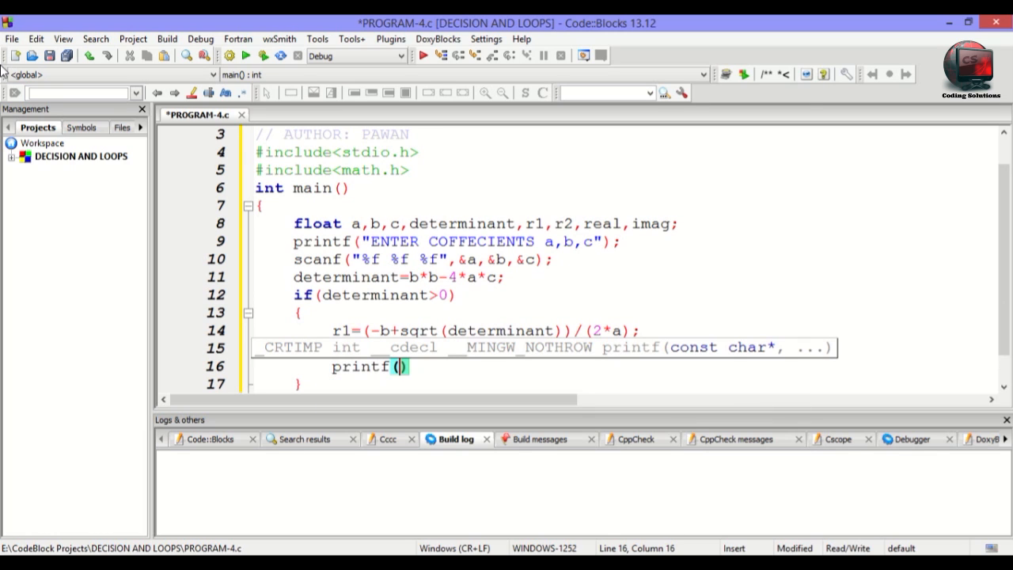
type("\"\"")
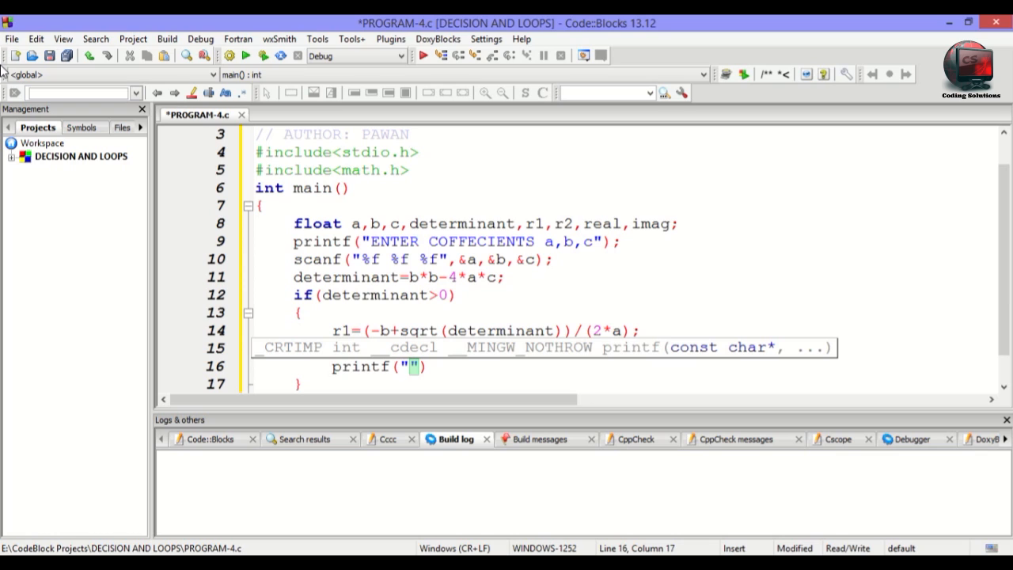
type("r")
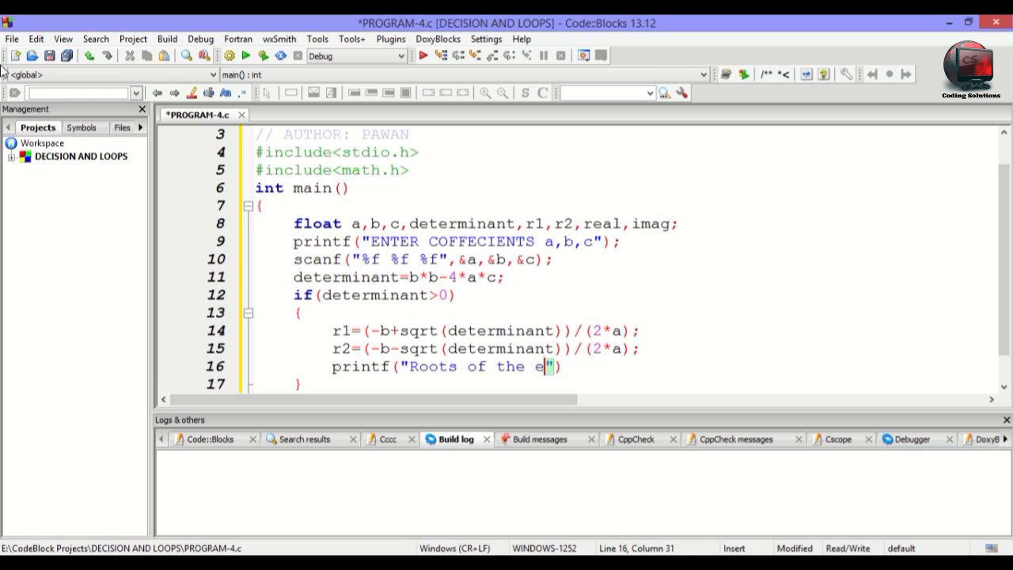
type("quation ar")
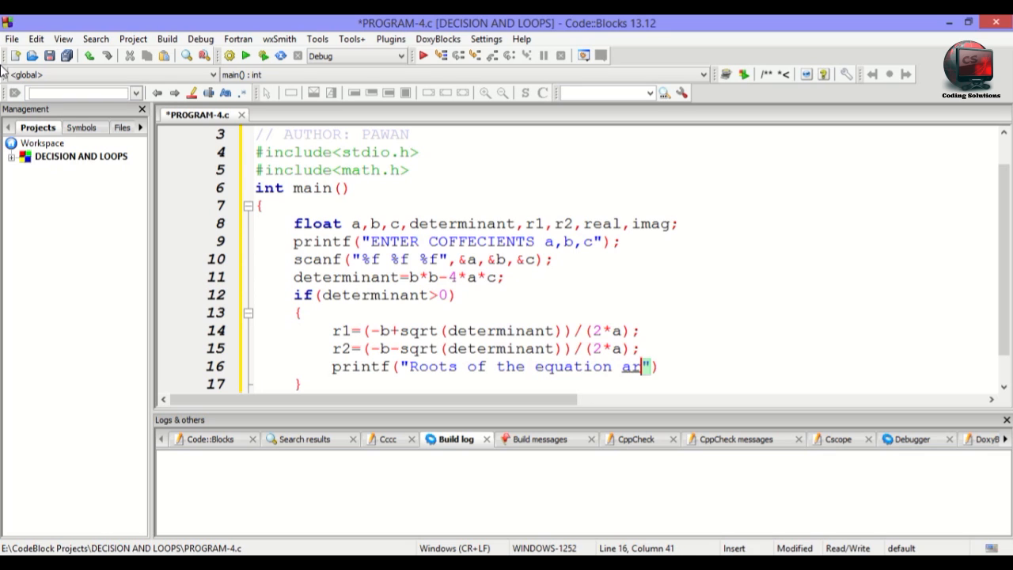
type("e:")
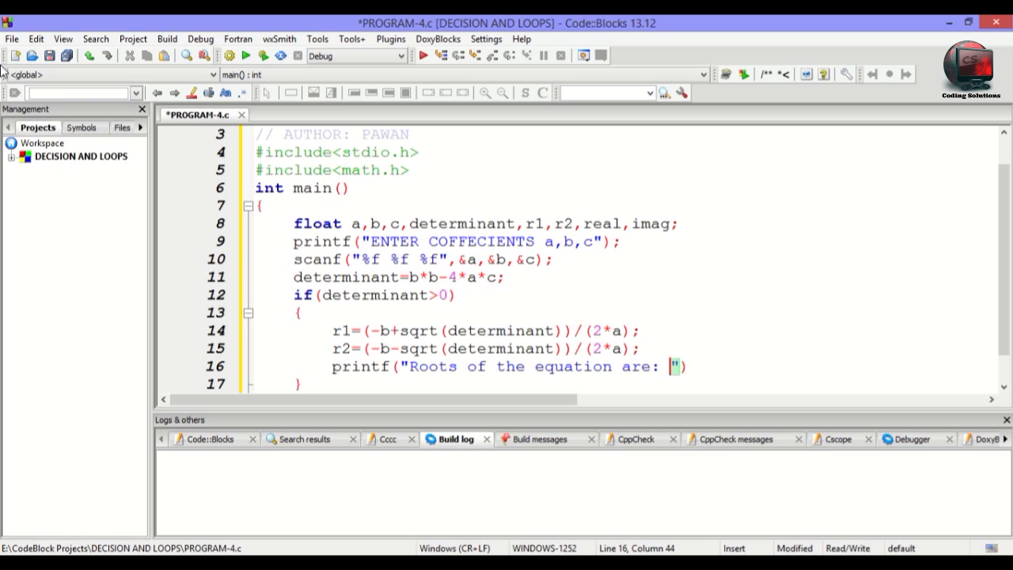
type("%f")
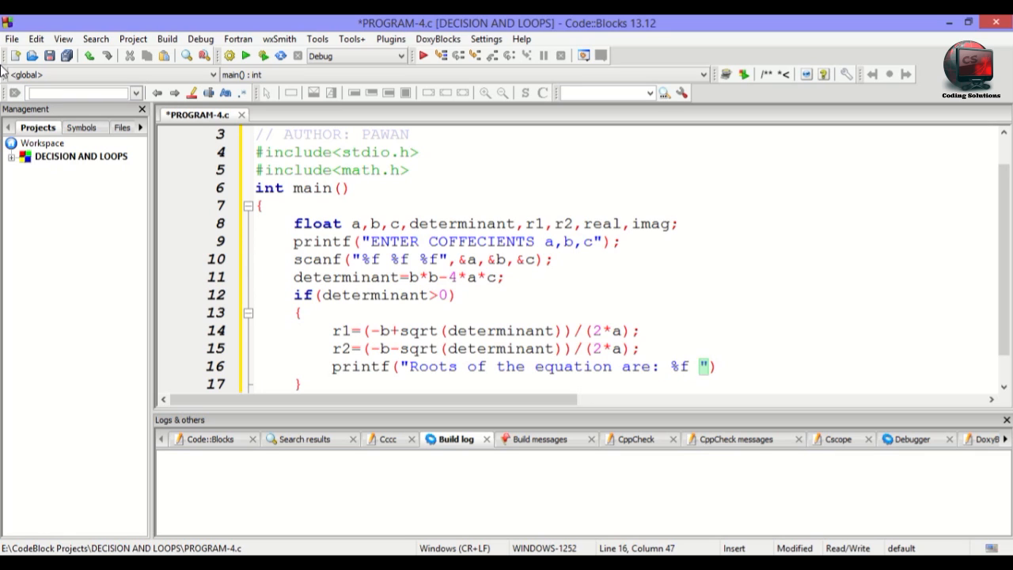
type("anf")
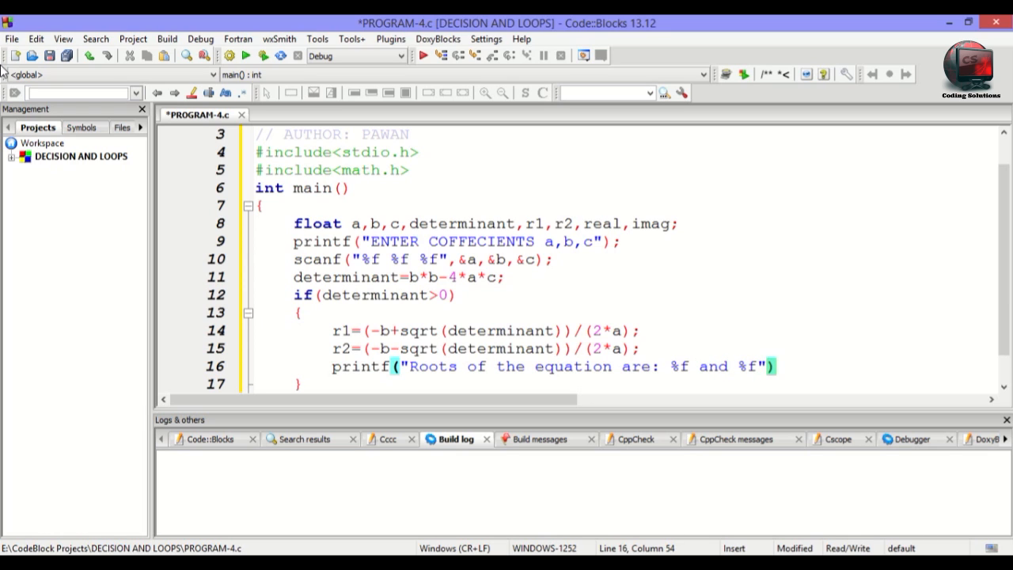
type(",r1")
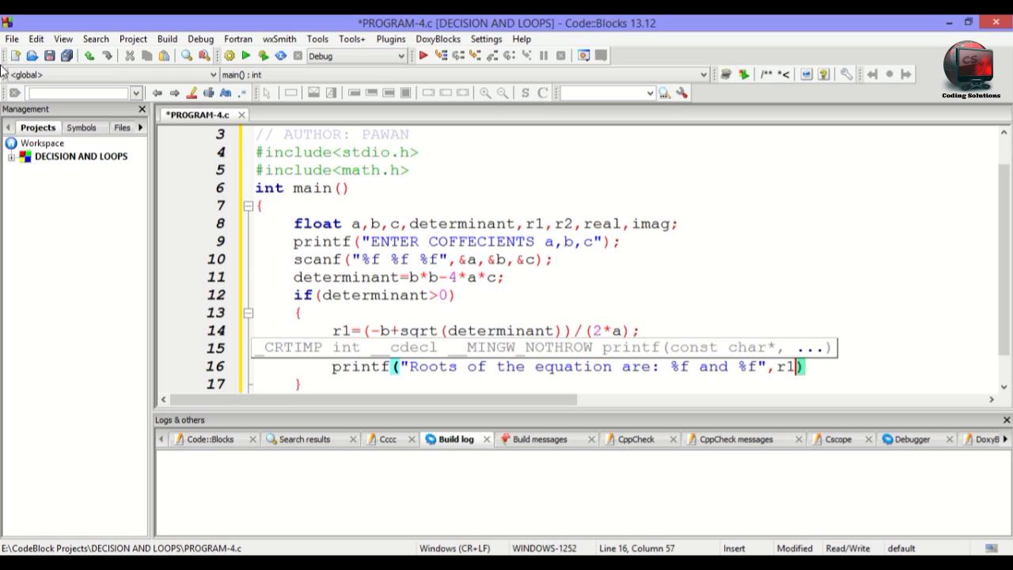
type(",r20")
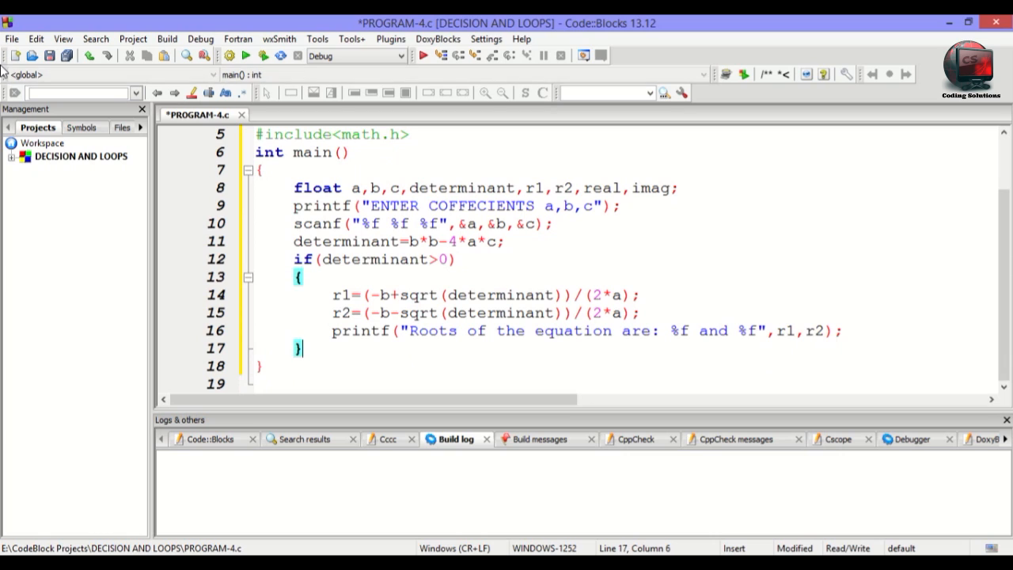
Add an else if (determinant==0) branch after the first block.
type("else")
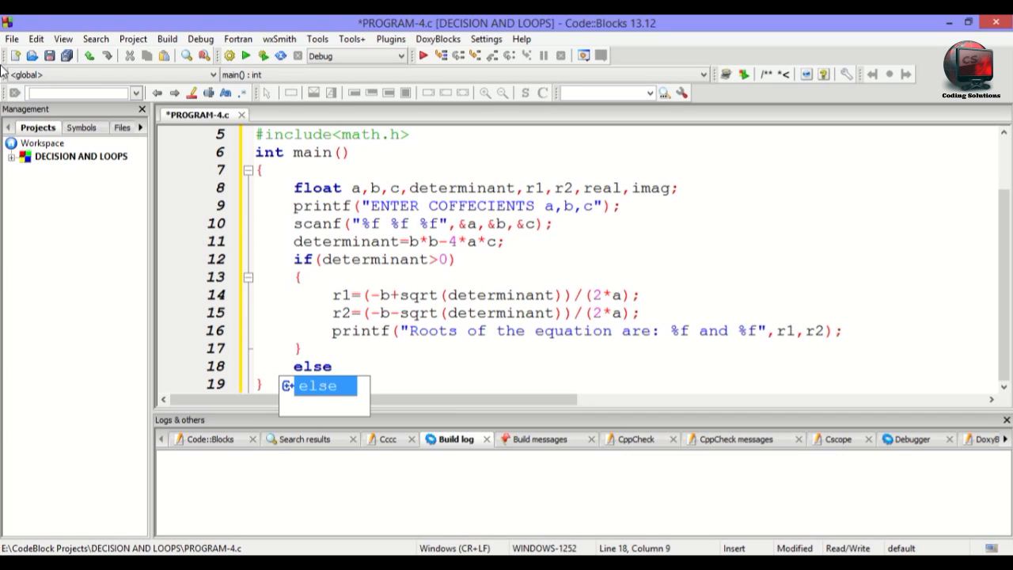
type("i")
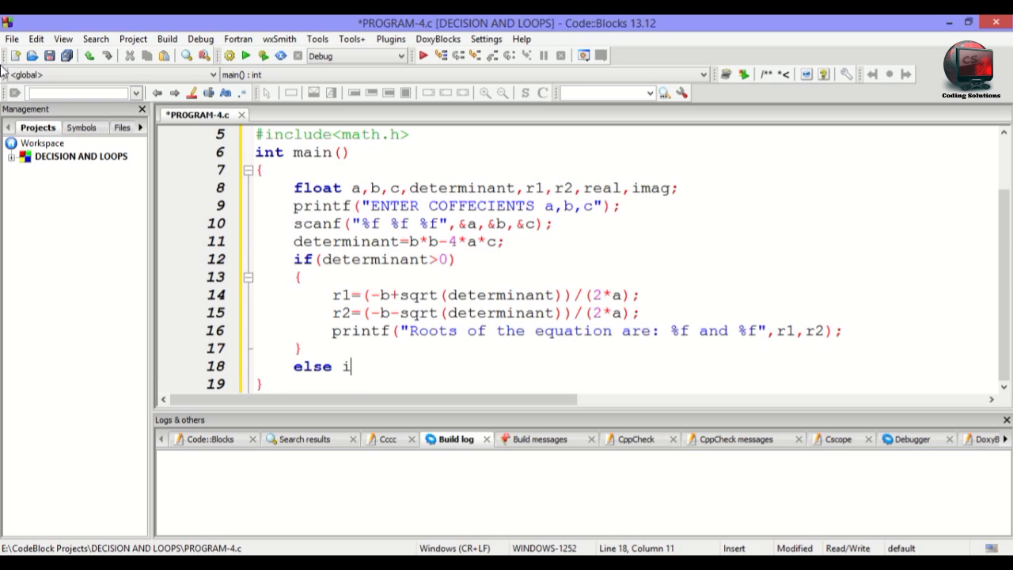
type("f()")
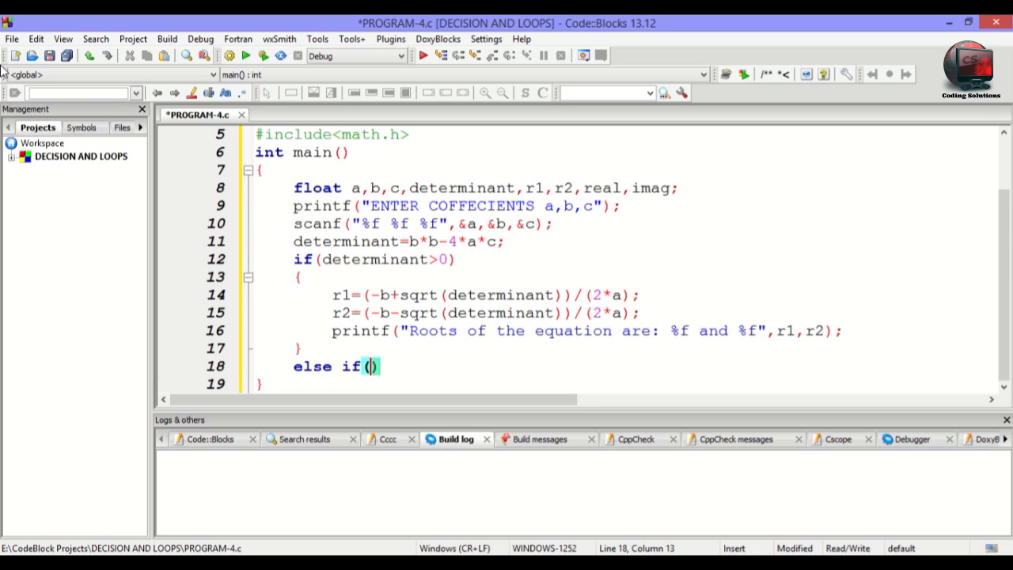
type("de")
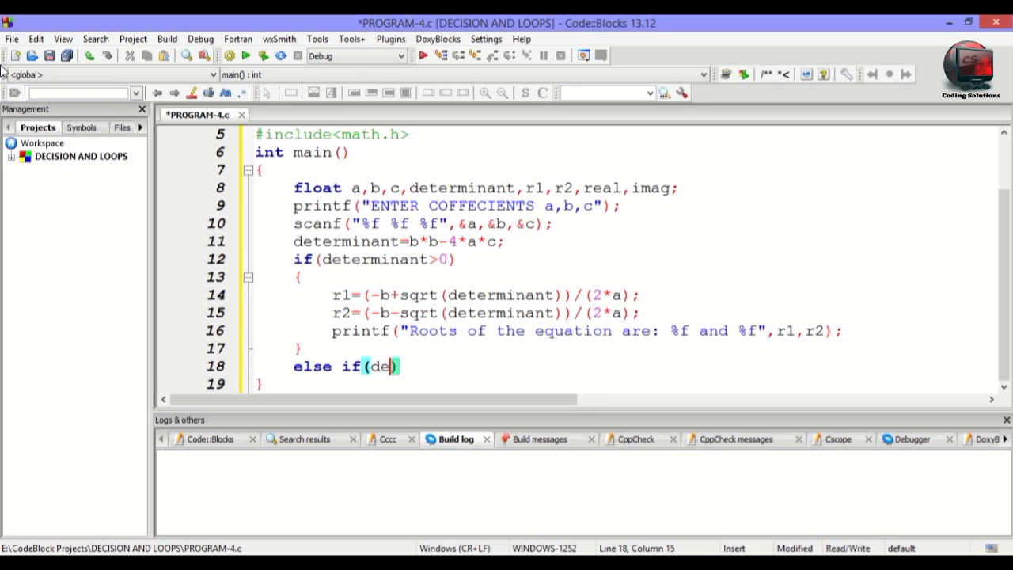
type("terminant==")
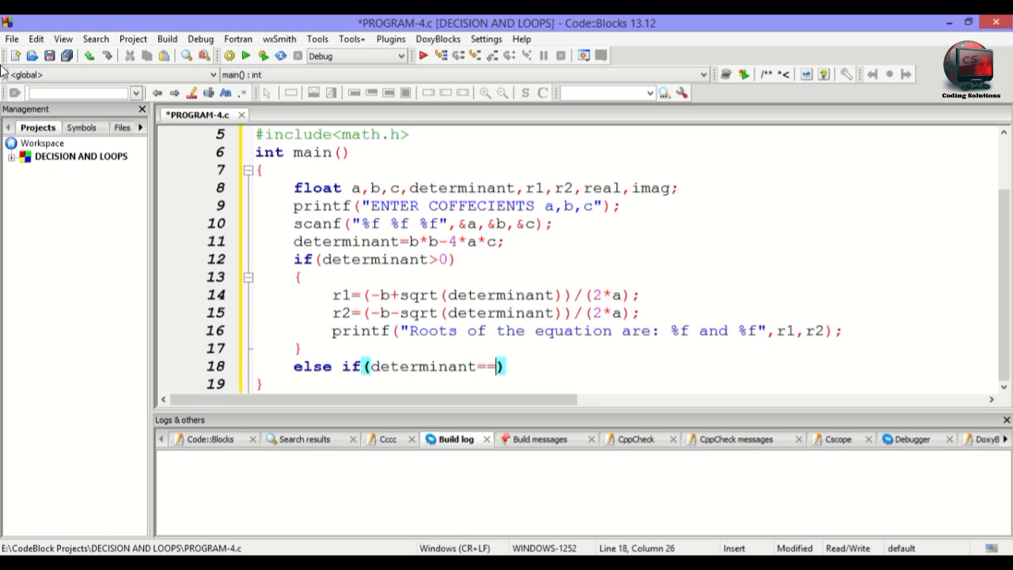
type("0")
type("{")
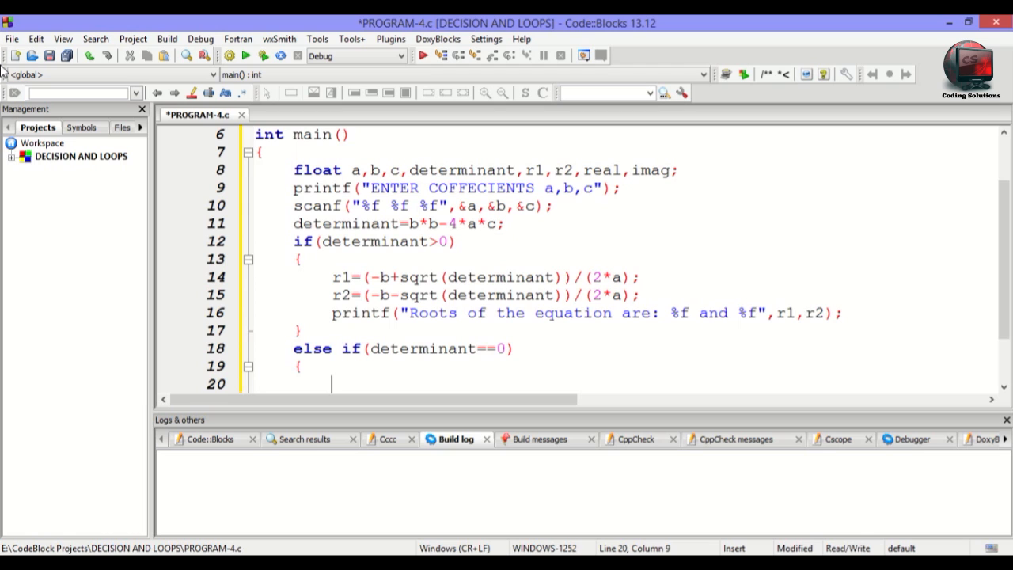
Set r1=r2=-b/(2*a); inside the equal-roots branch.
type("r1")
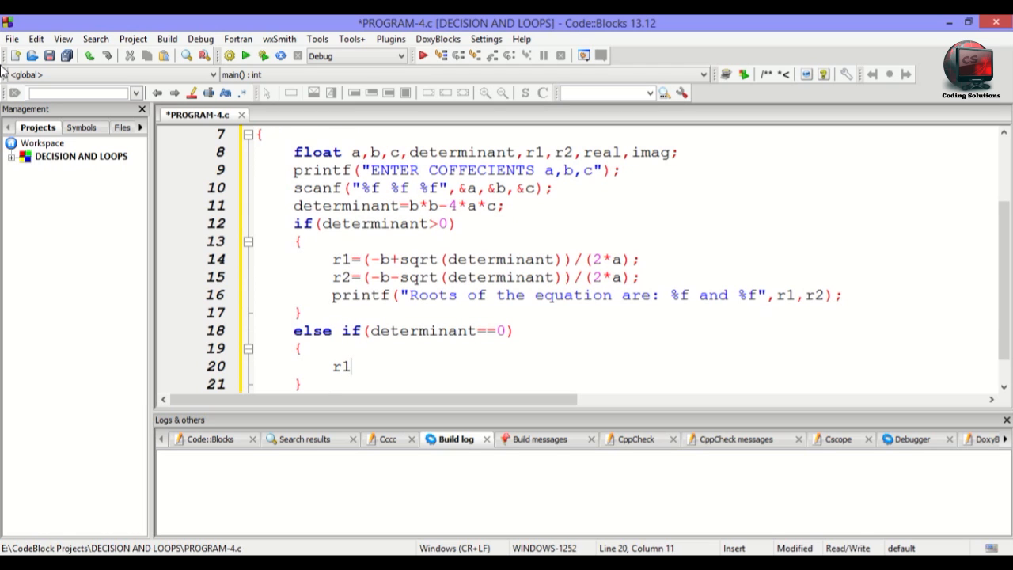
type("=r2=")
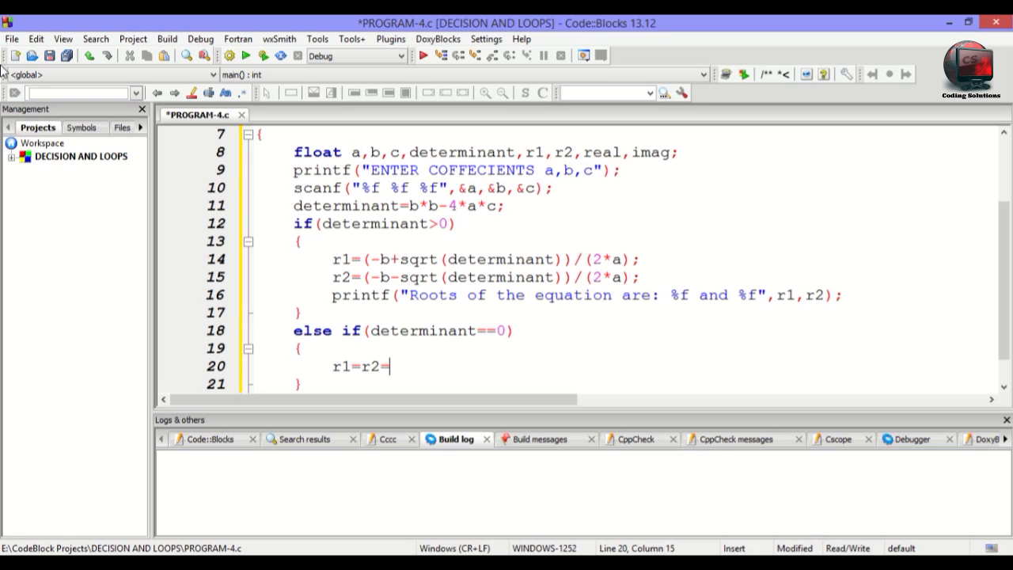
type("-")
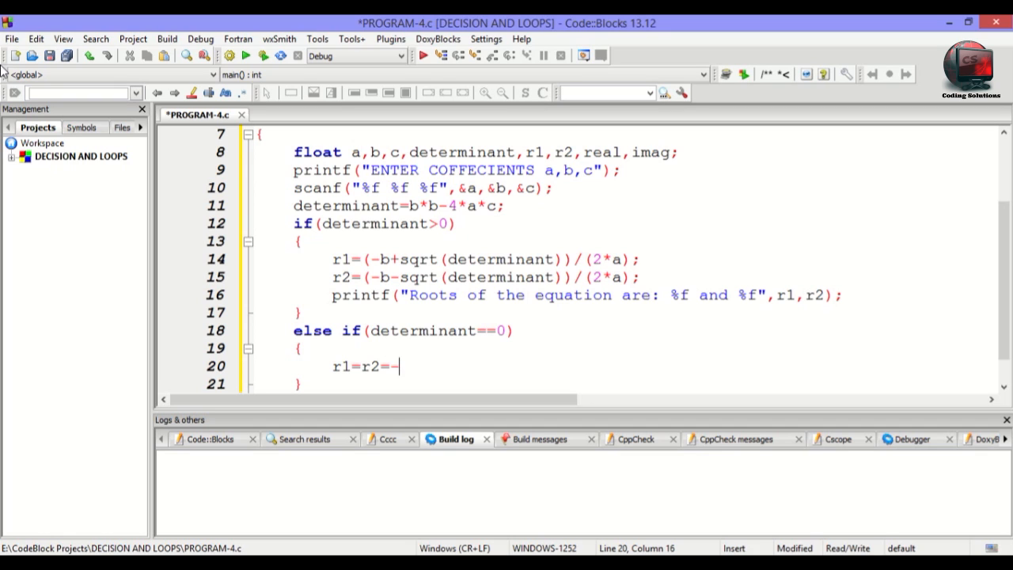
mouse_move(400, 366)
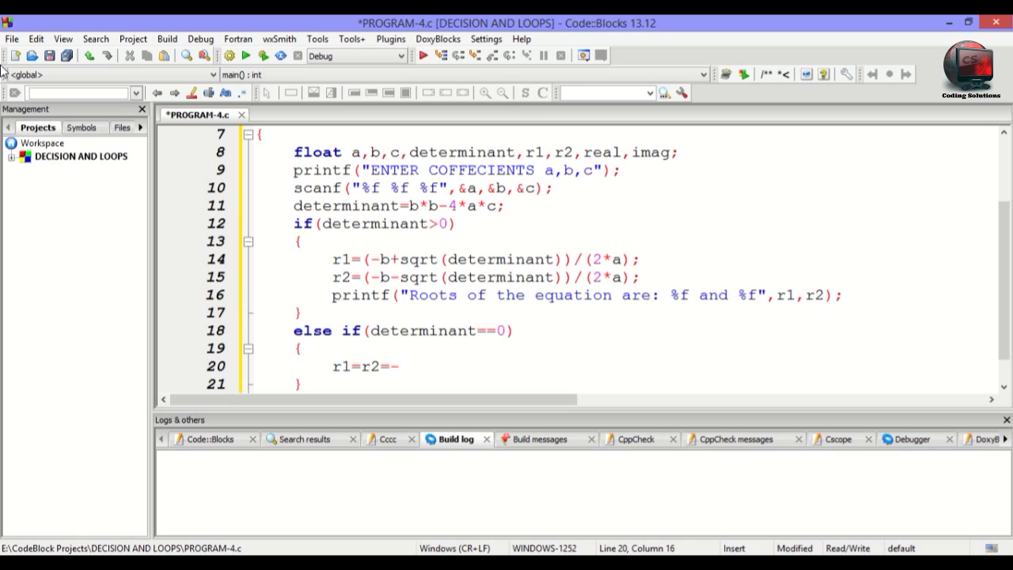
type("b/")
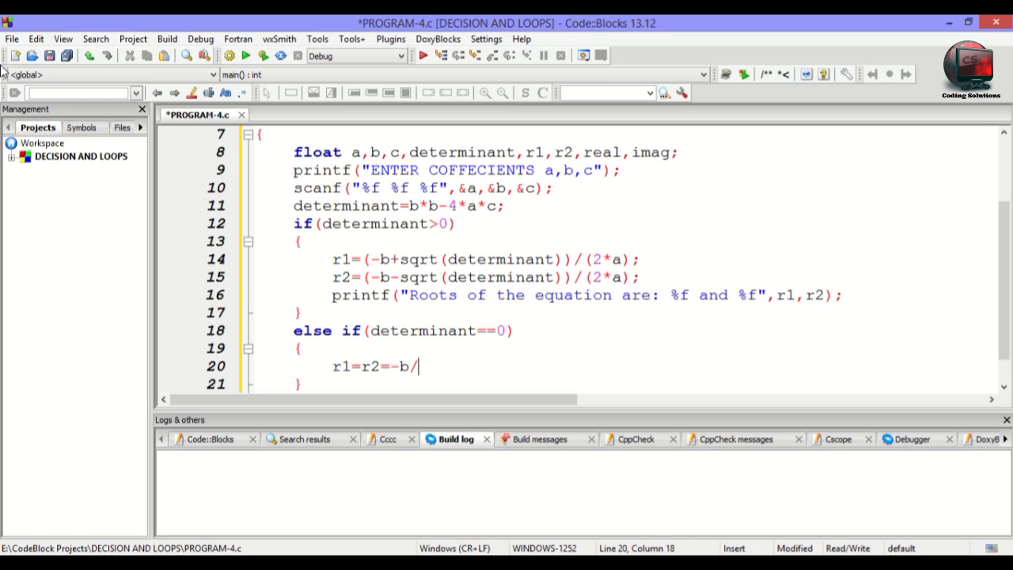
type("(2)")
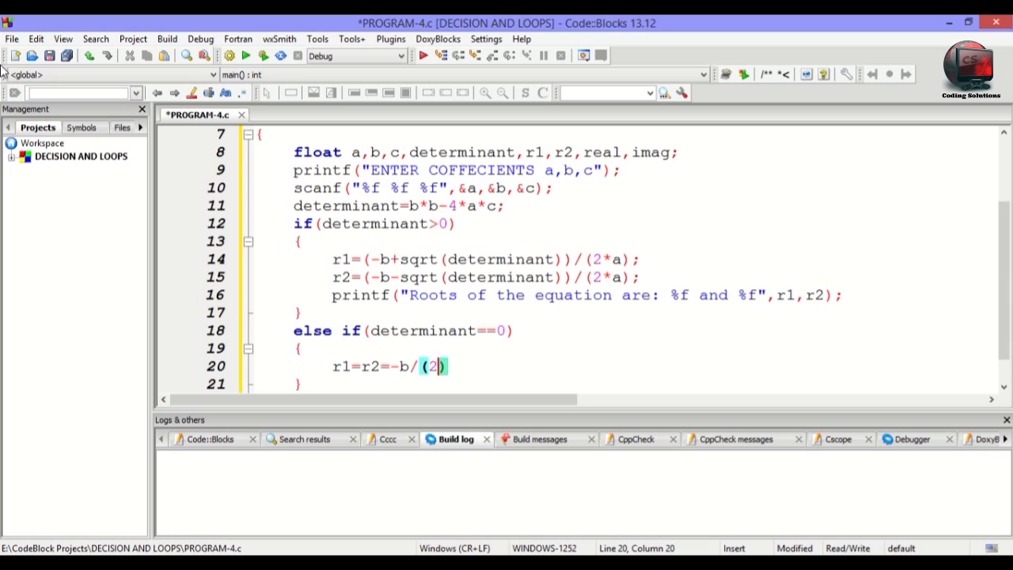
type("*a")
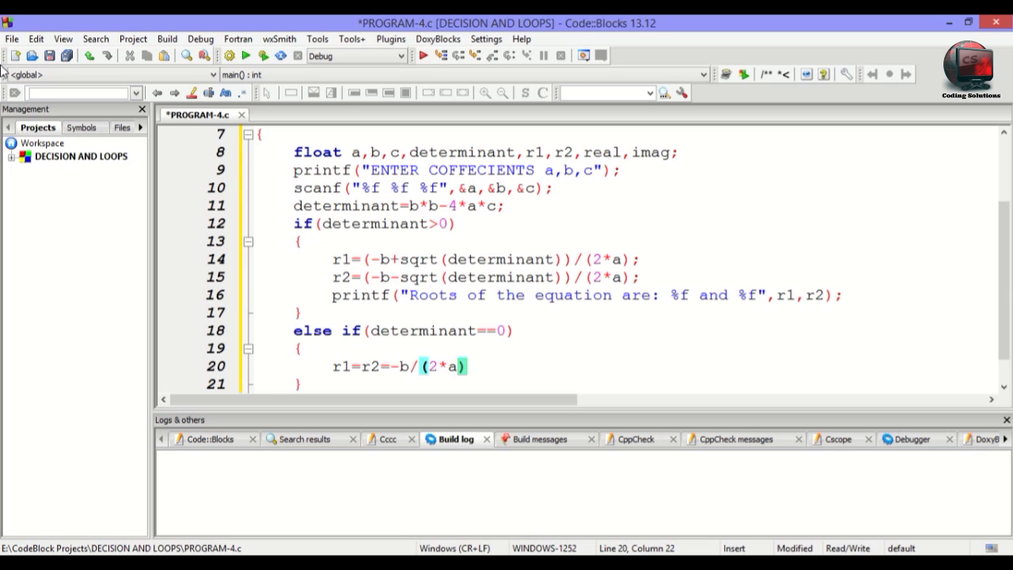
type(";")
type("printf(\"Root\")")
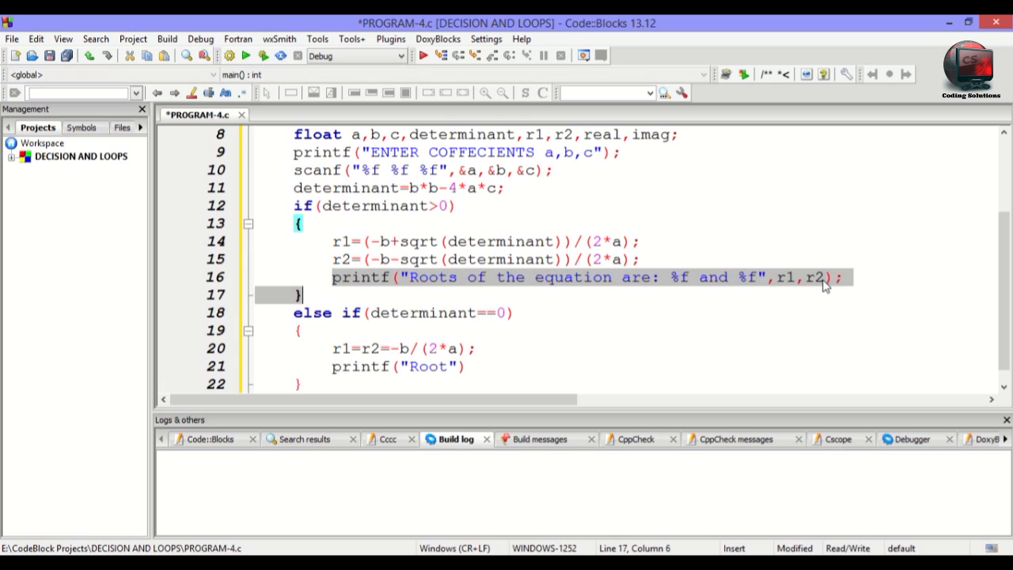
Add printf 'Roots of the equation are: %f and %f' with r1, r2 to the equal-roots branch.
right_click(514, 277)
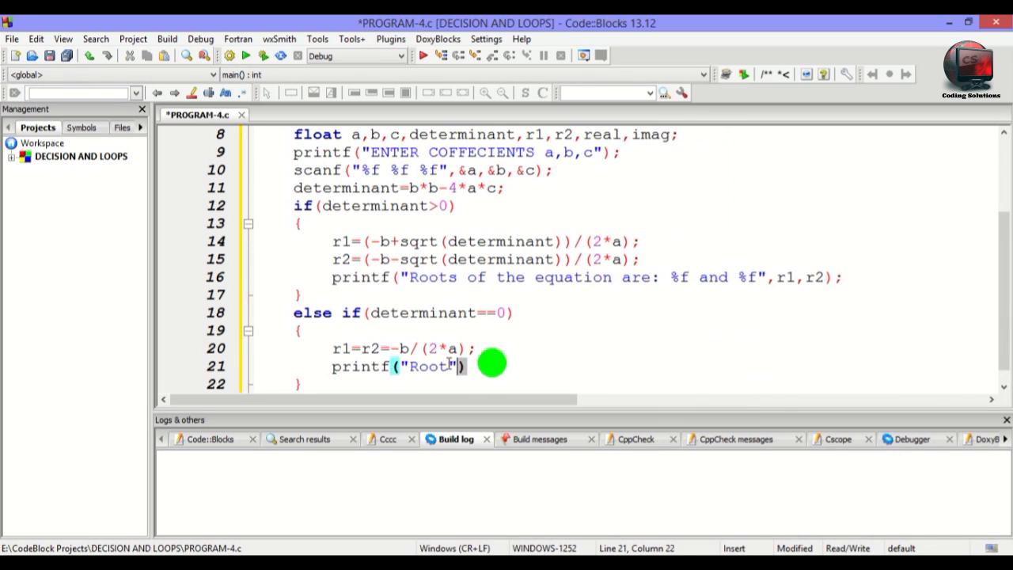
type("LARGEST NUMBER=%.2f\",a);")
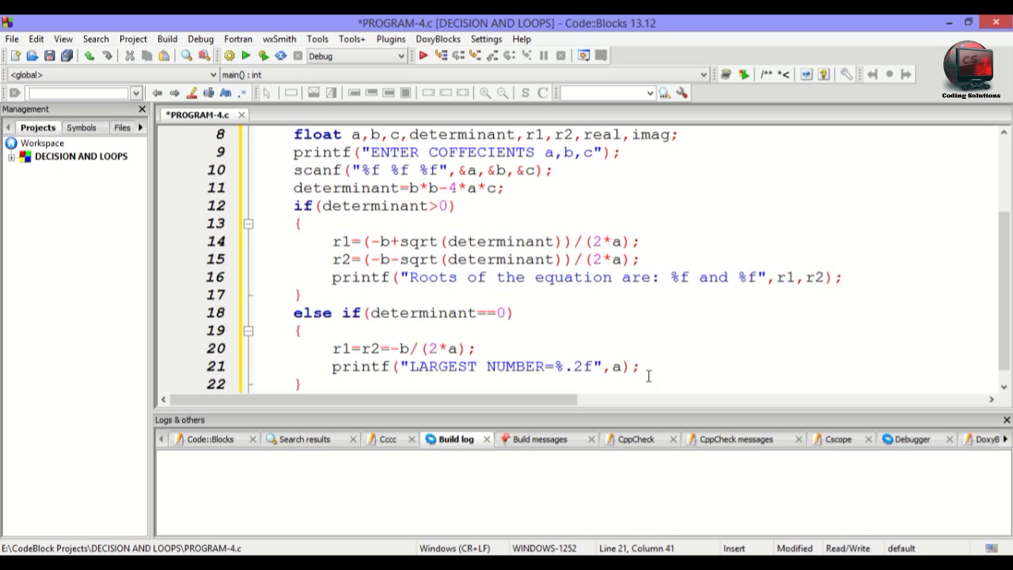
type("\"Root\"")
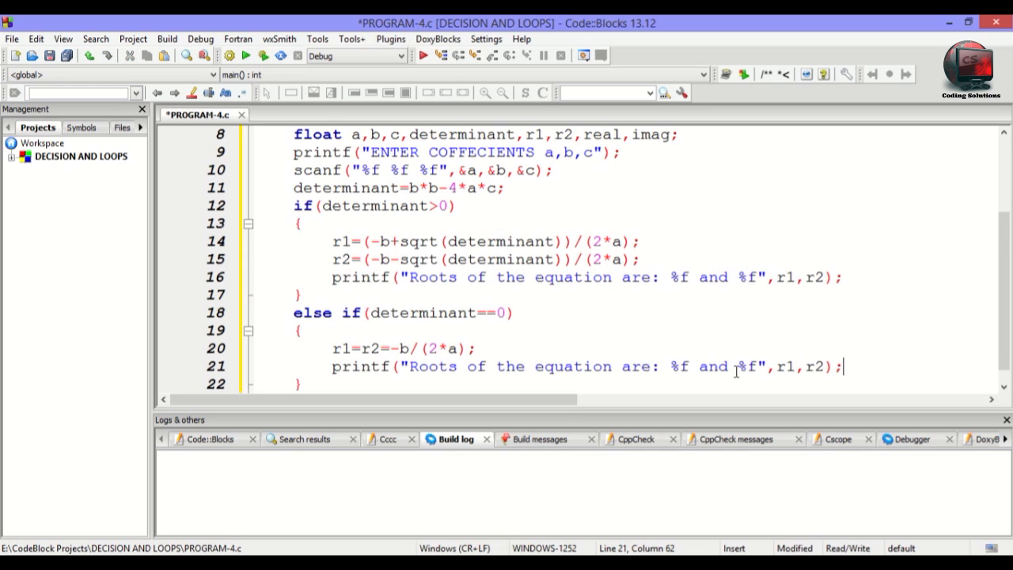
scroll("down", 3)
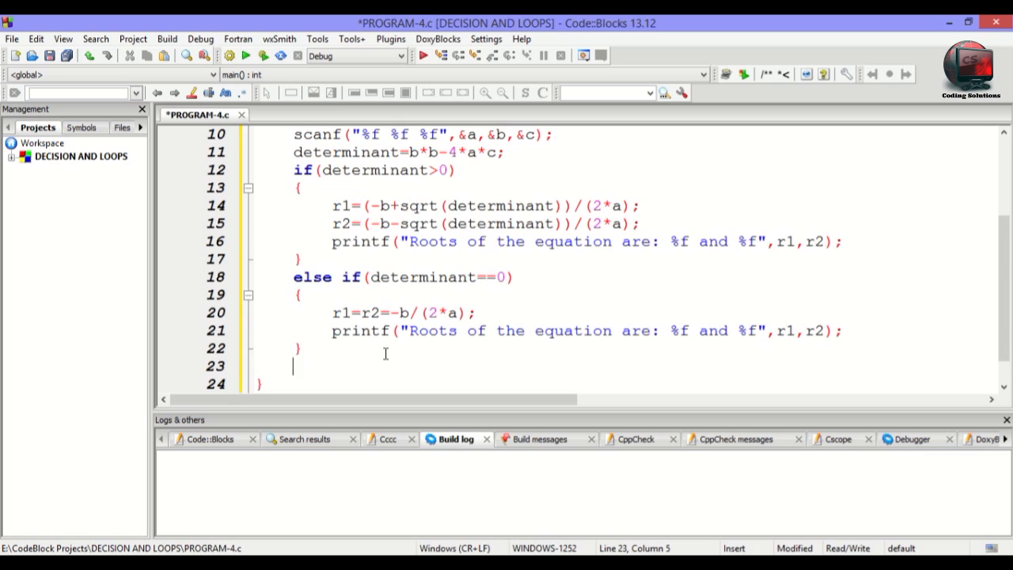
Add a final else block with real=-b/(2*a);.
type("else")
type("rea")
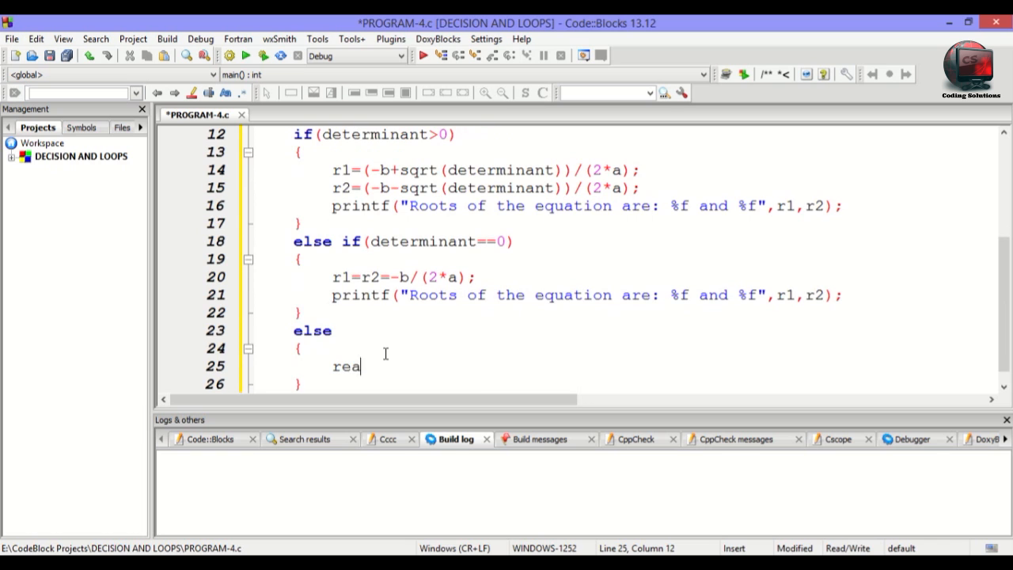
type("l=")
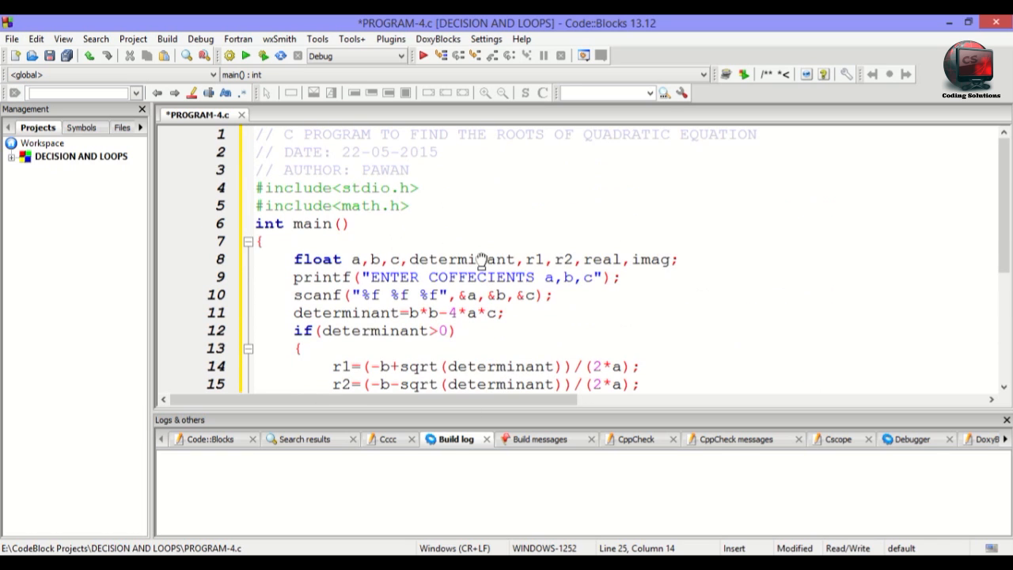
scroll("down", 3)
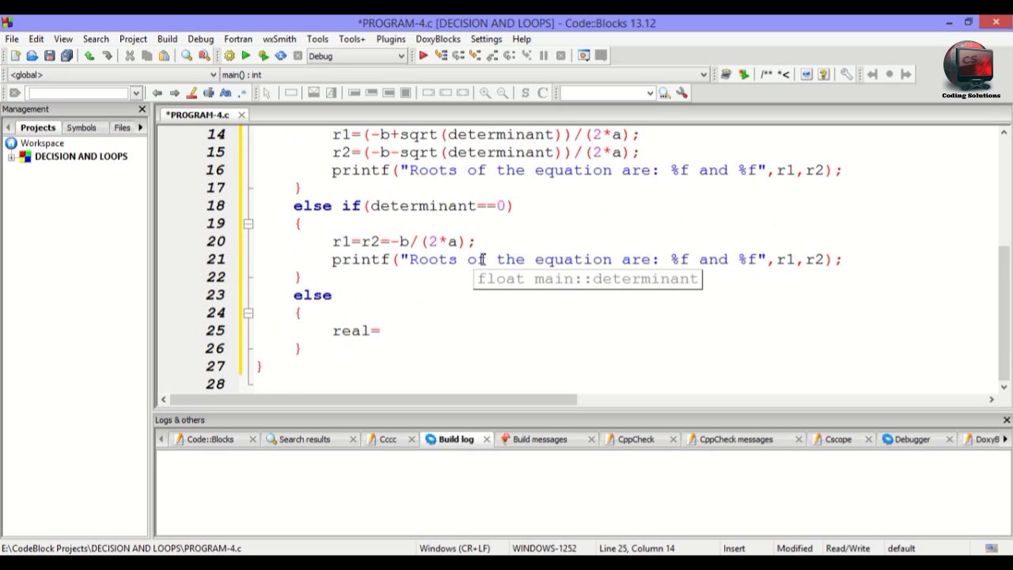
type("-")
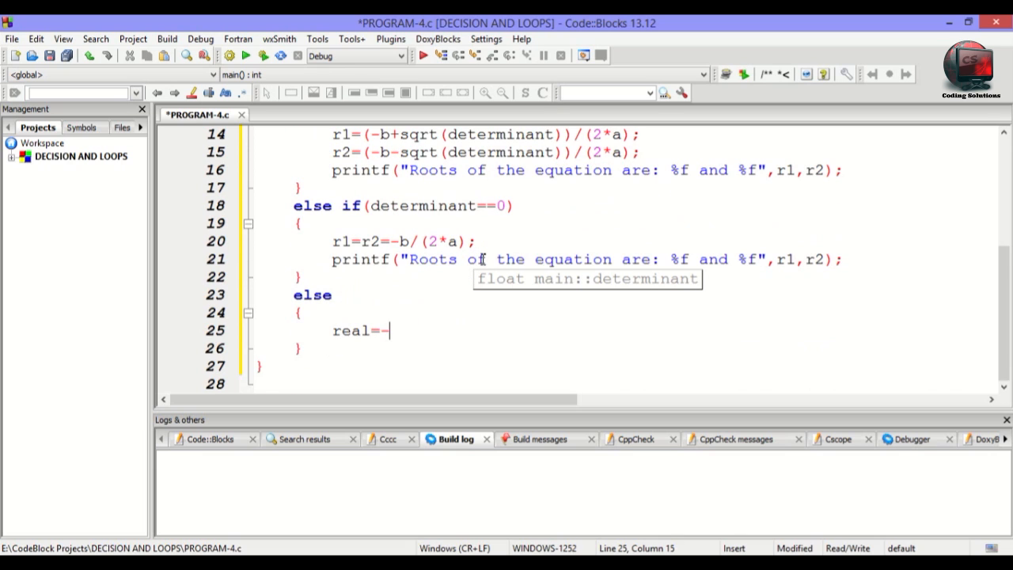
type("b/")
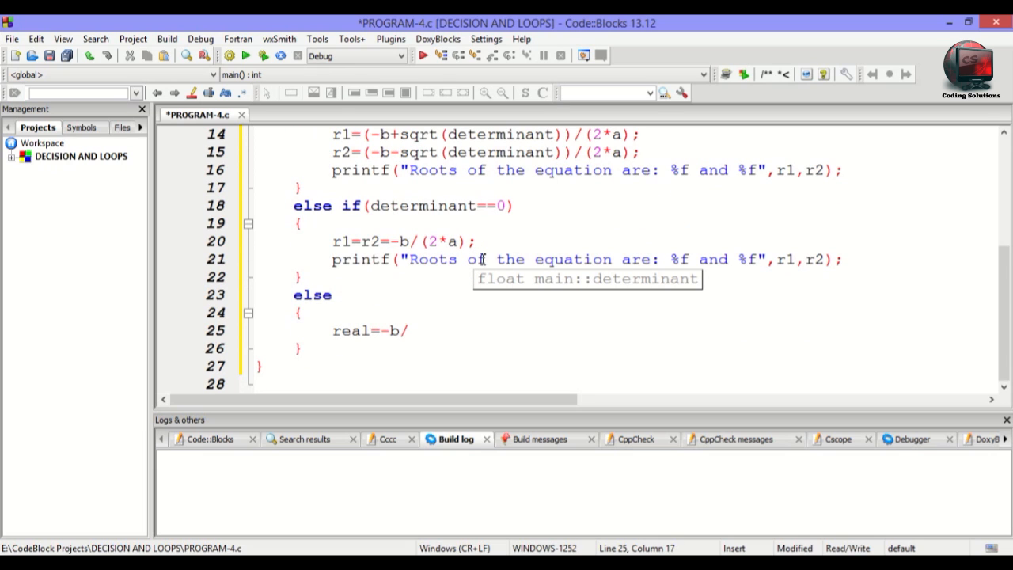
type("(2*a")
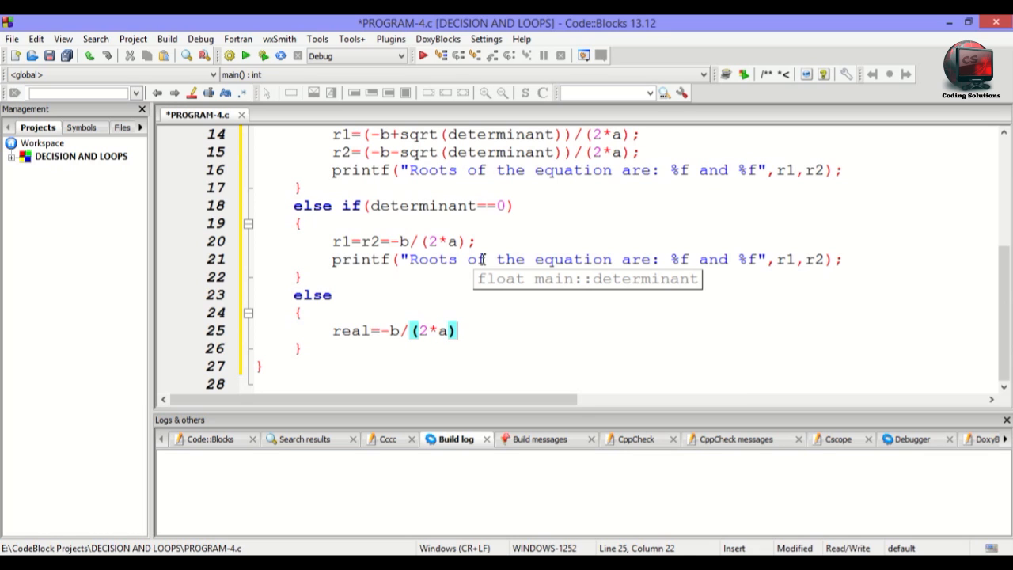
key("enter")
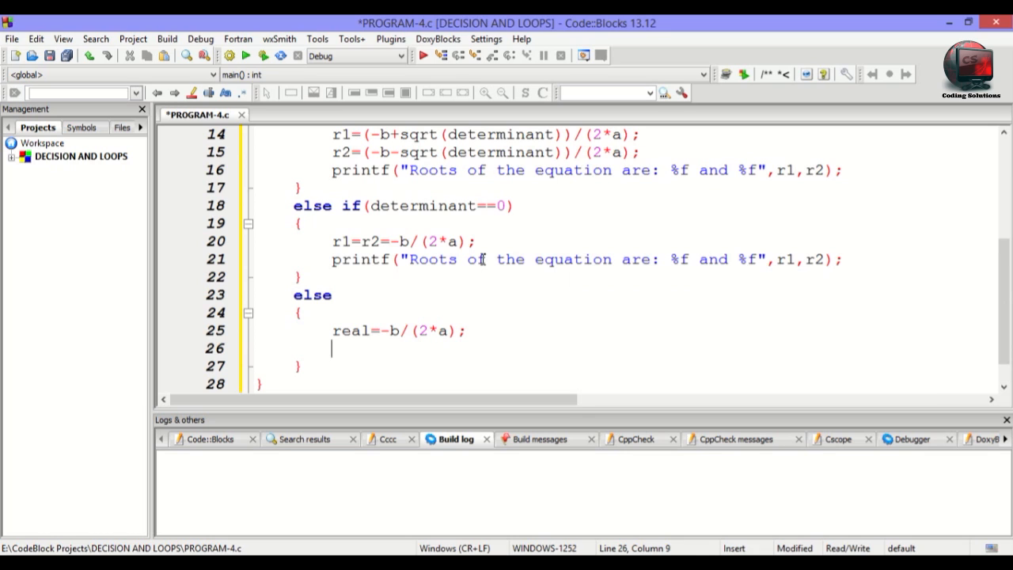
Add imag=sqrt(-determinant)/(2*a), autocompleting the determinant variable name.
type("imag")
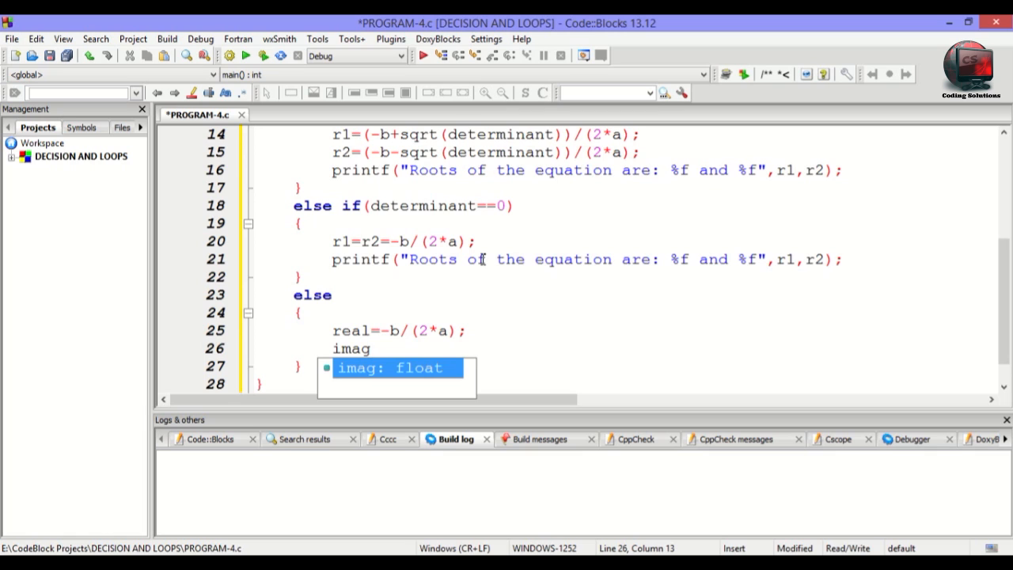
type("=s")
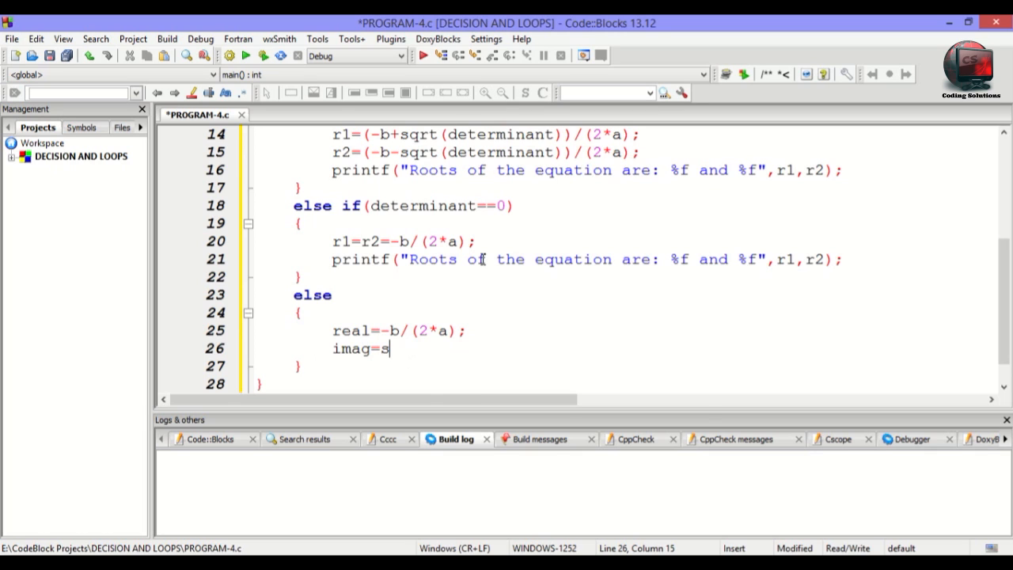
type("qrt(")
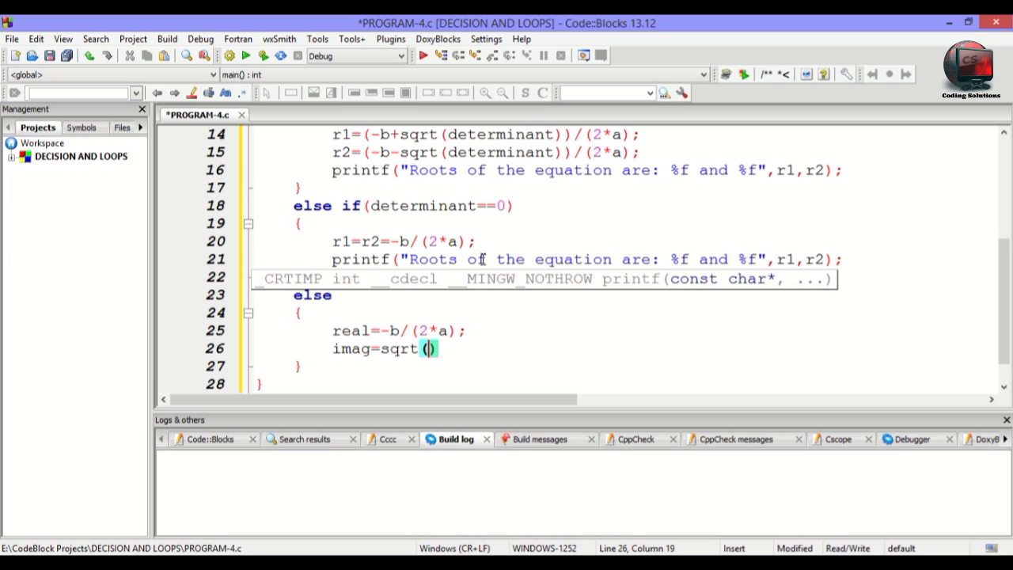
type("-det")
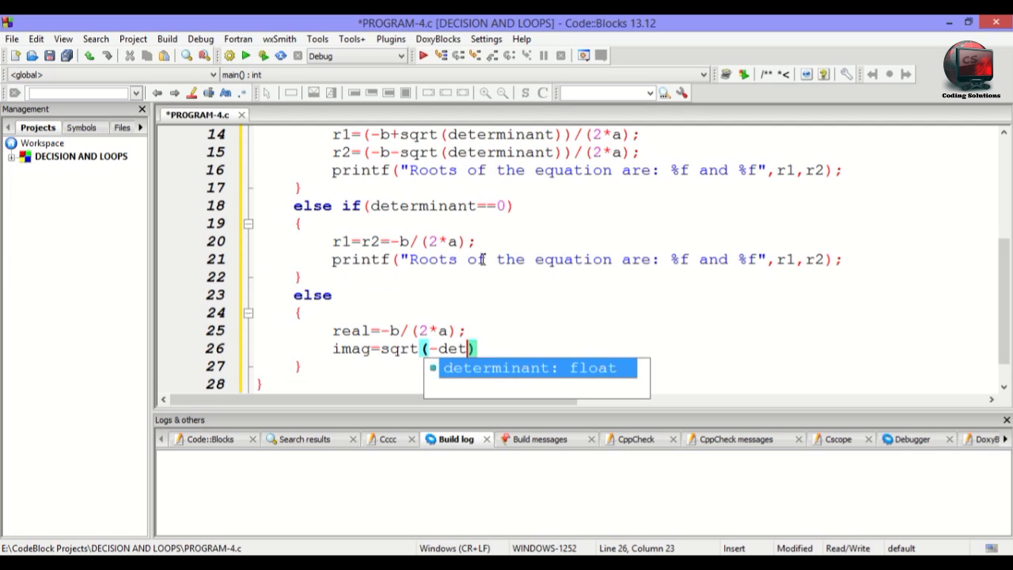
key("Tab")
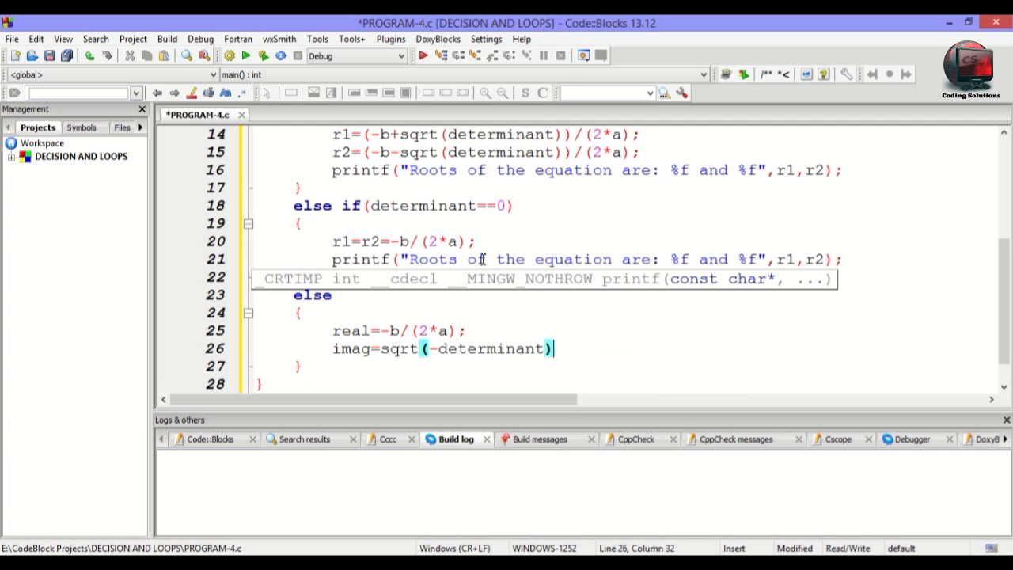
type("/")
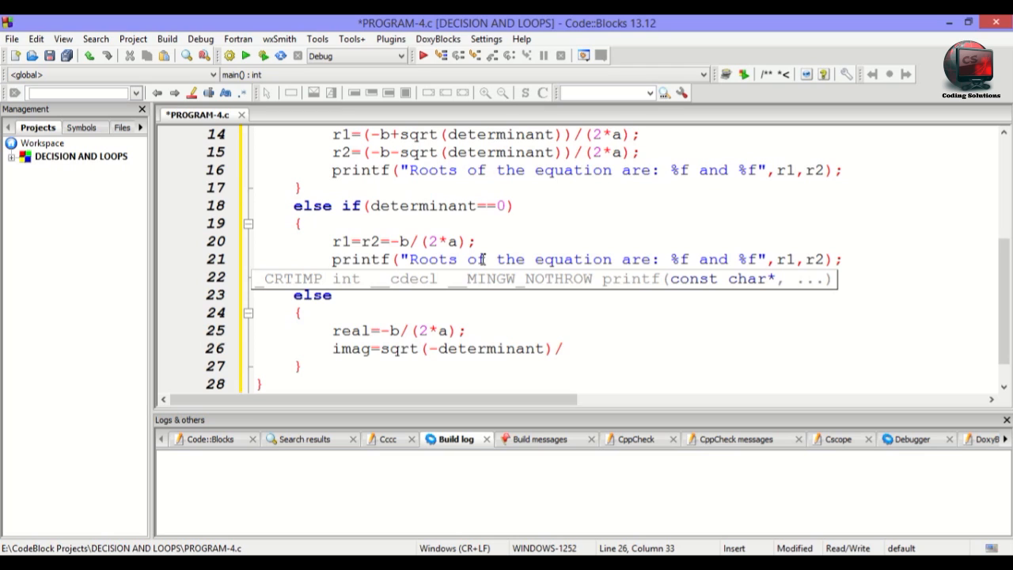
type("2")
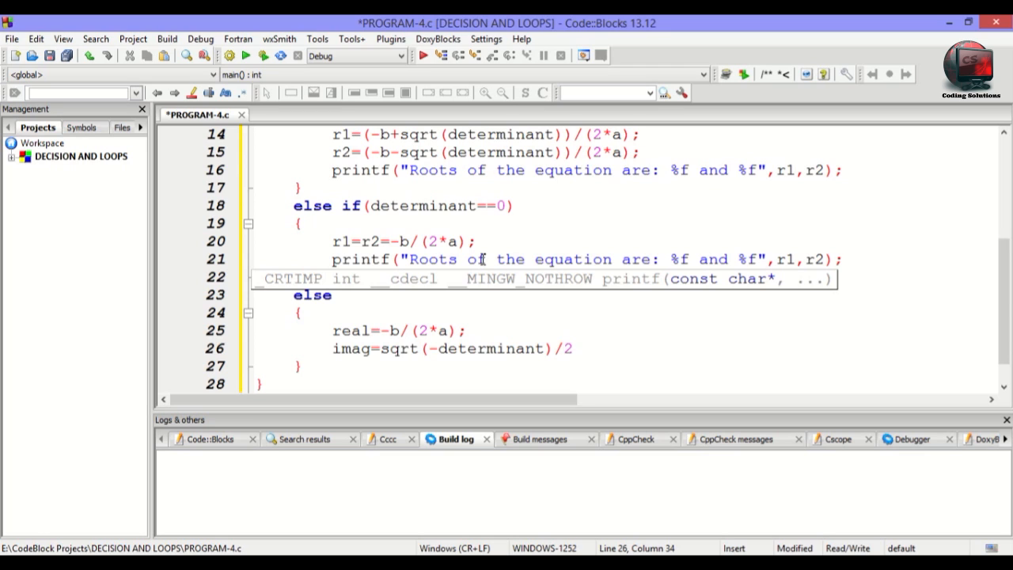
type("(")
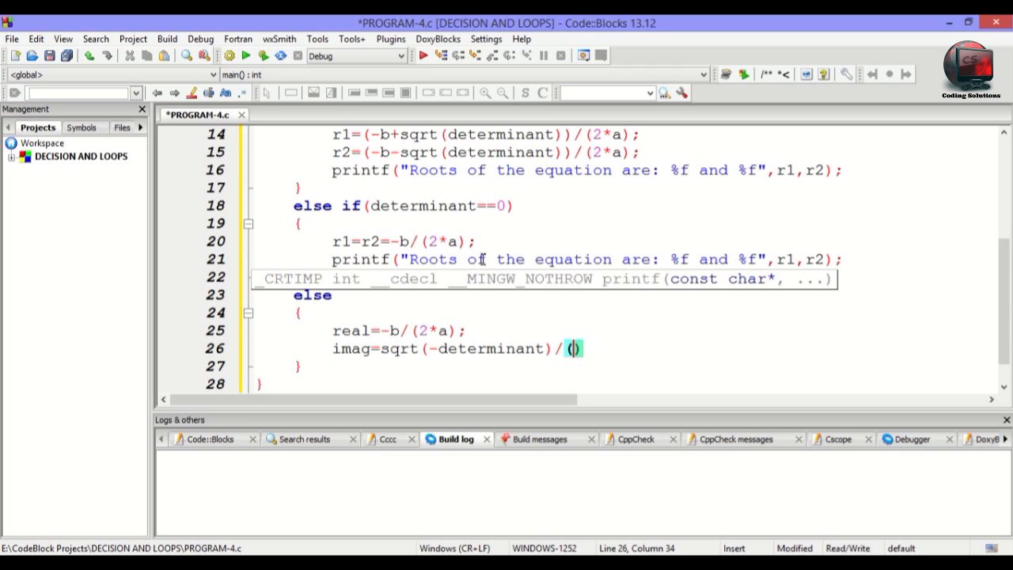
type("2*")
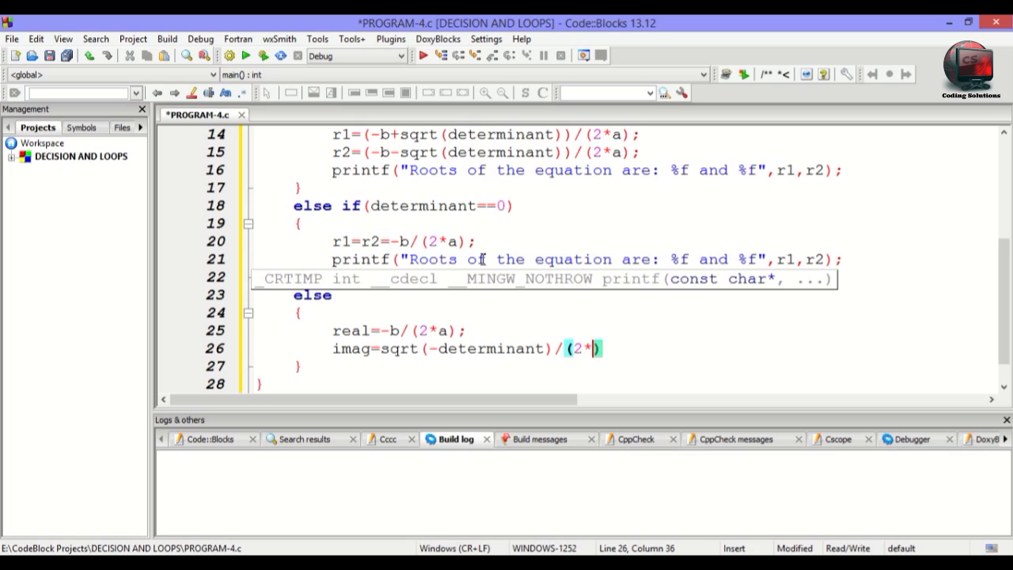
type("a)")
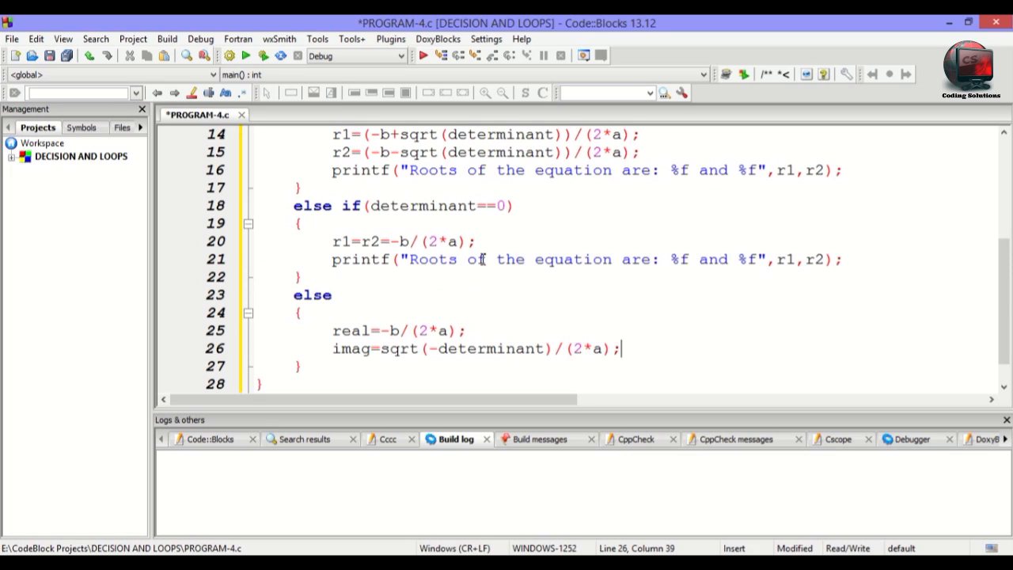
Write printf("Roots are: %f+%fi and %f-%fi",real,imag) in the else block.
type("printf(\"")
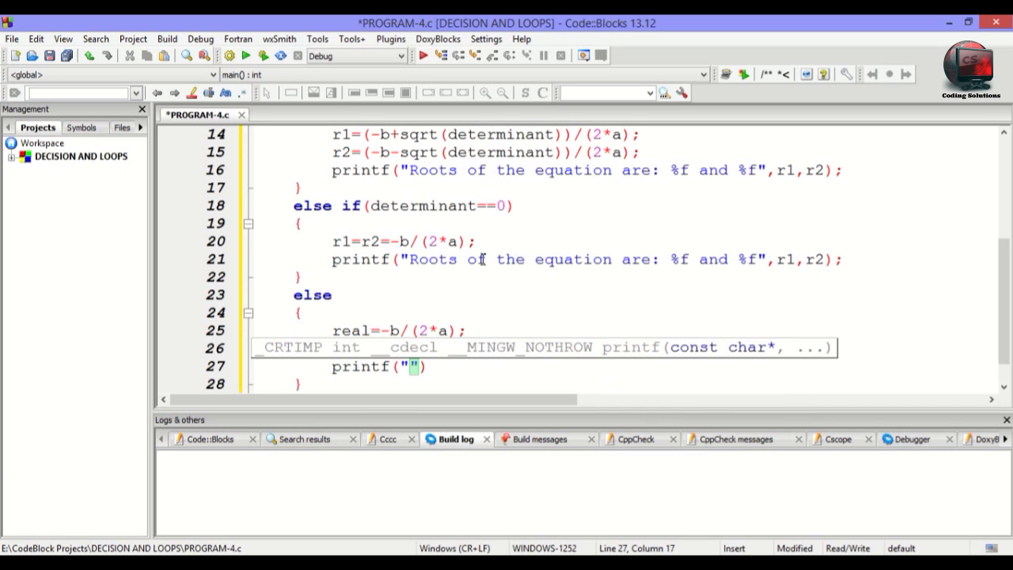
type("Roots are:")
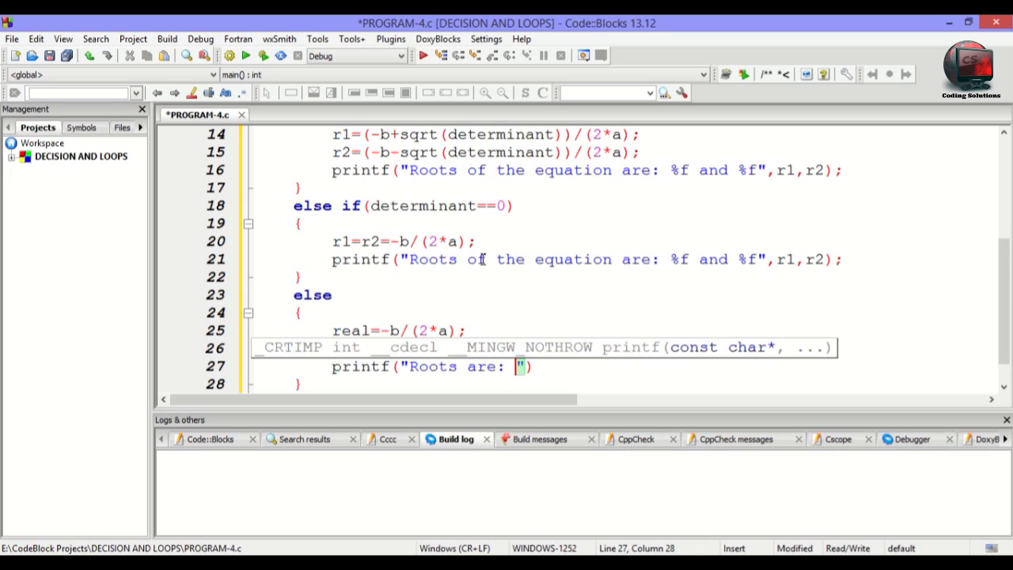
type("%f")
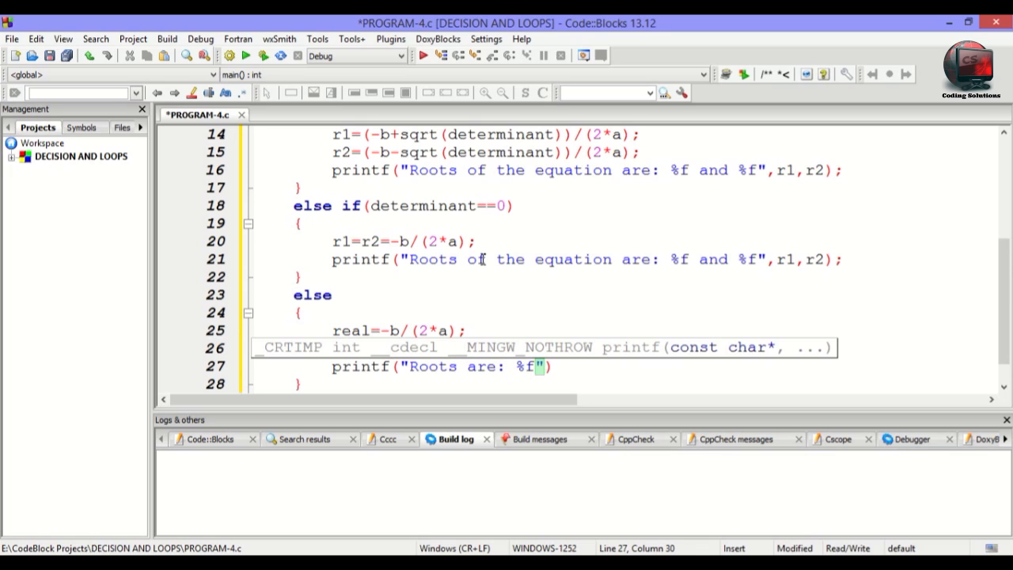
type("+")
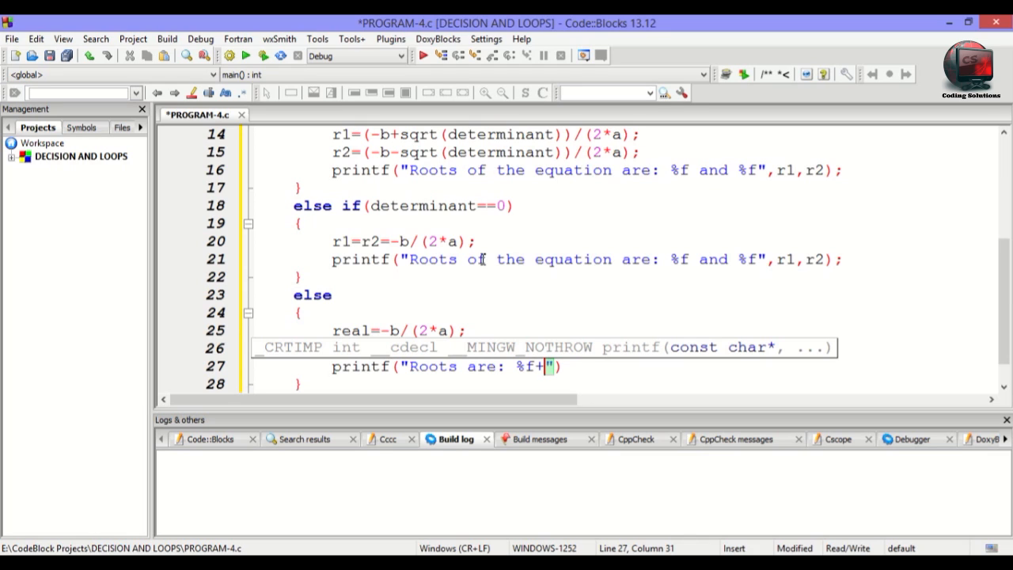
type("%")
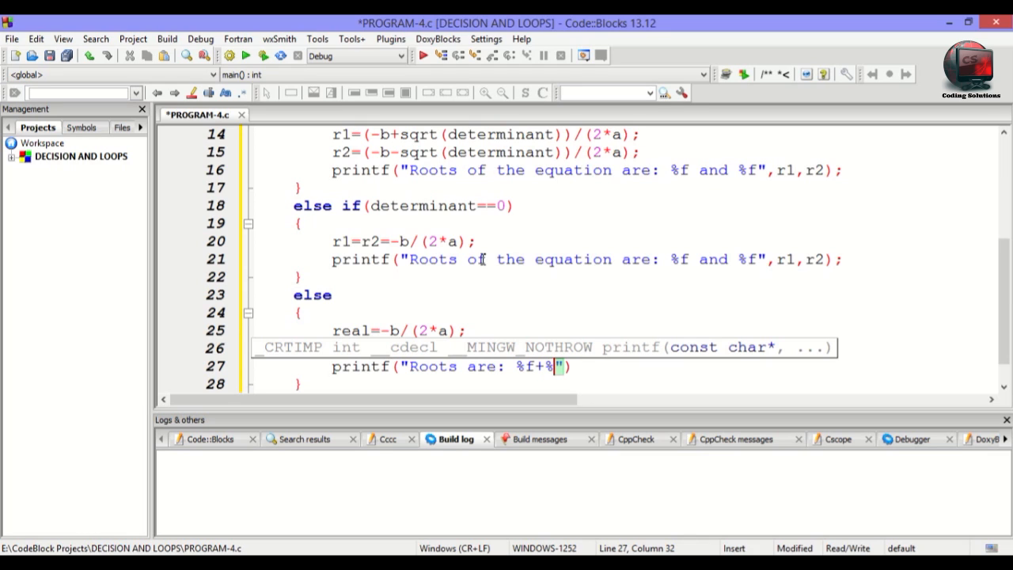
type("fi and")
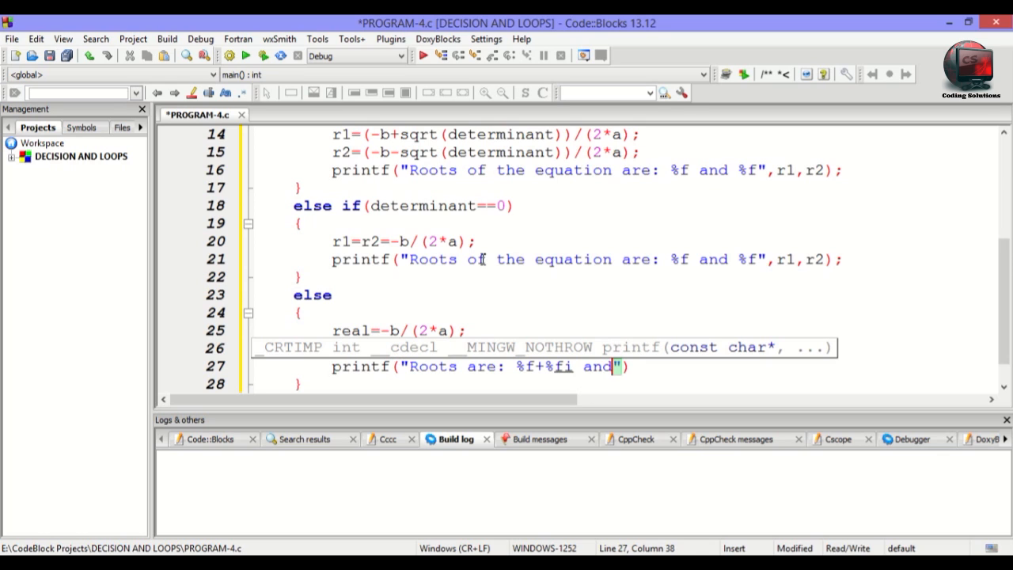
type("%")
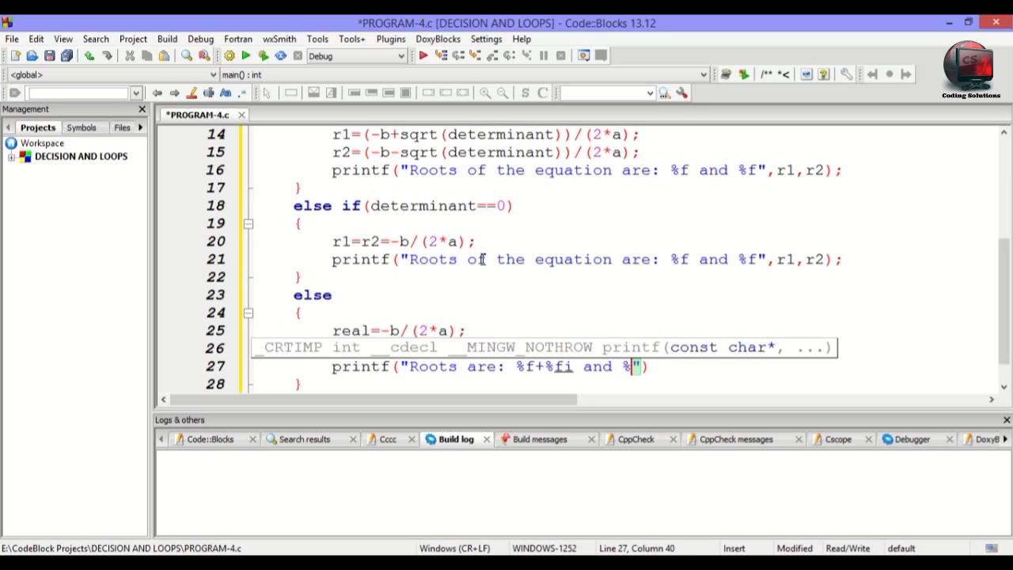
type("i")
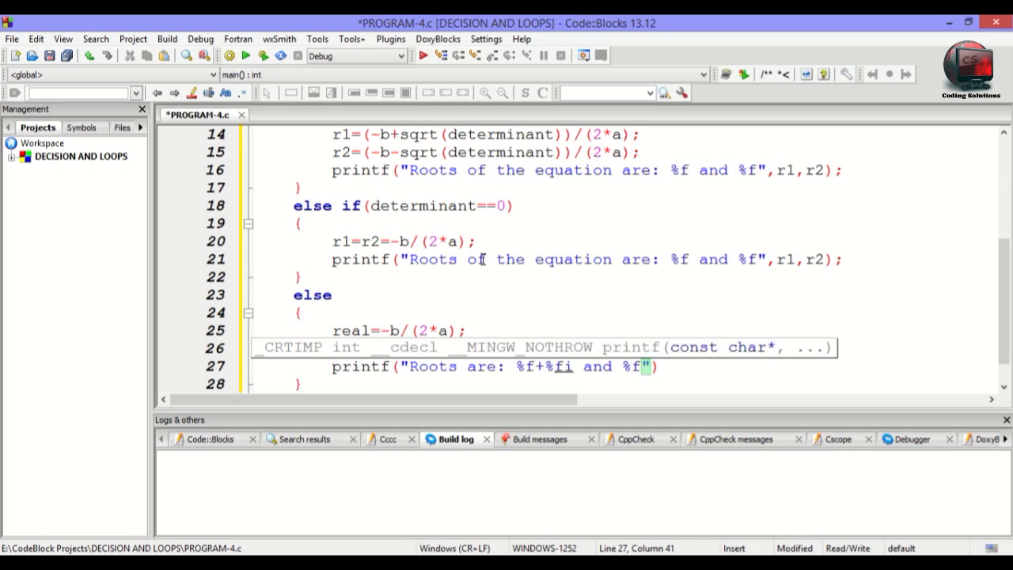
type("-")
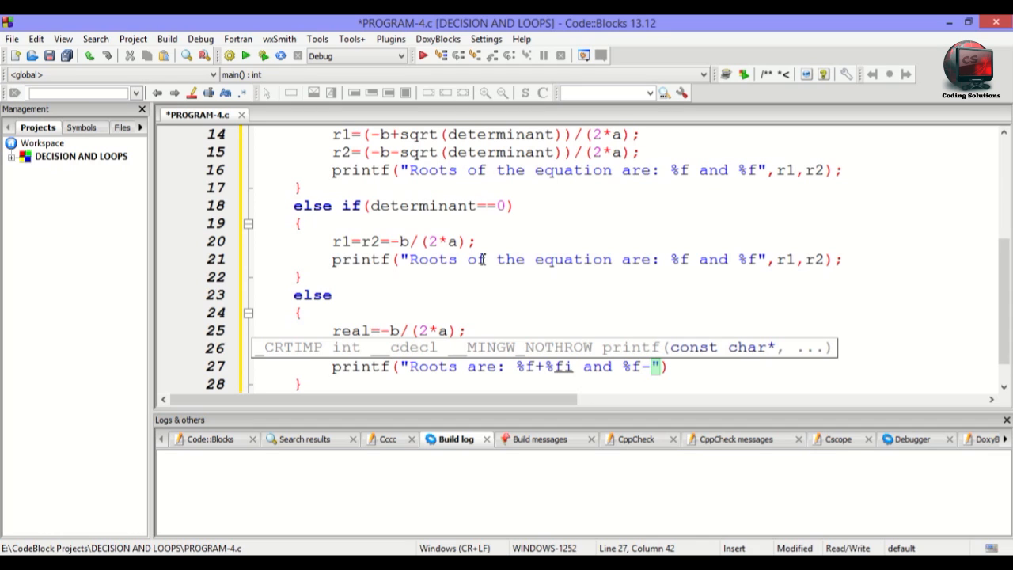
type("%f")
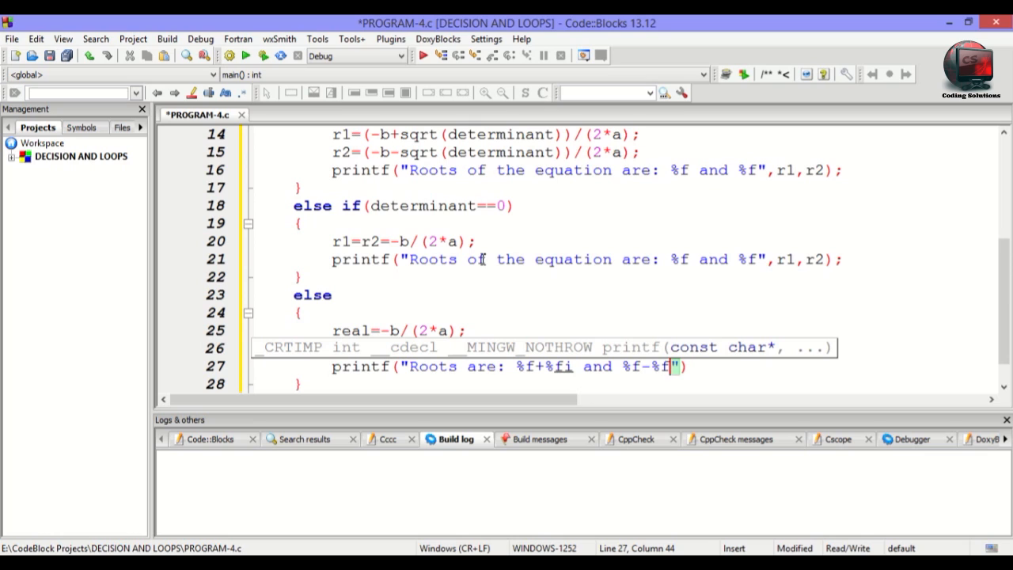
type("i")
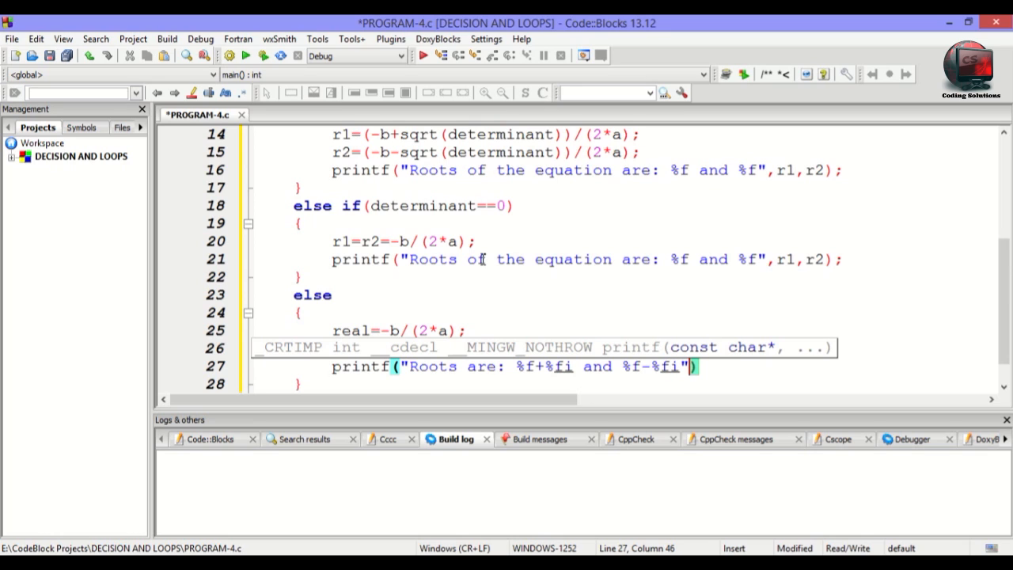
type(",real,")
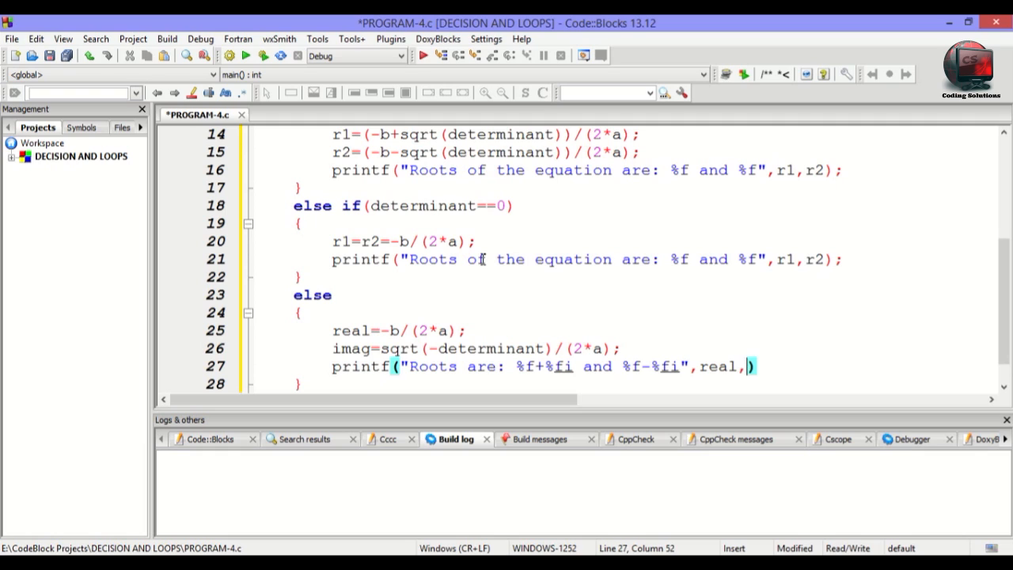
type("imag")
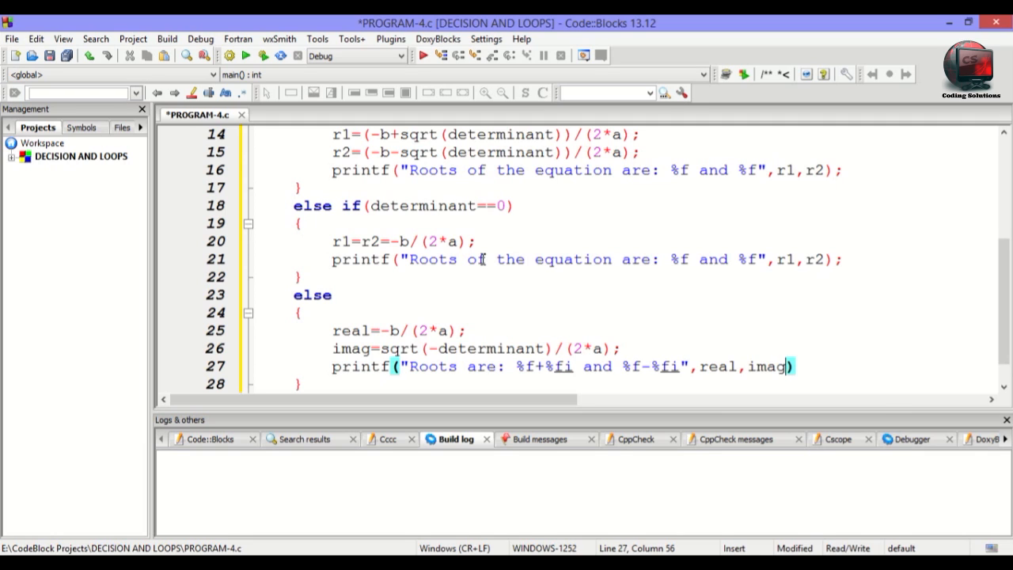
Finish the printf with a semicolon and end main with return 0;.
type(";")
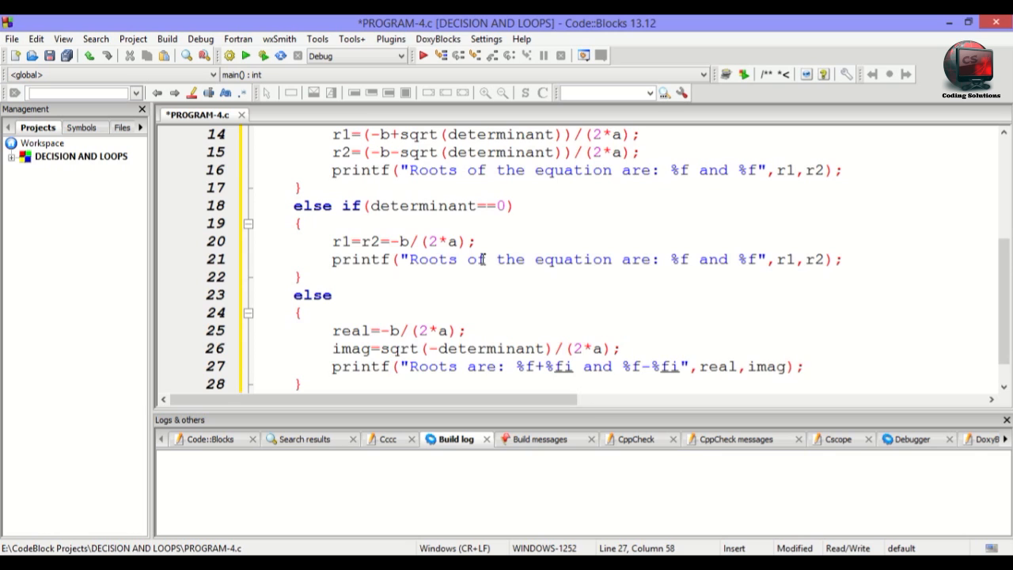
type("r")
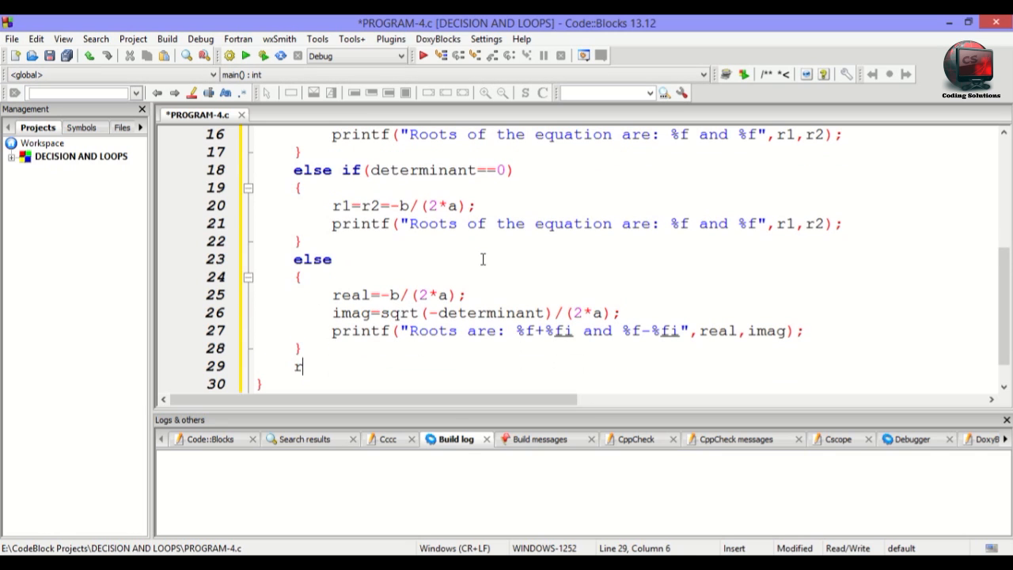
type("eturn")
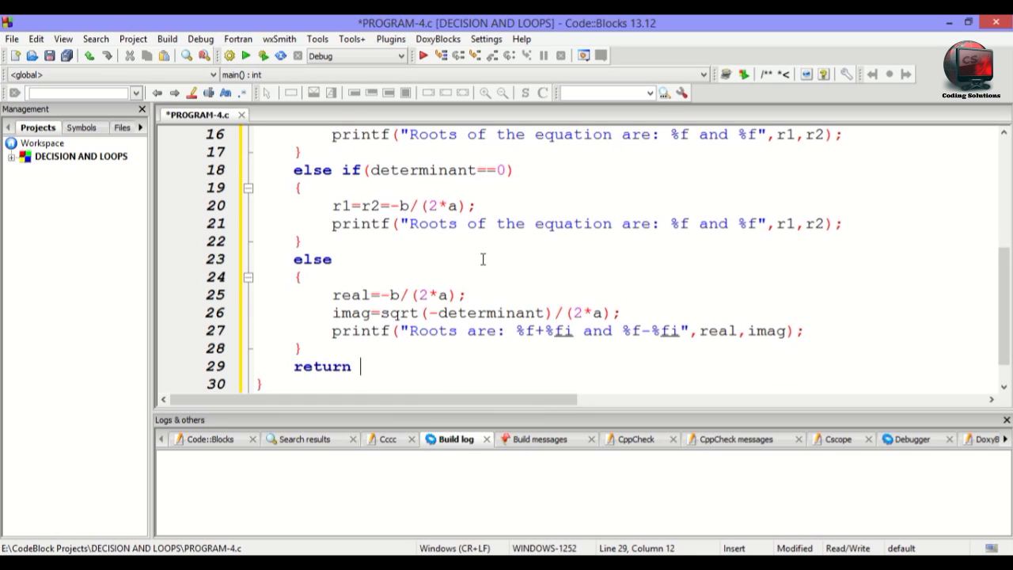
type("0;")
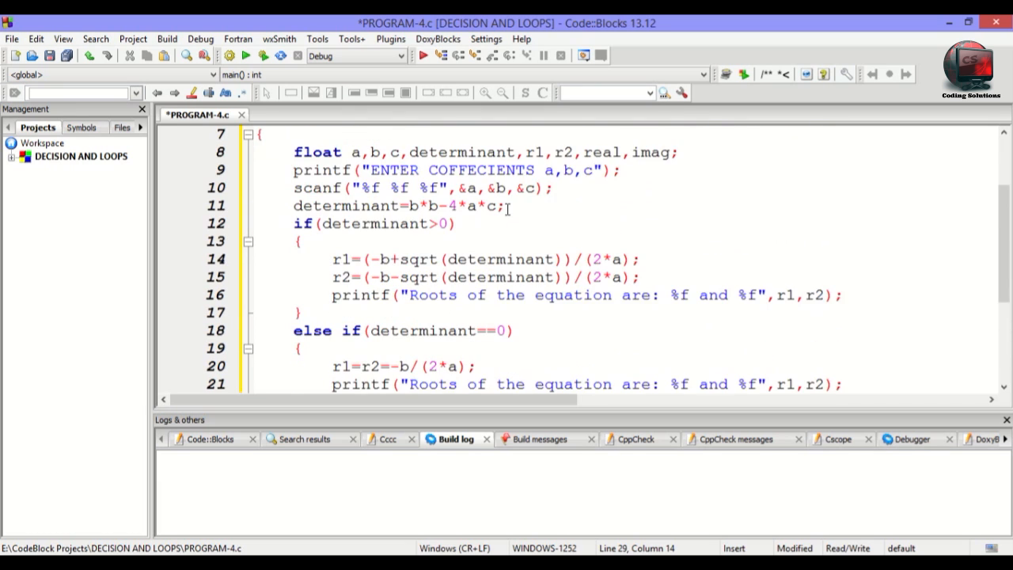
scroll("down", 3)
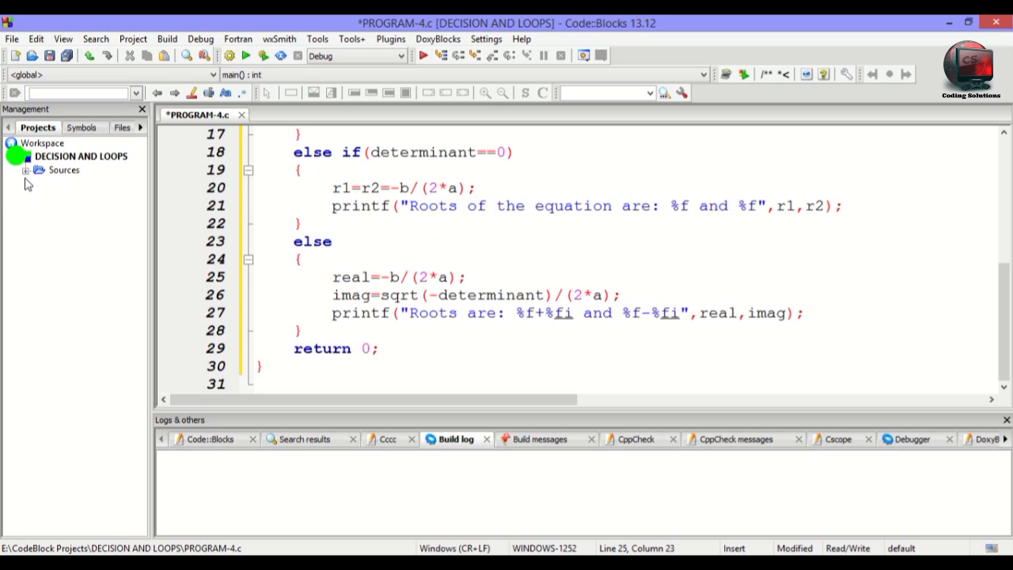
Remove PROGRAM-3.c from the project tree and build and run PROGRAM-4.c.
left_click(37, 169)
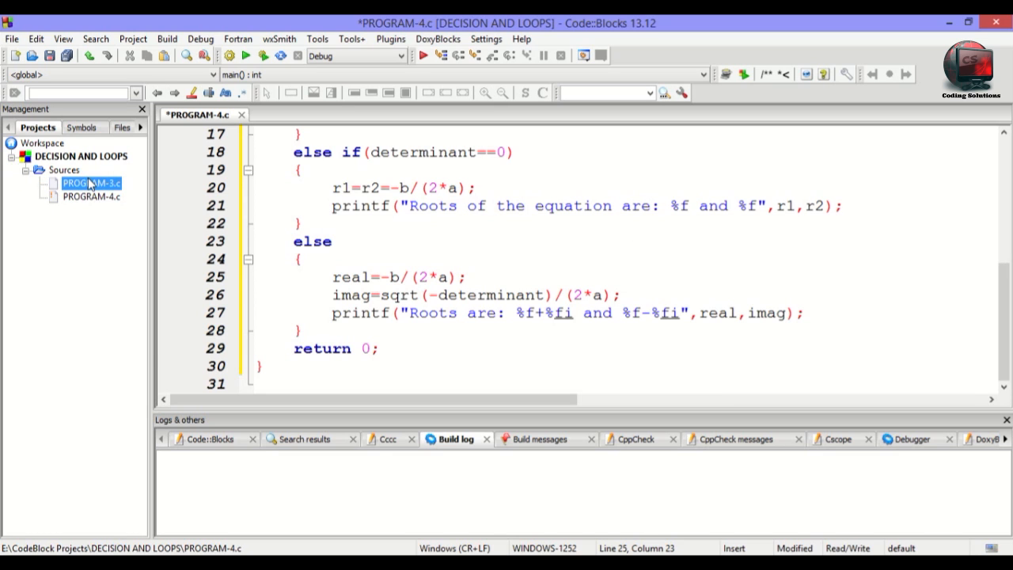
right_click(89, 183)
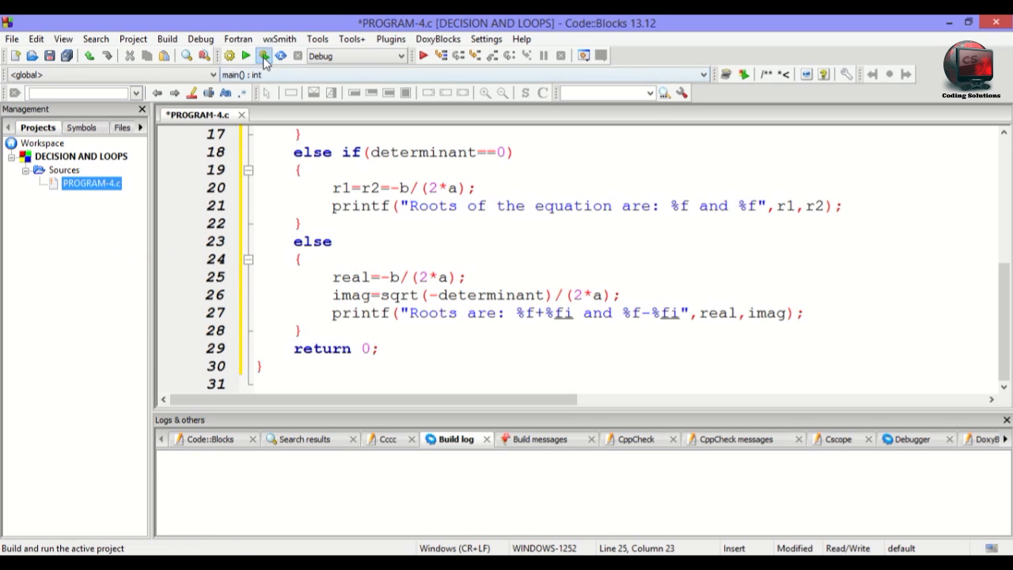
left_click(246, 55)
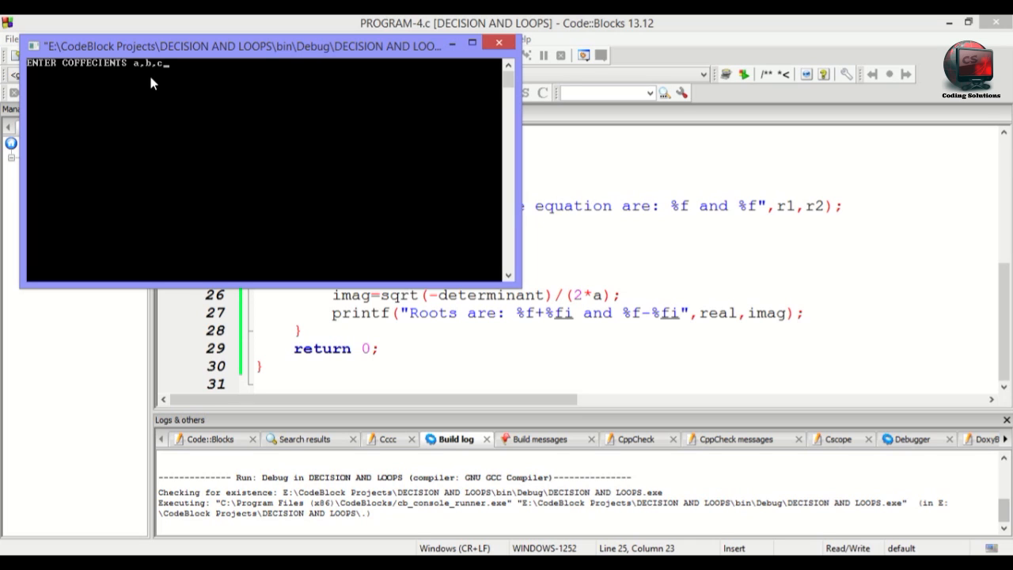
Enter coefficients 2.3, 4 and 5.6 and read the complex roots printed.
type("2.3")
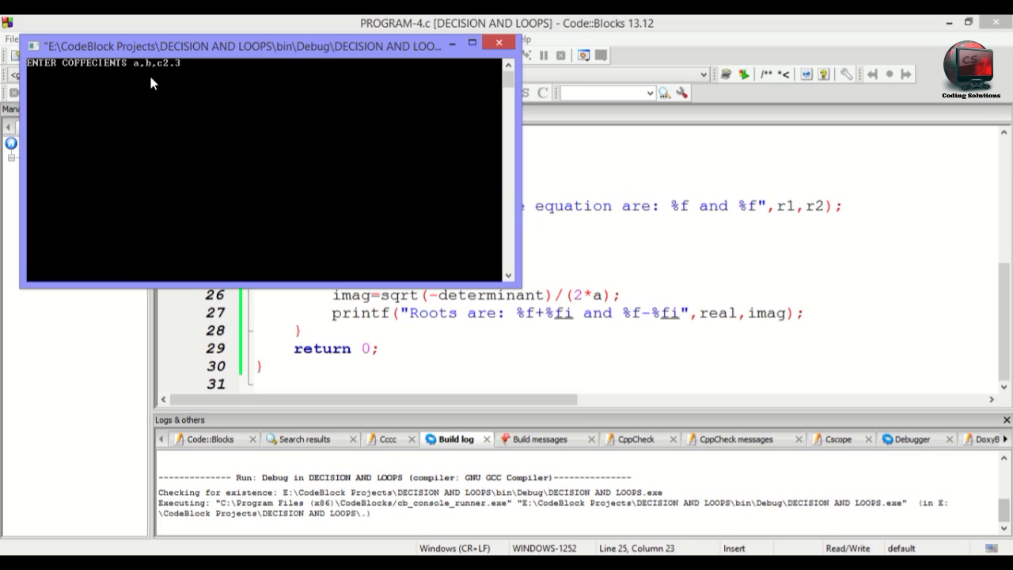
type("4")
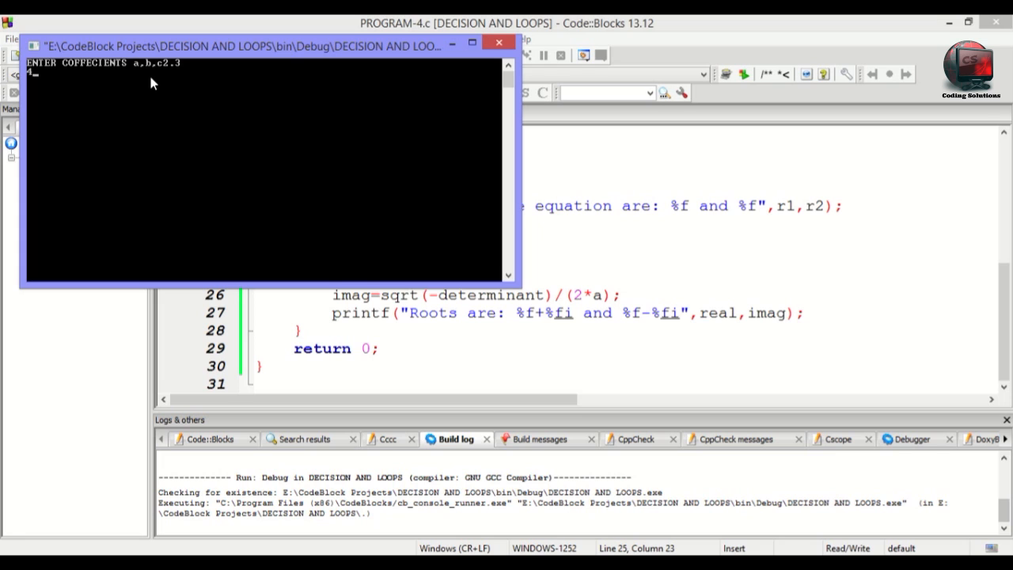
type("5.6")
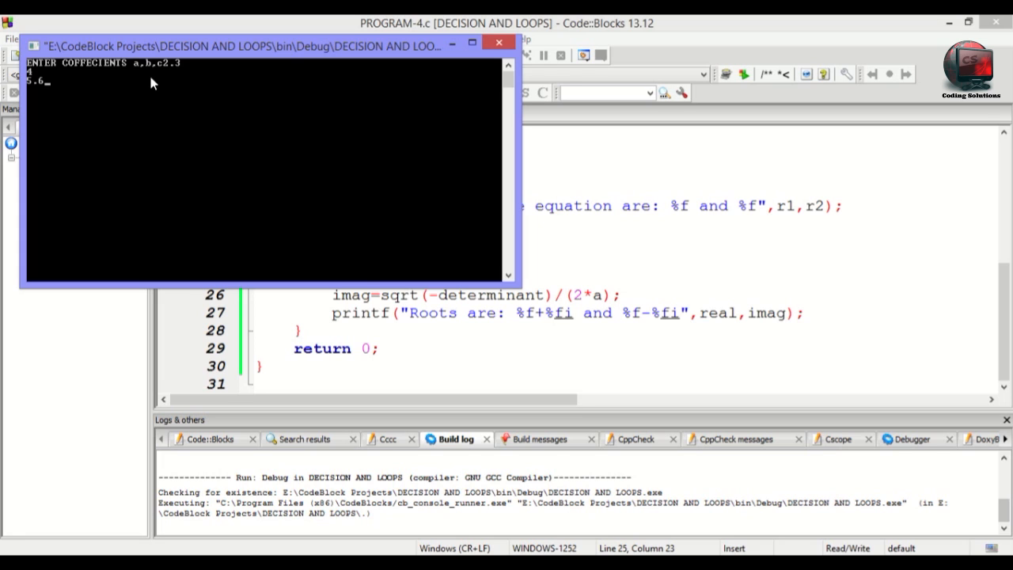
key("enter")
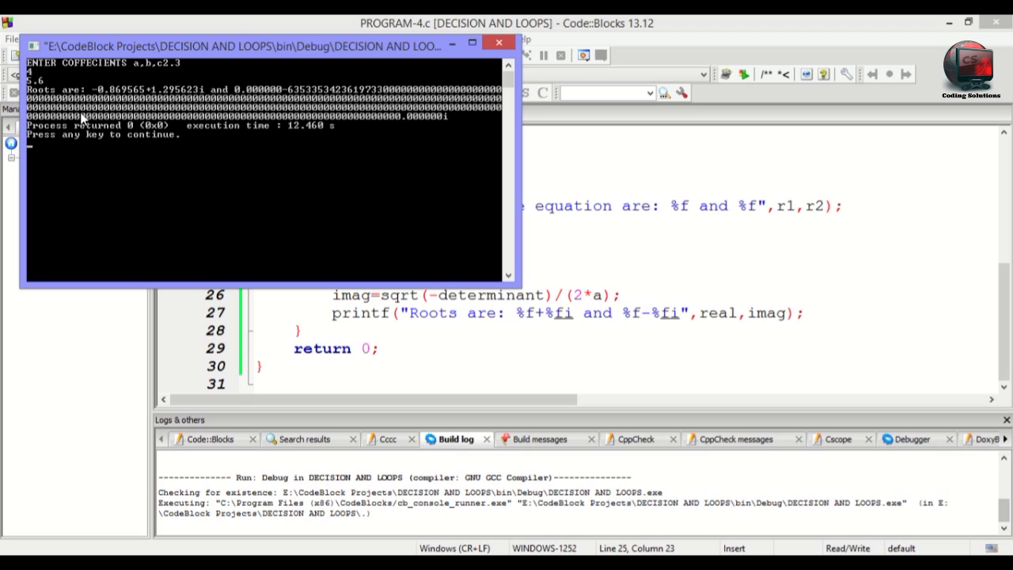
mouse_move(158, 99)
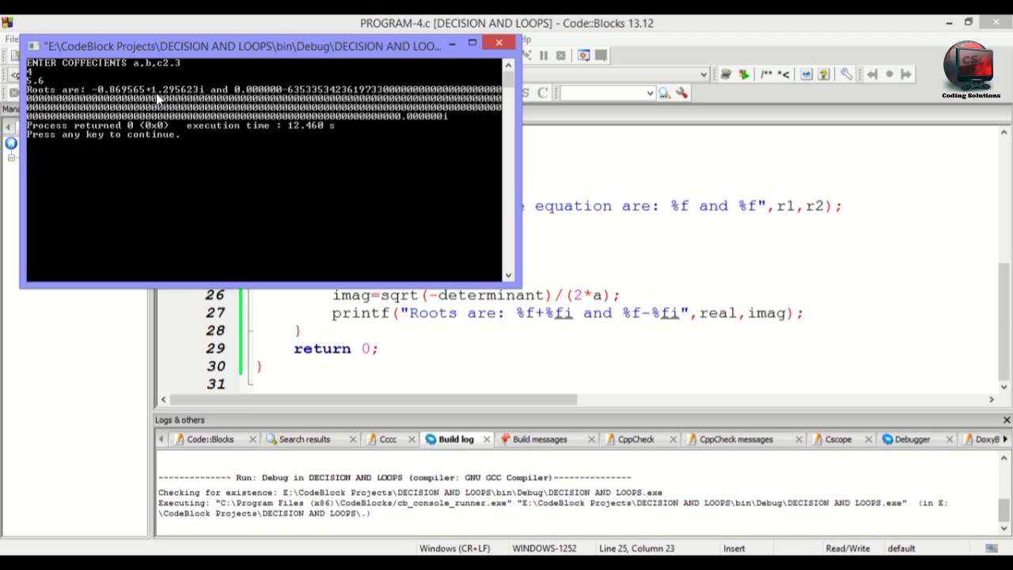
mouse_move(188, 100)
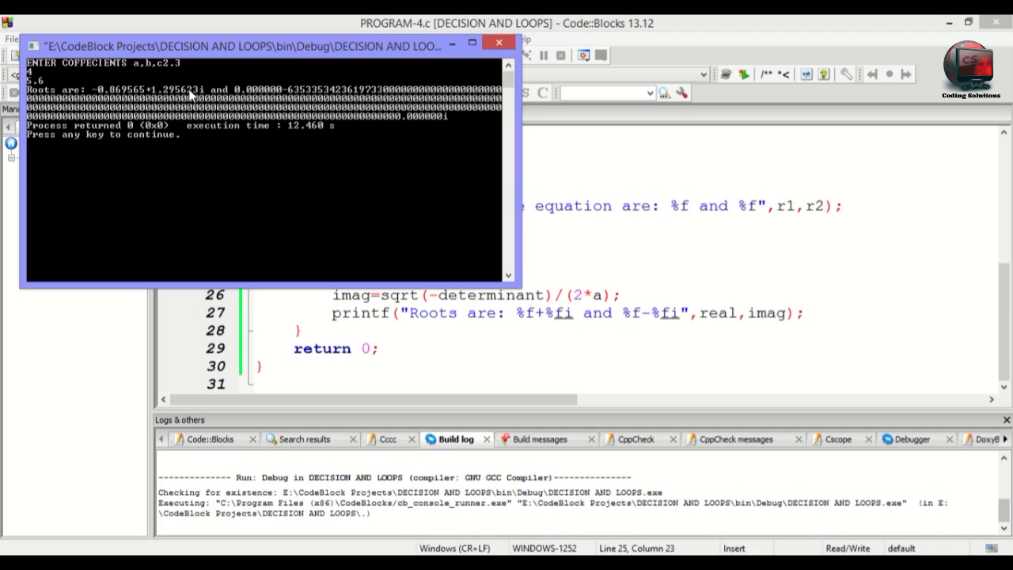
mouse_move(295, 110)
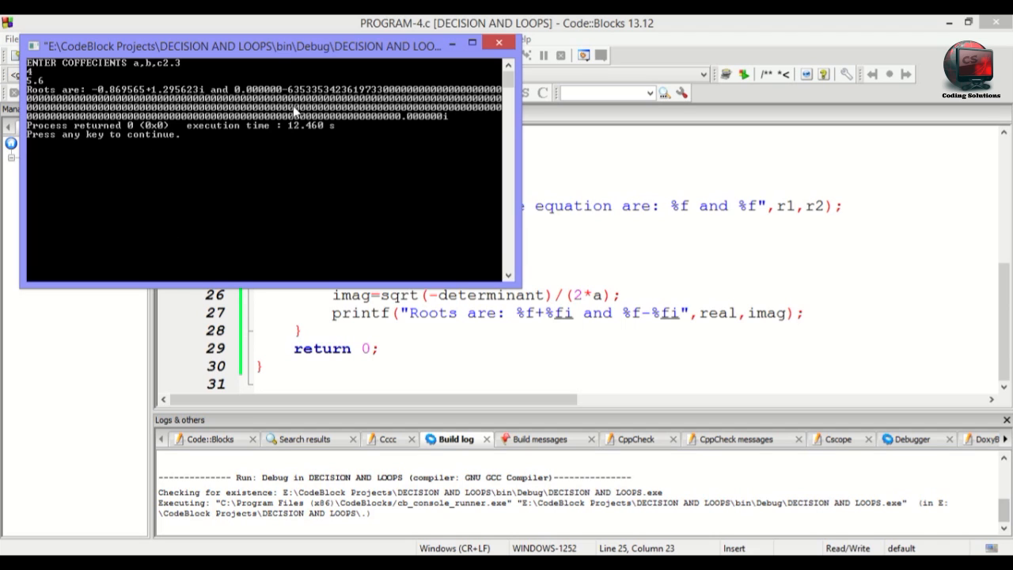
mouse_move(272, 153)
type(".")
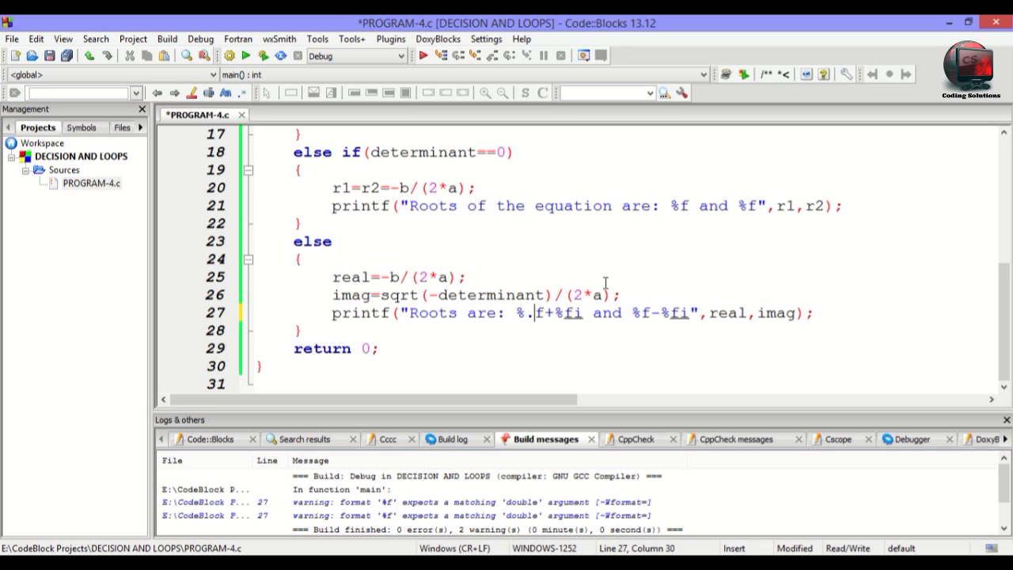
Change the printf's %f specifiers to %.2f and rebuild and run.
type("2")
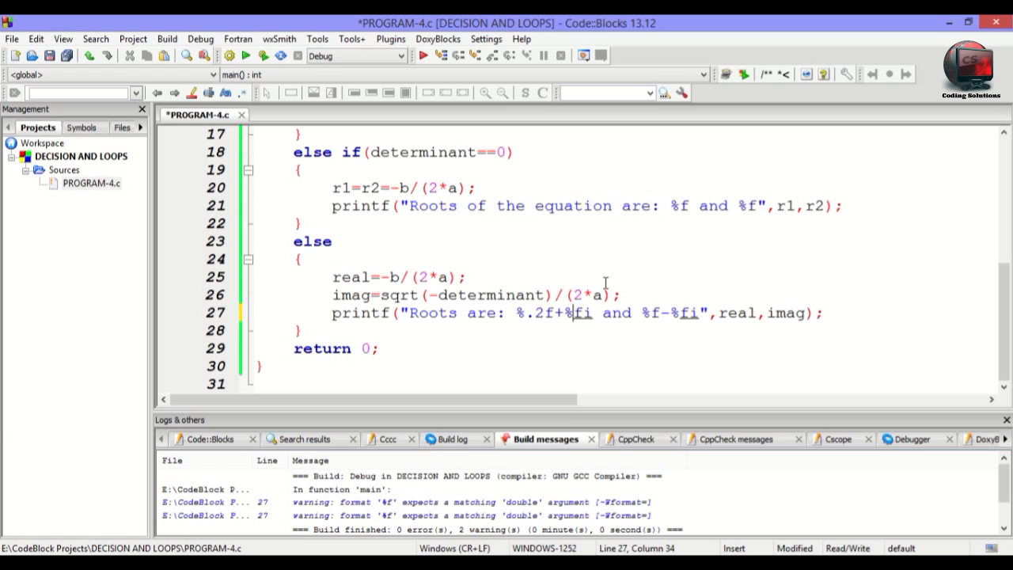
type(".2")
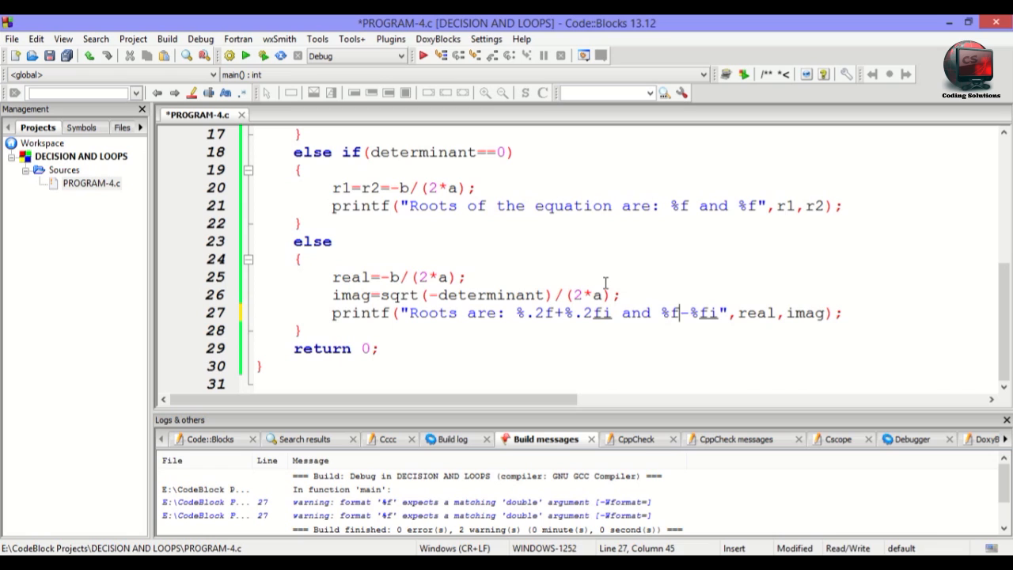
type(".2")
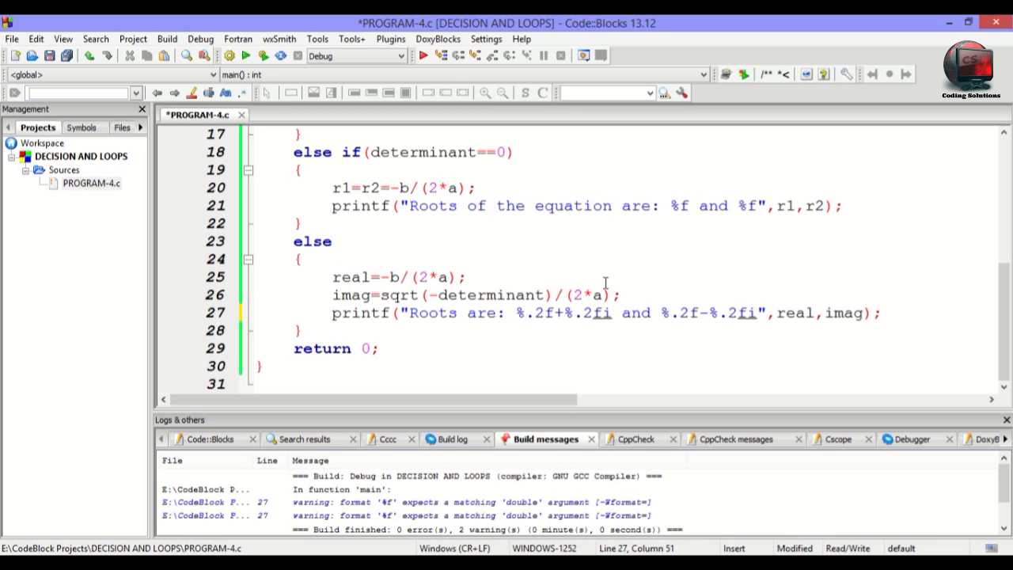
left_click(245, 54)
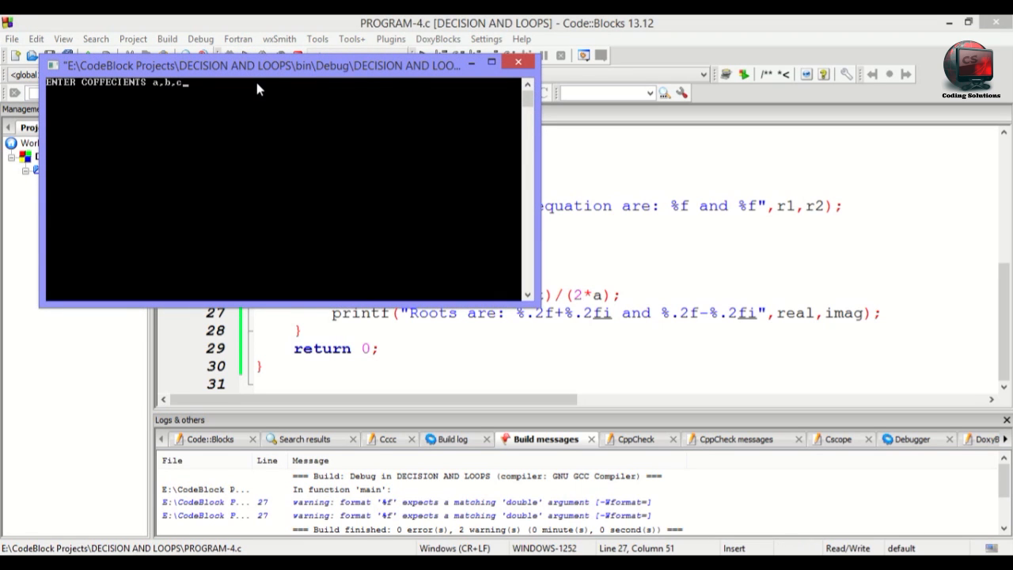
Enter coefficients 2.3, 4 and 5.6 in the console and read the roots.
type("2.3")
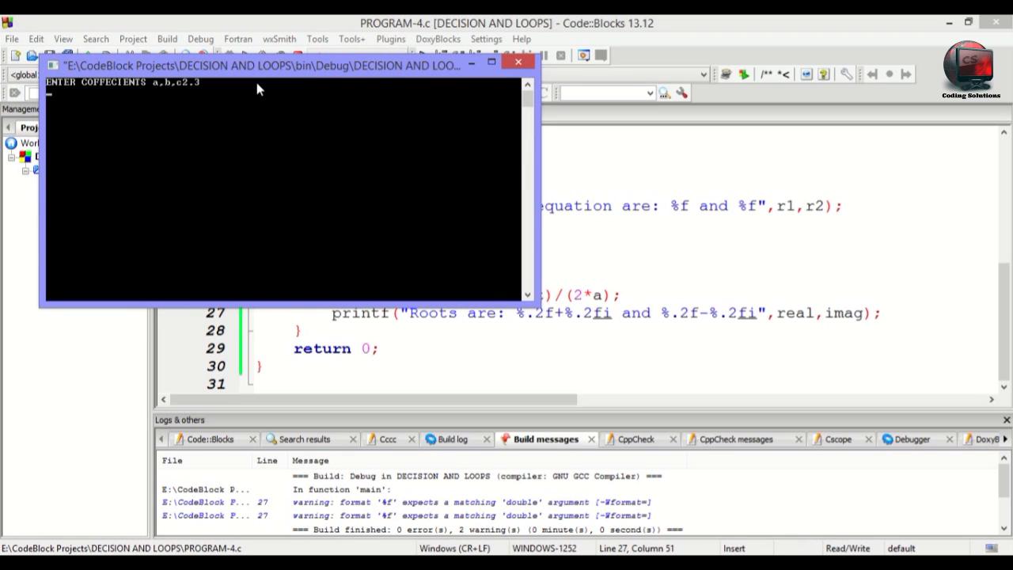
type("4")
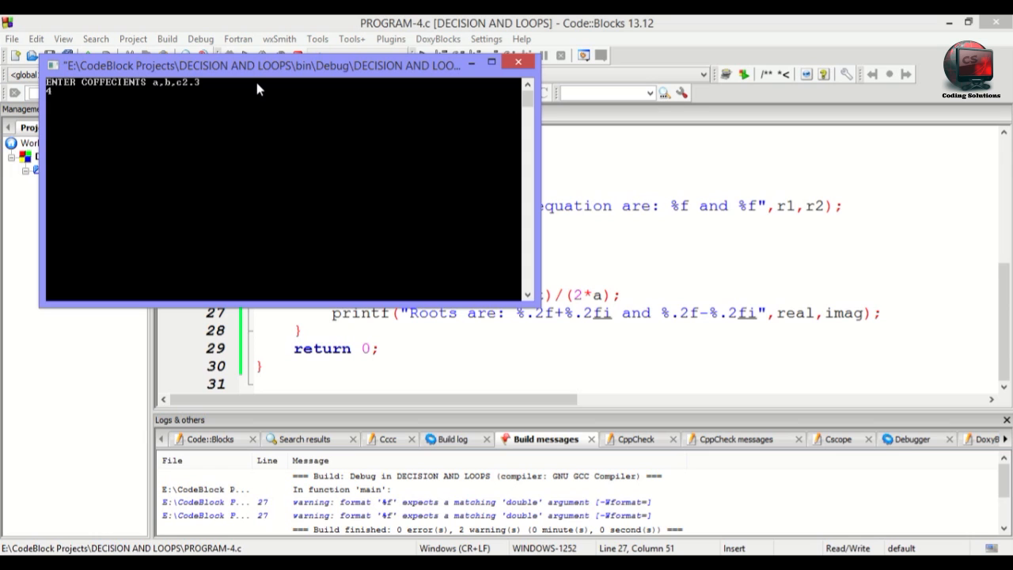
type("5")
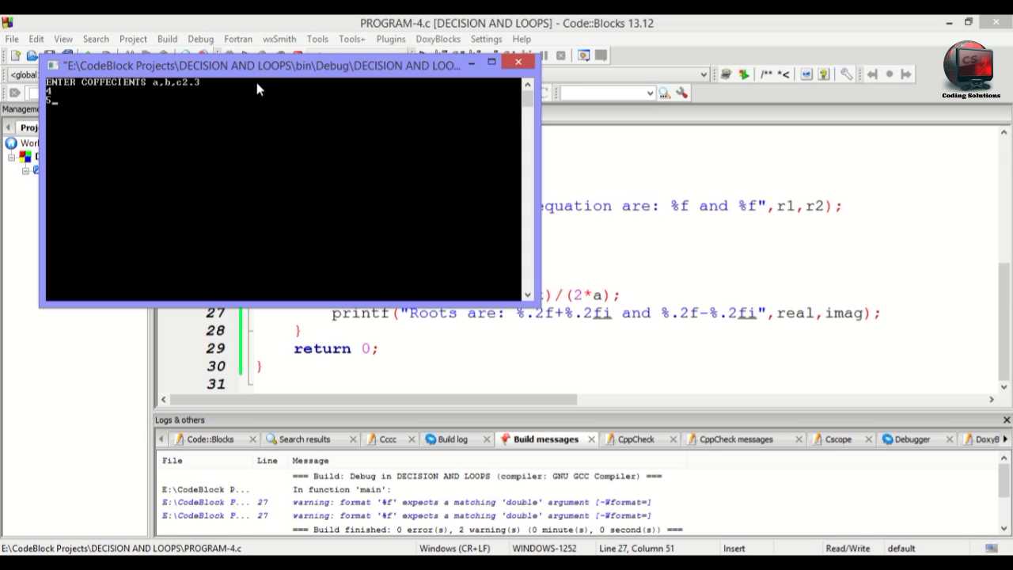
type("6")
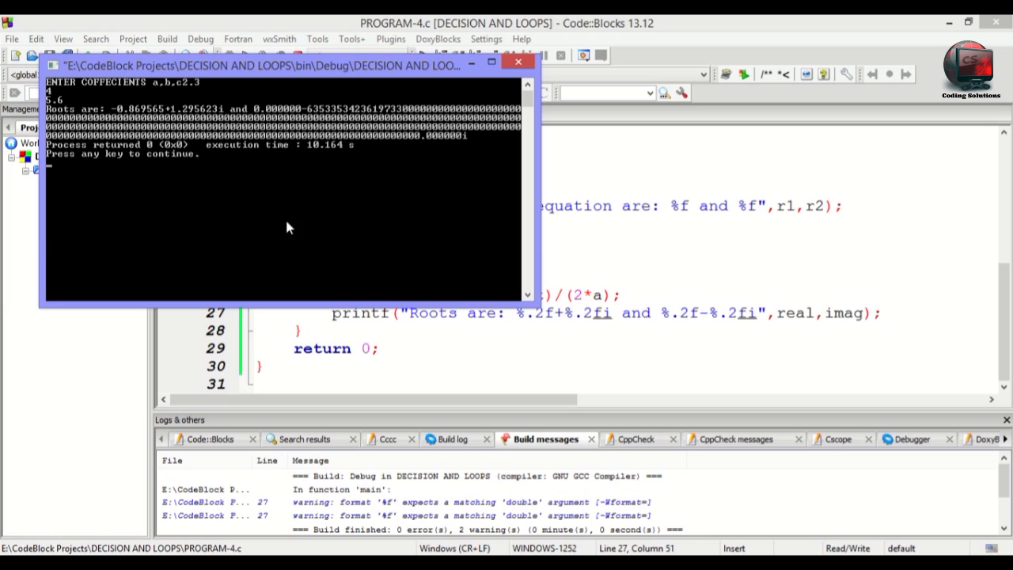
mouse_move(307, 228)
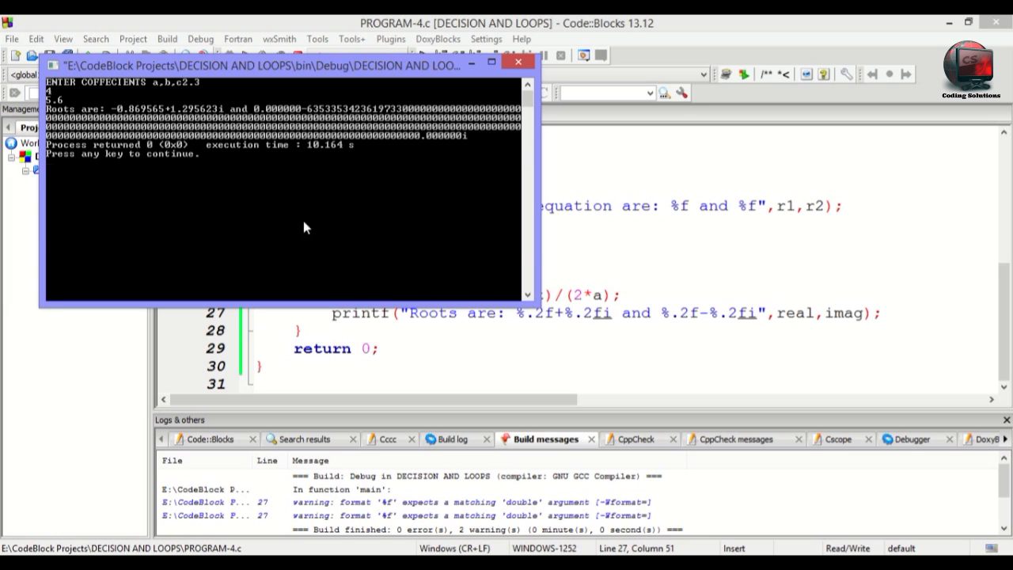
mouse_move(166, 159)
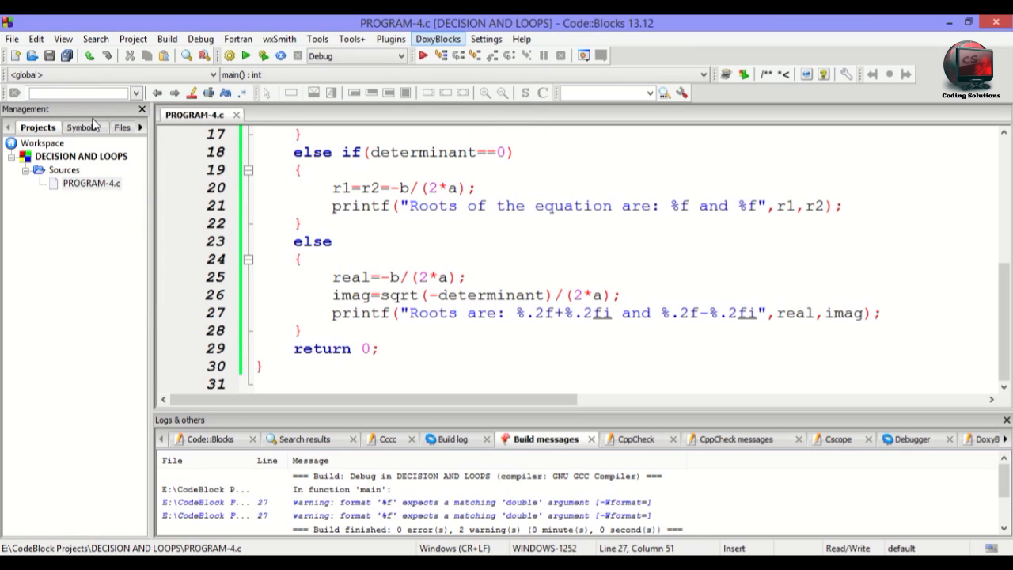
Rebuild and run with coefficients 4, 1 and 0, getting roots 0.000000 and -0.250000.
left_click(736, 312)
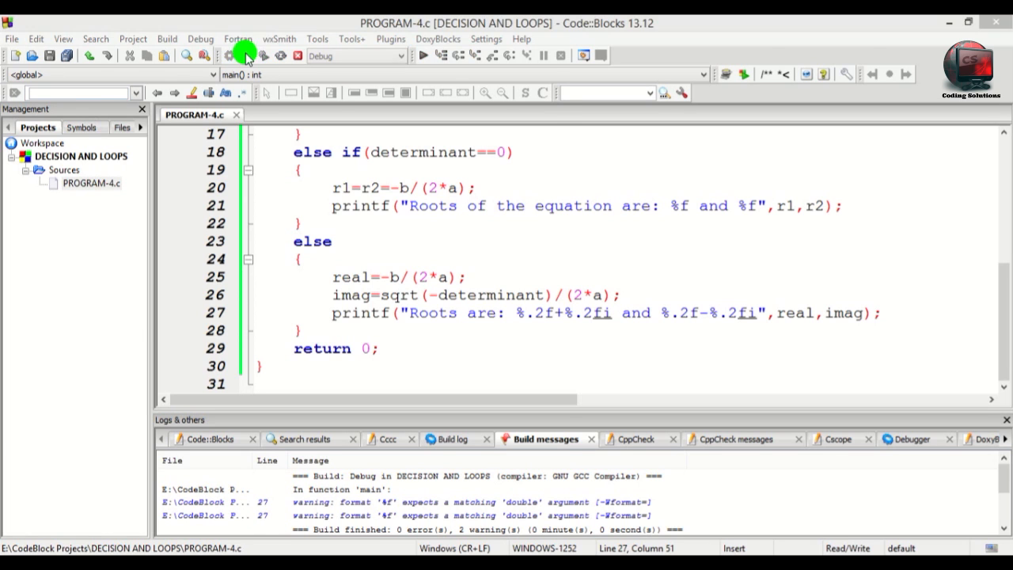
left_click(246, 55)
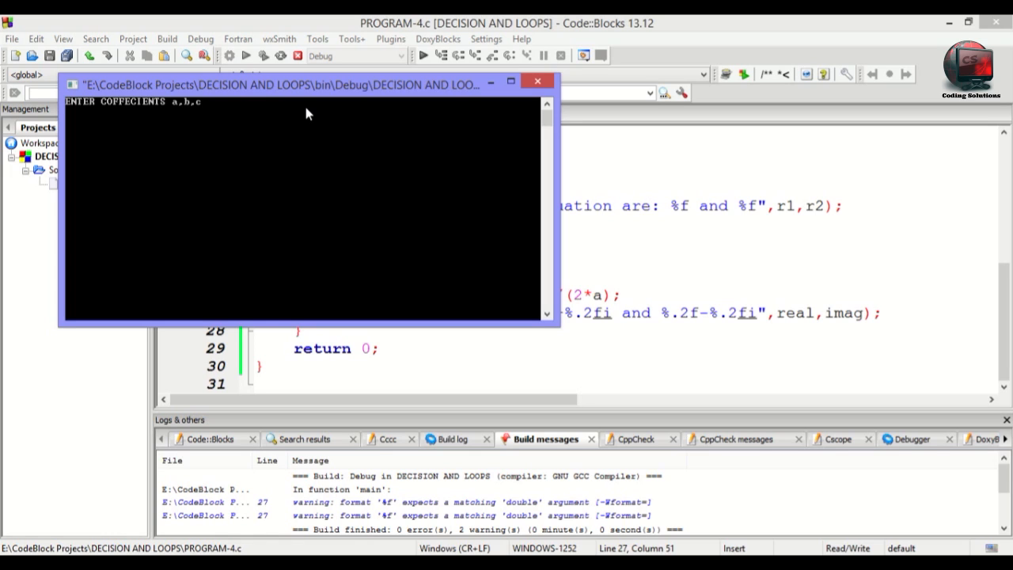
type("4")
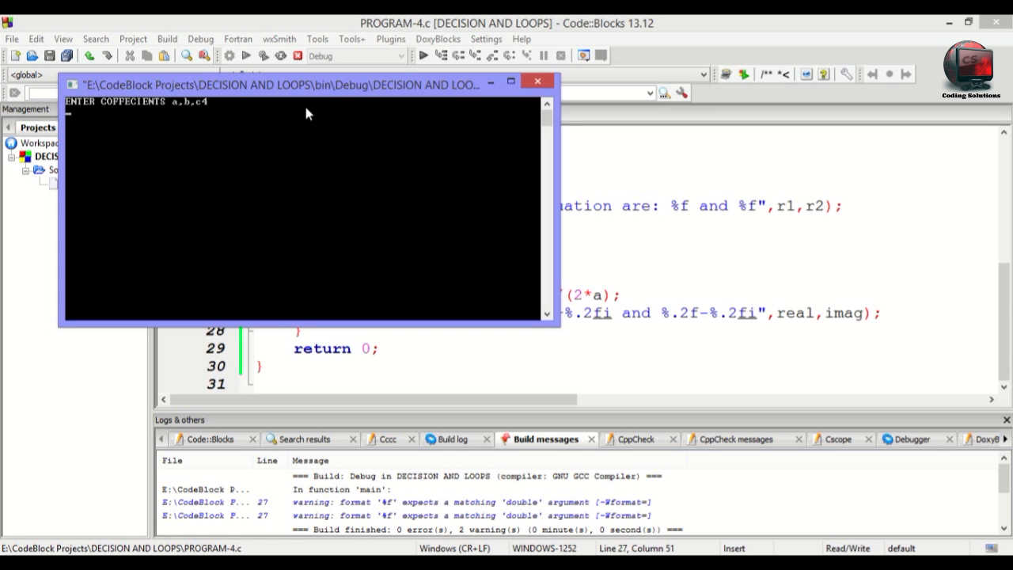
type("0")
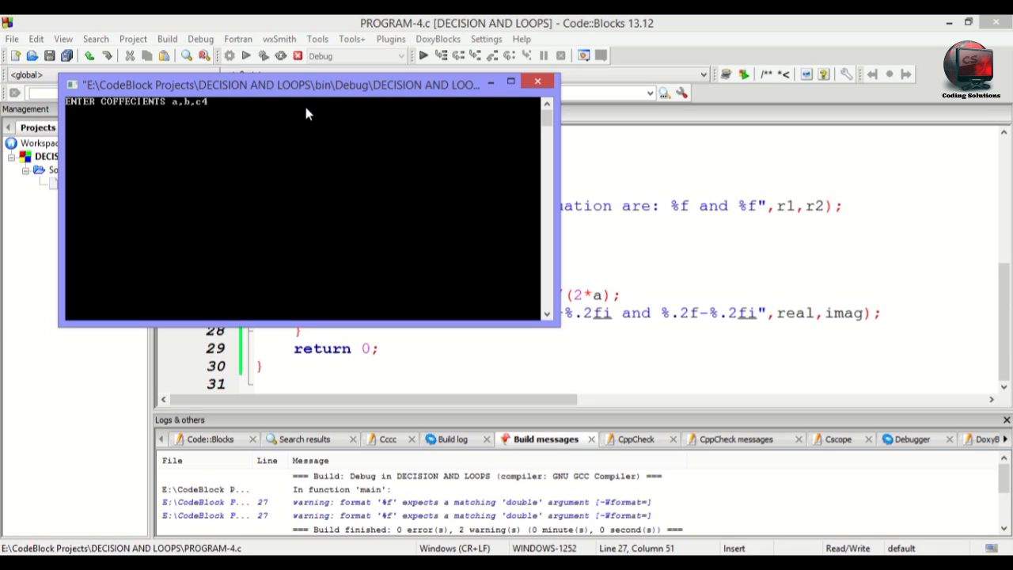
type("1")
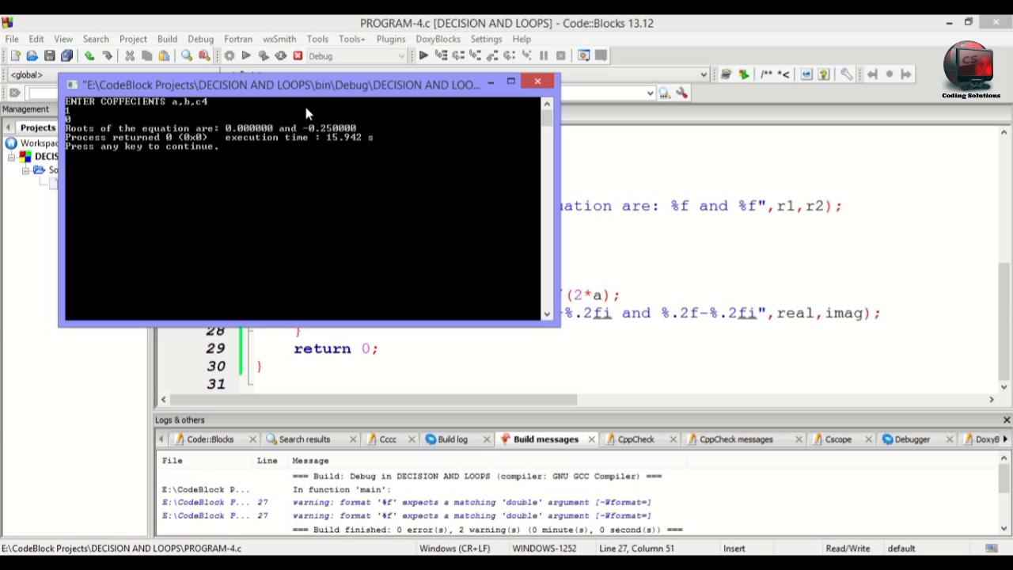
mouse_move(237, 143)
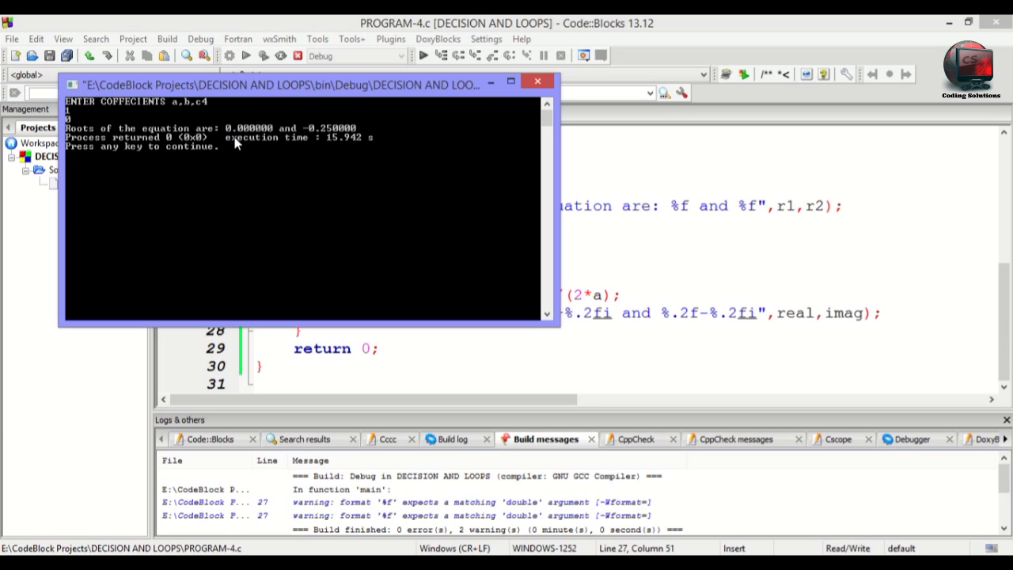
mouse_move(285, 127)
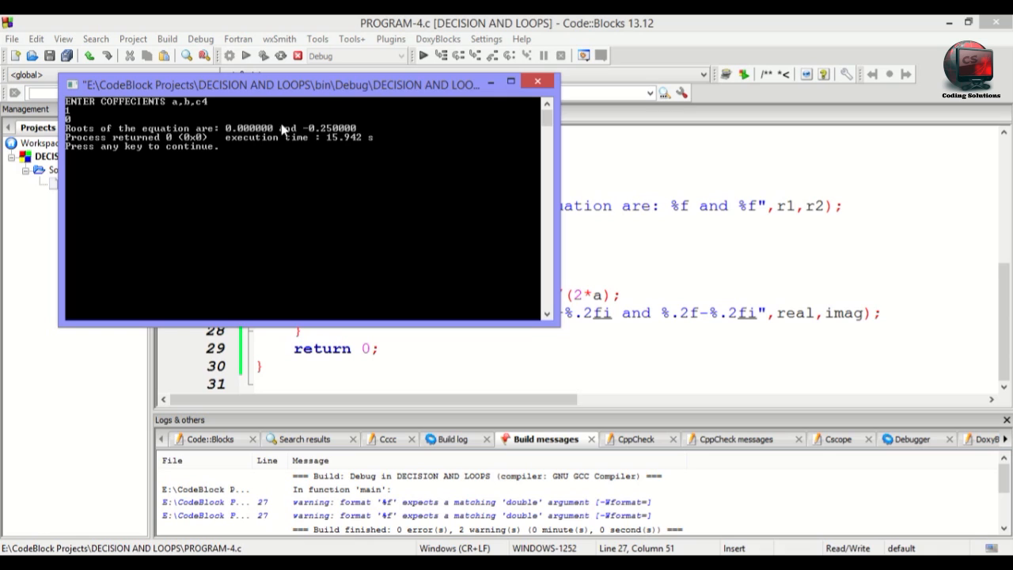
mouse_move(360, 135)
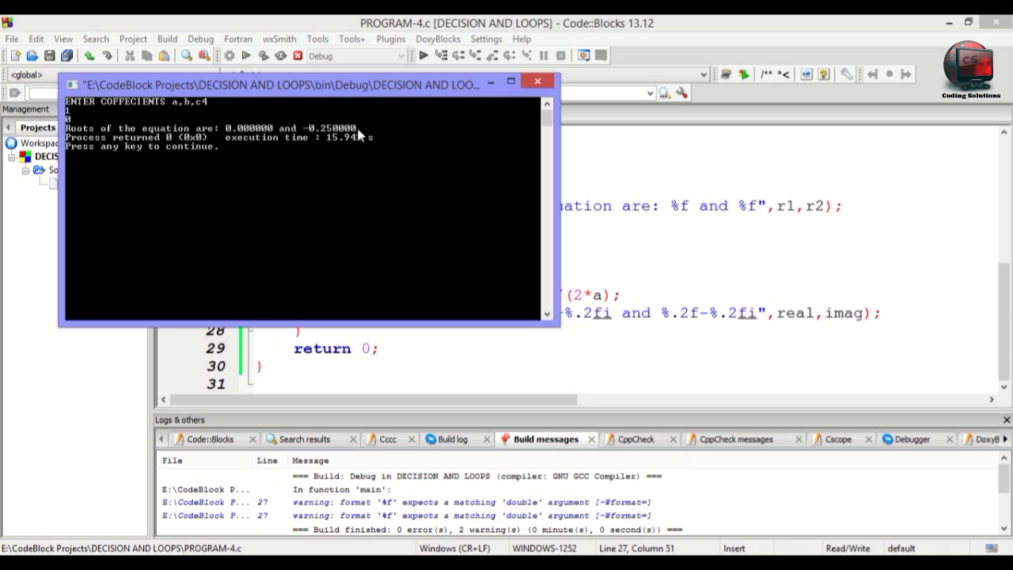
mouse_move(358, 136)
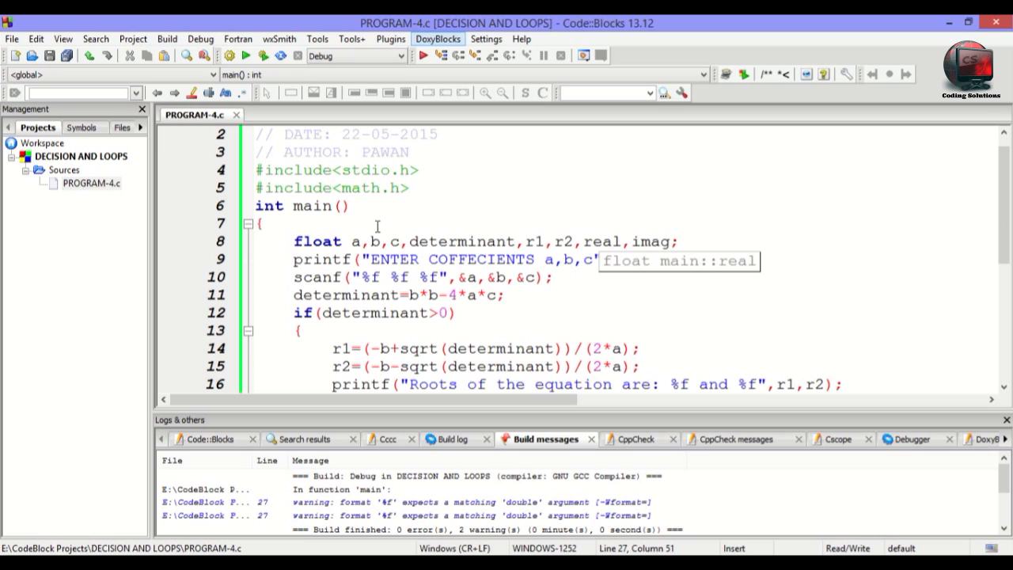
scroll("up", 3)
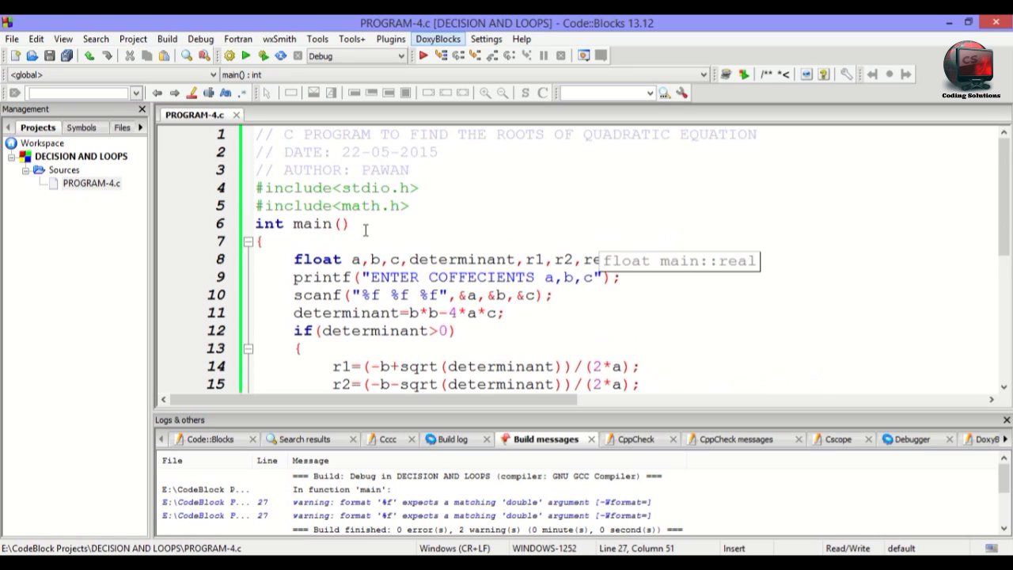
mouse_move(420, 255)
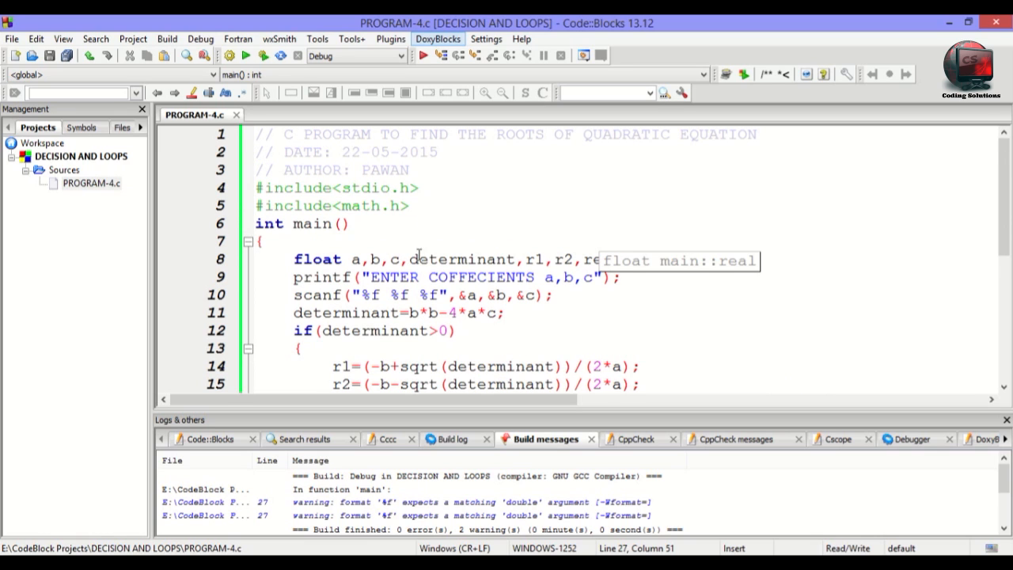
mouse_move(493, 240)
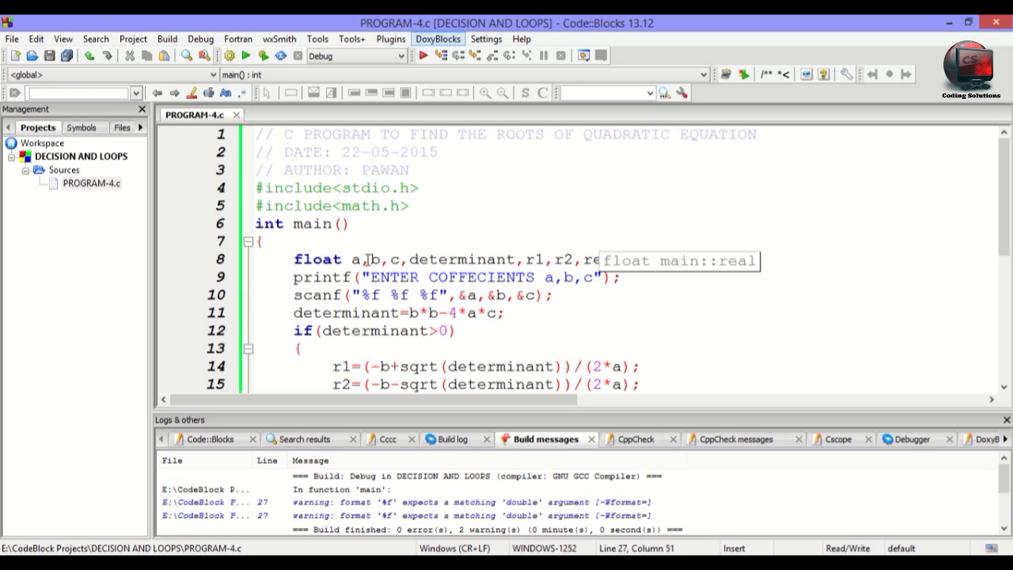
mouse_move(567, 259)
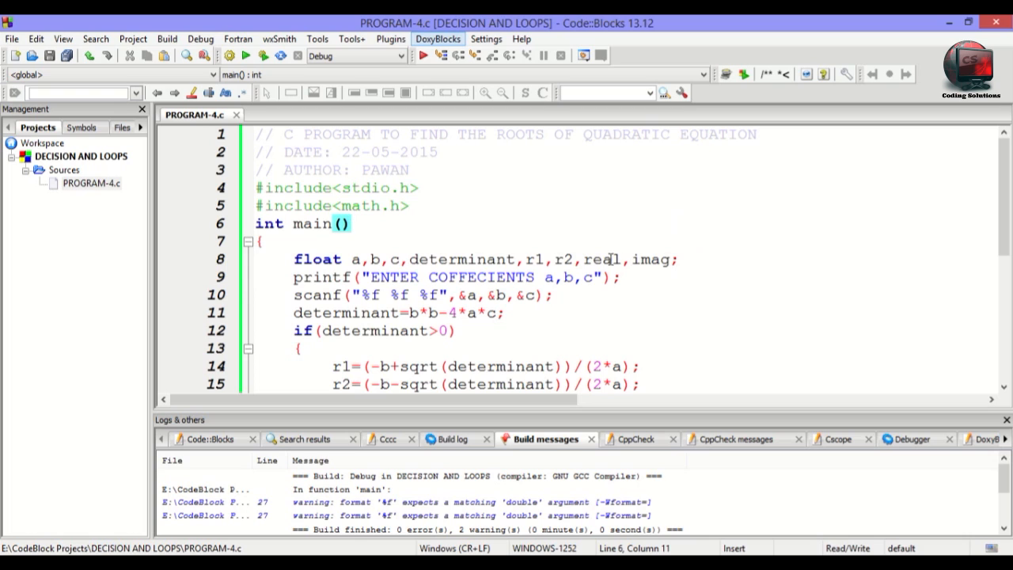
mouse_move(607, 259)
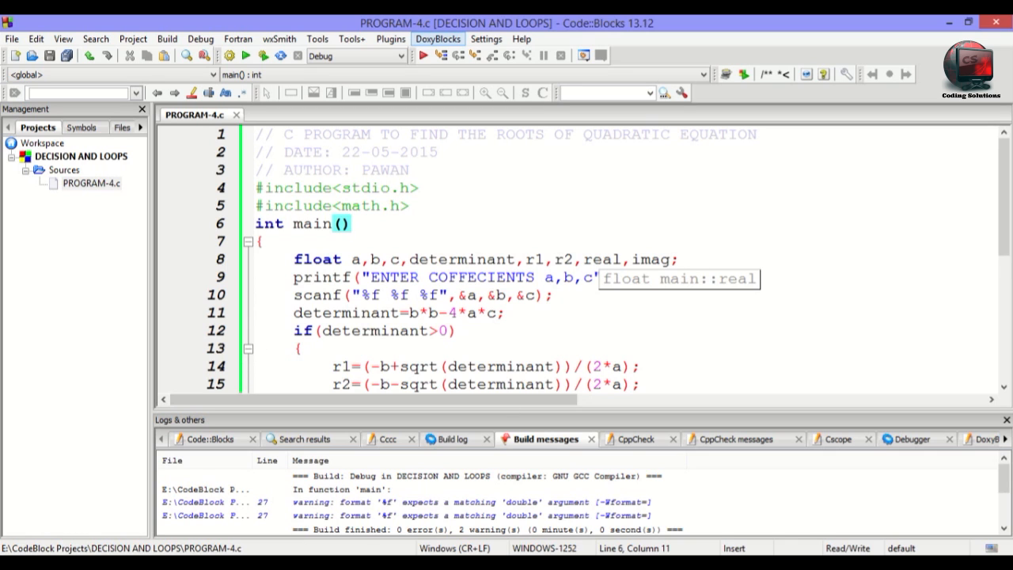
scroll("down", 3)
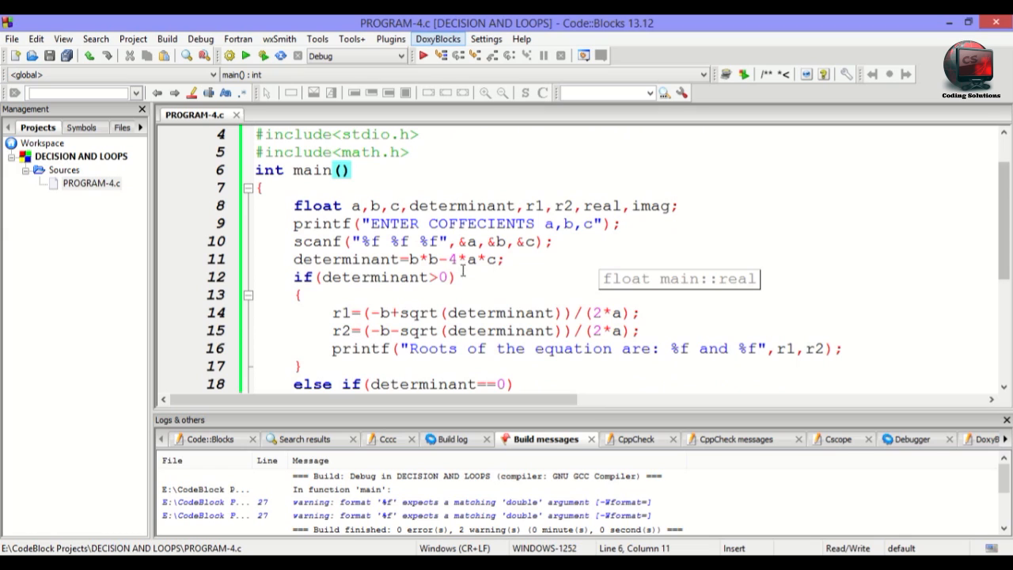
left_click(351, 169)
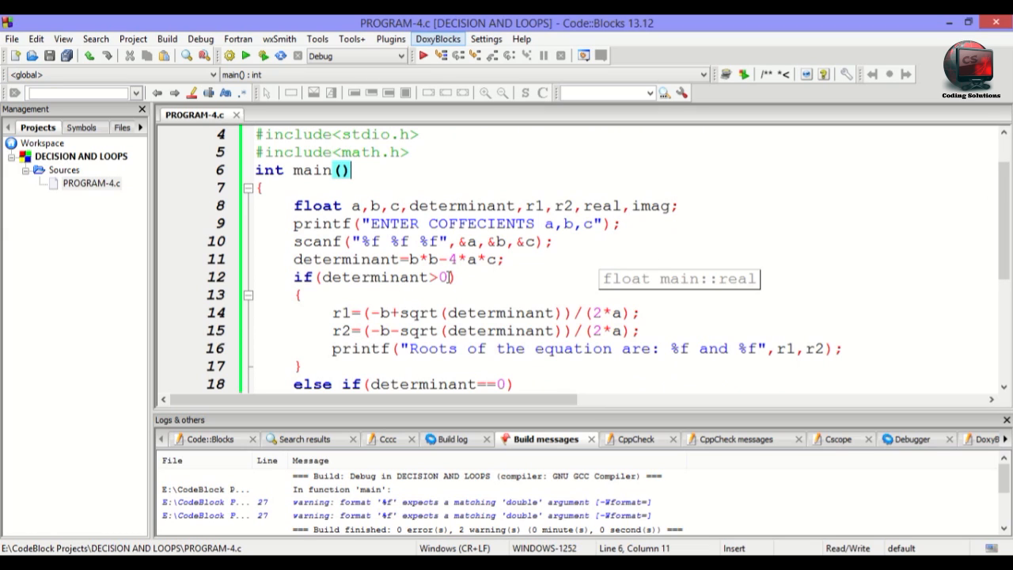
mouse_move(440, 283)
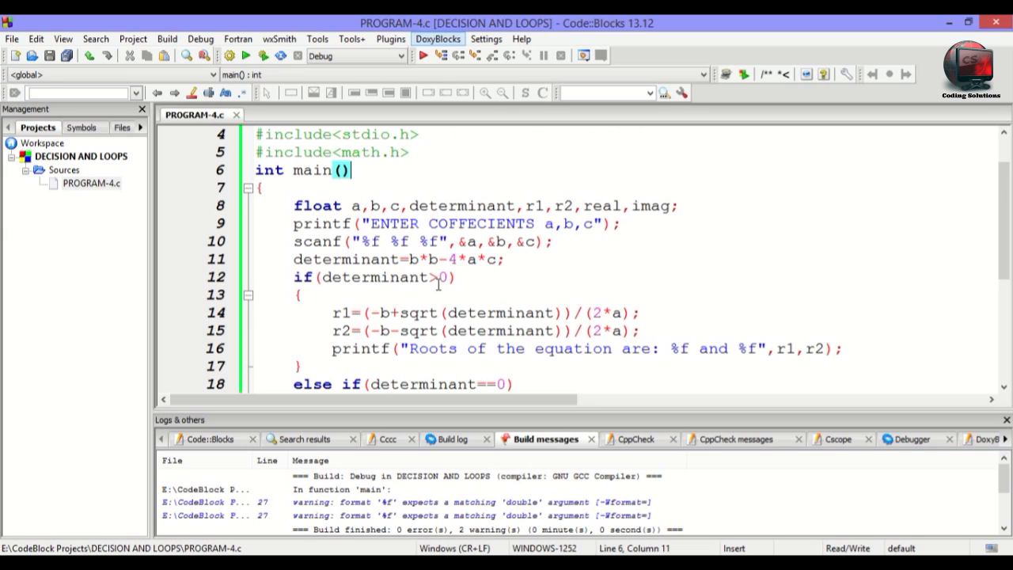
mouse_move(573, 369)
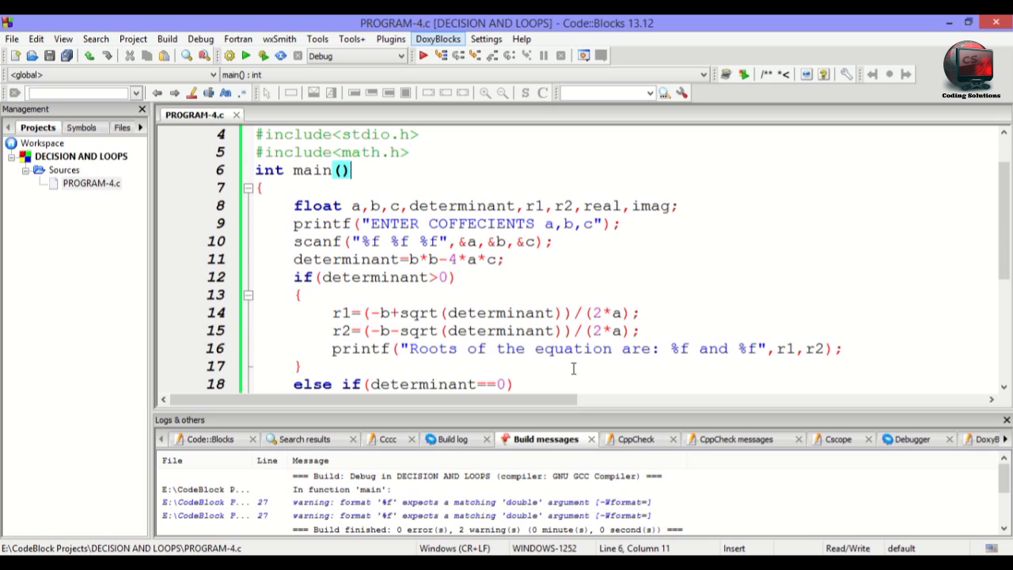
scroll("down", 3)
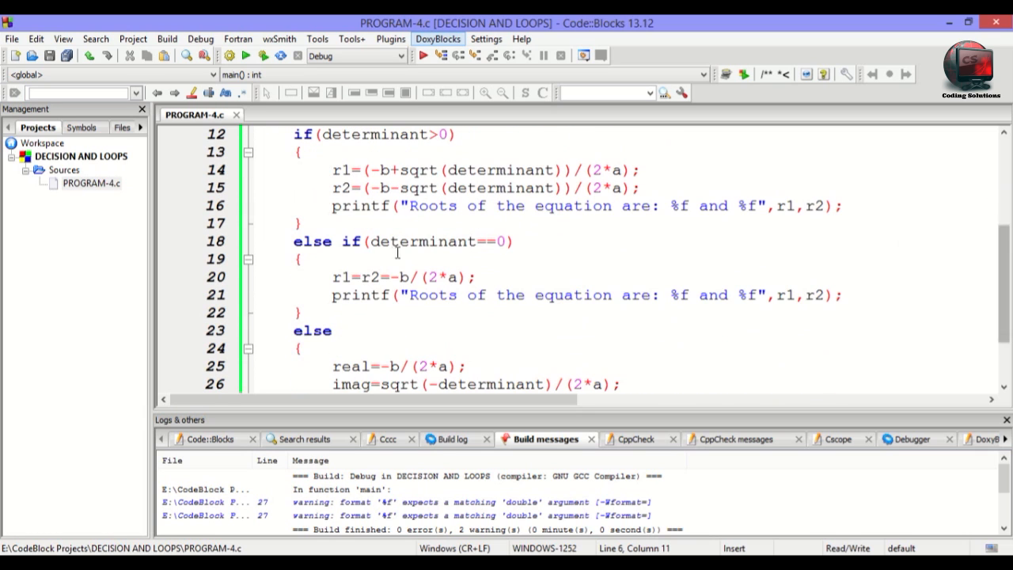
mouse_move(470, 307)
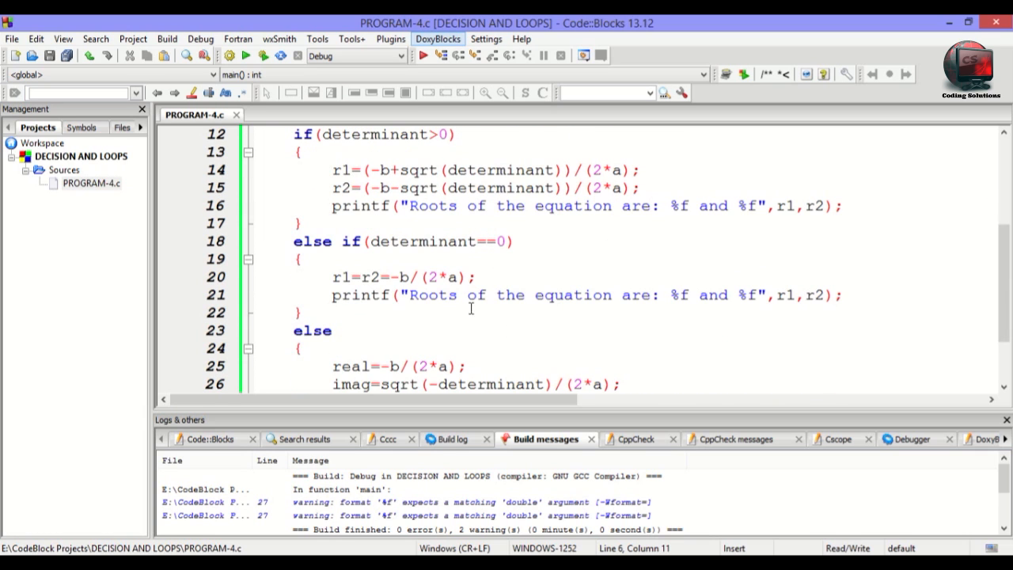
mouse_move(988, 241)
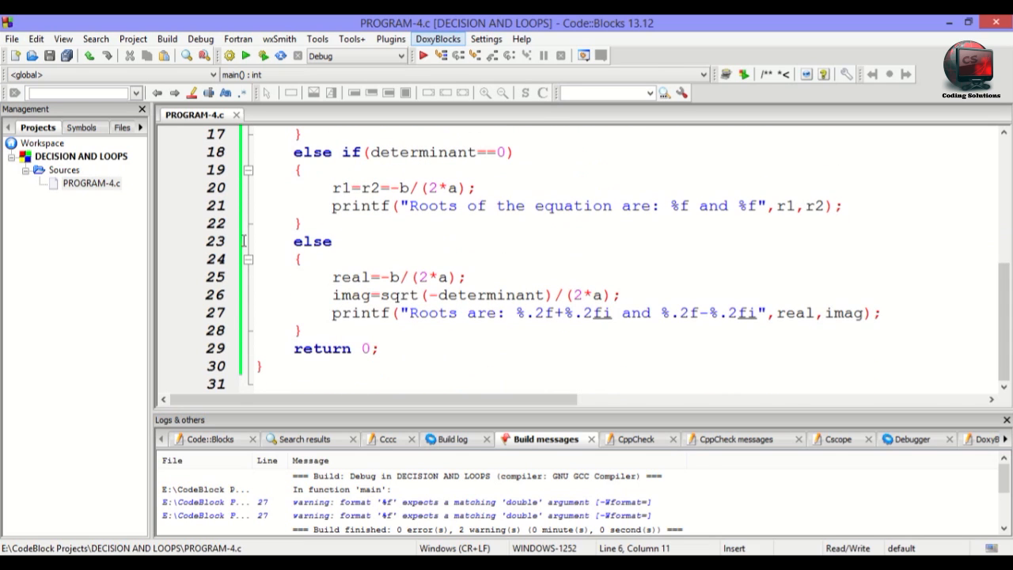
mouse_move(518, 298)
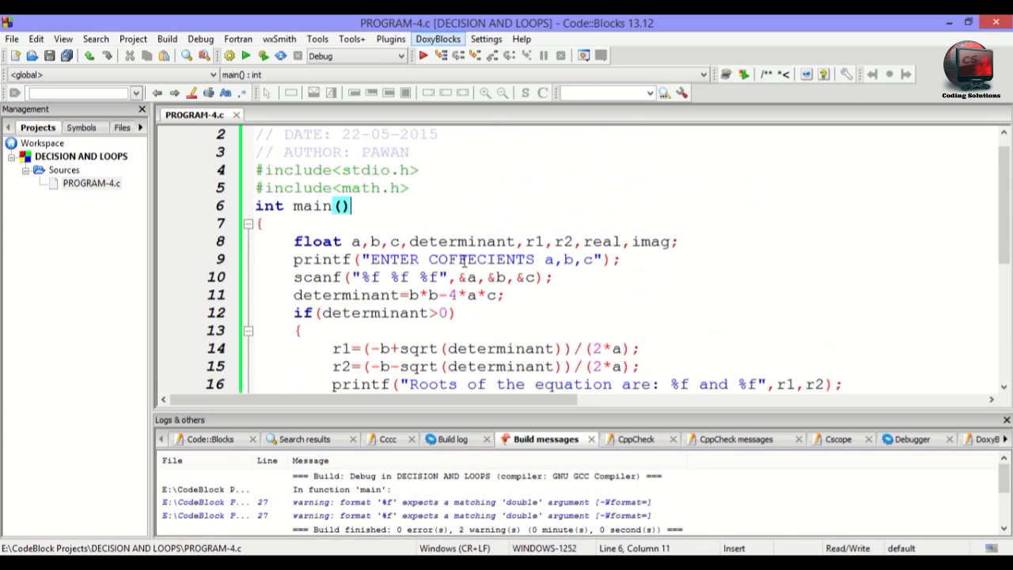
scroll("down", 3)
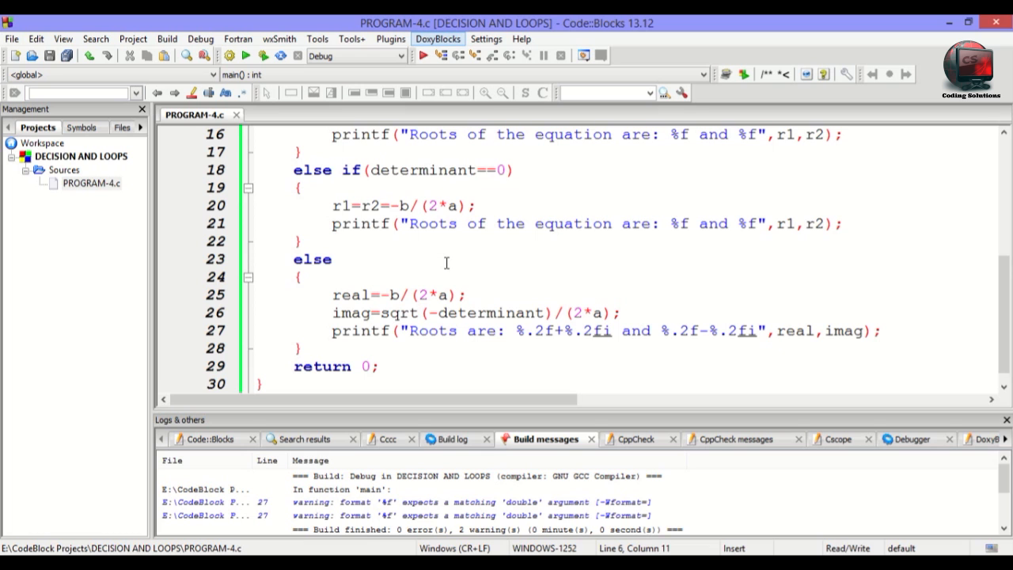